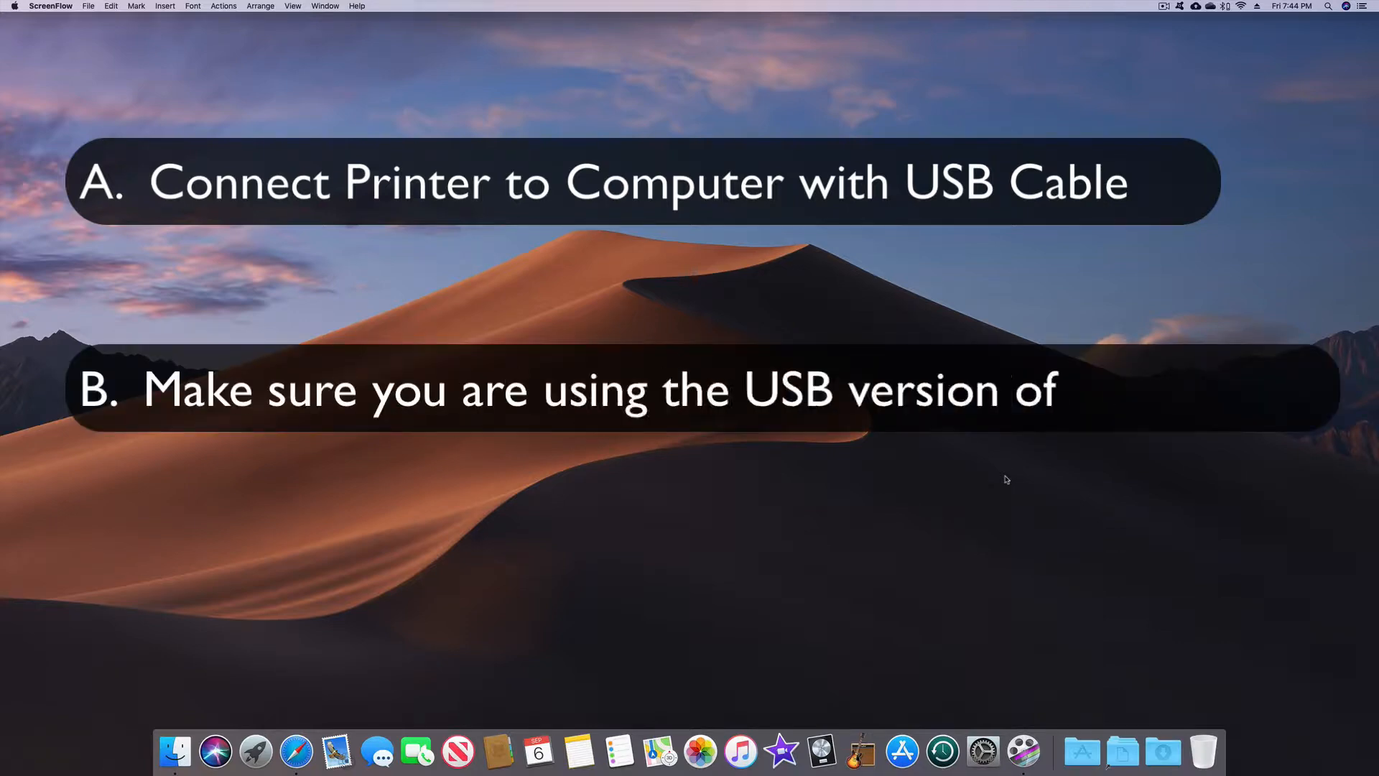
- Compare the Kind of the EPSON XP-830 AirPrint and USB entries in Printers & Scanners
{"action": "type", "text": "the Driver!"}
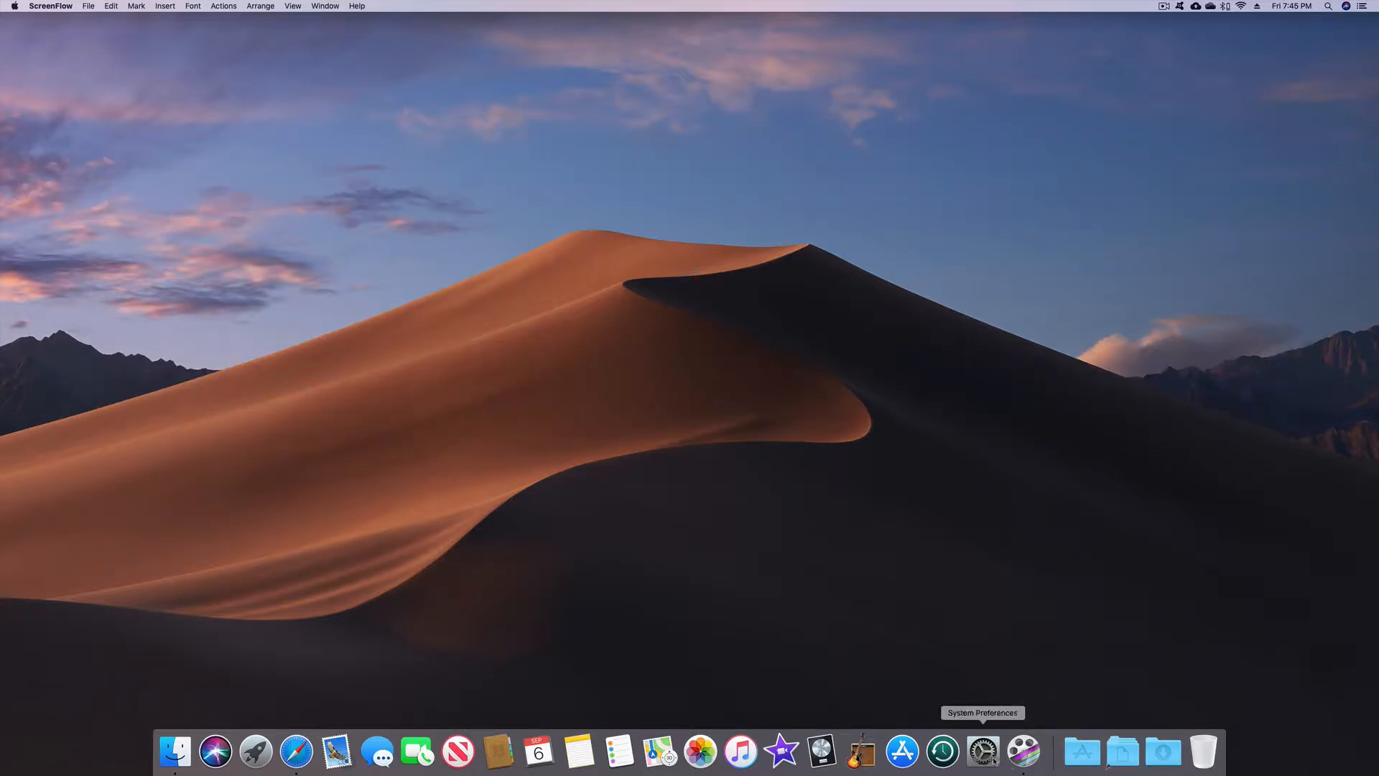
{"action": "left_click", "coordinate": [982, 752]}
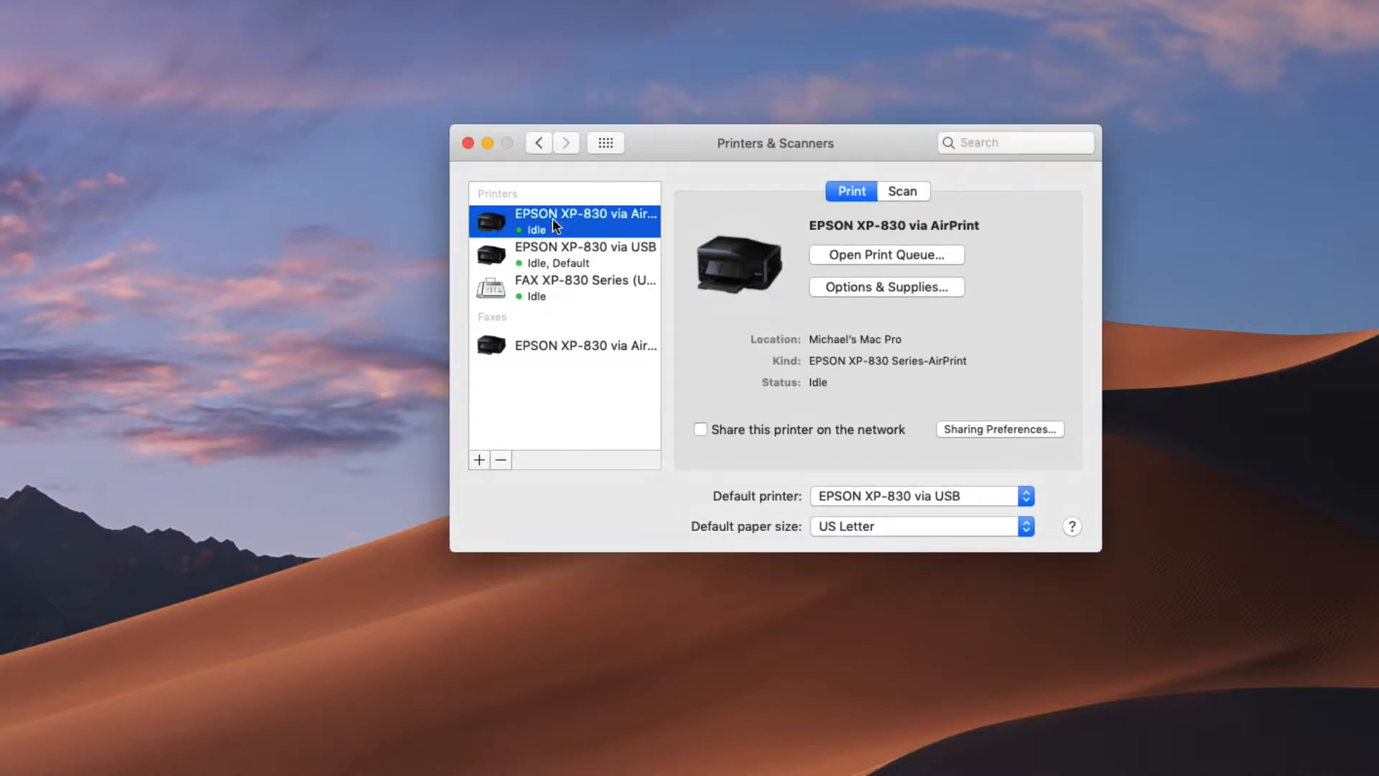
{"action": "mouse_move", "coordinate": [595, 229]}
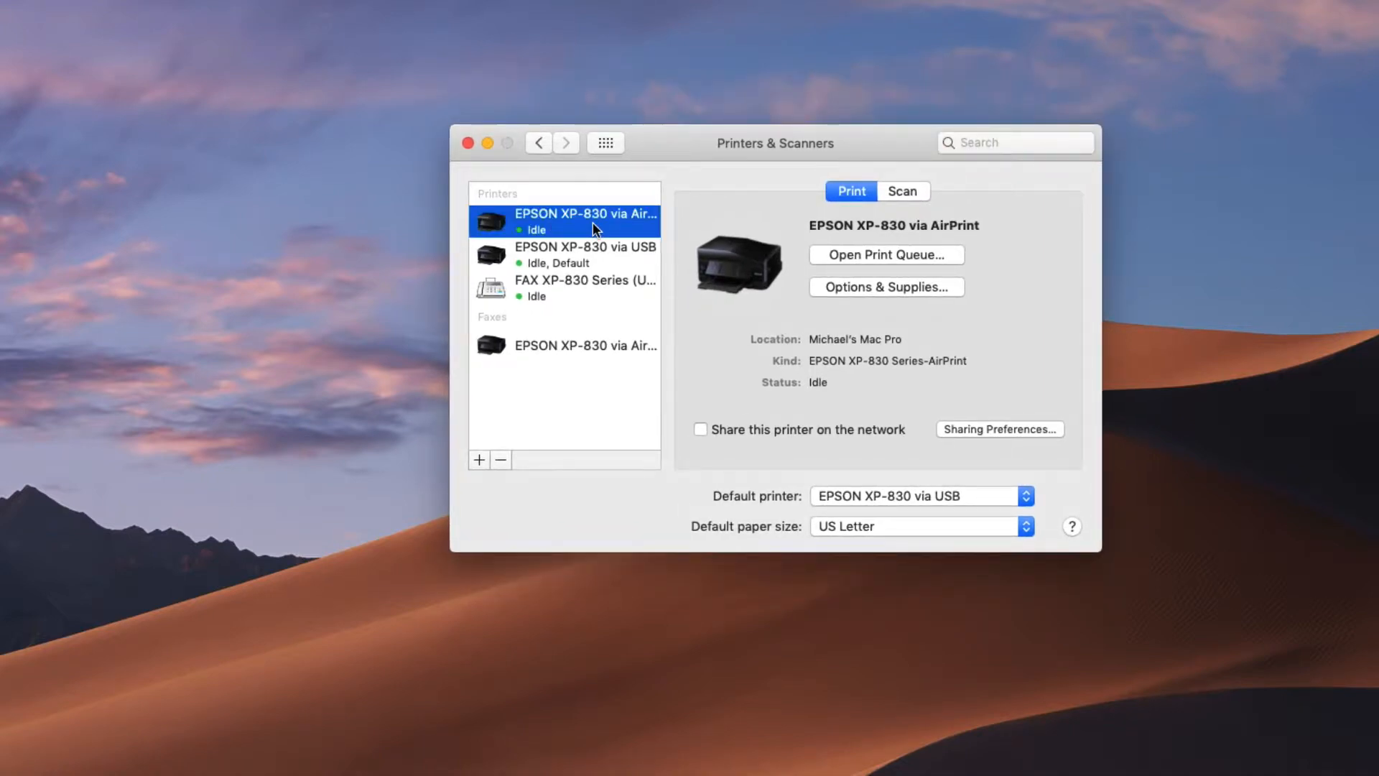
{"action": "mouse_move", "coordinate": [686, 165]}
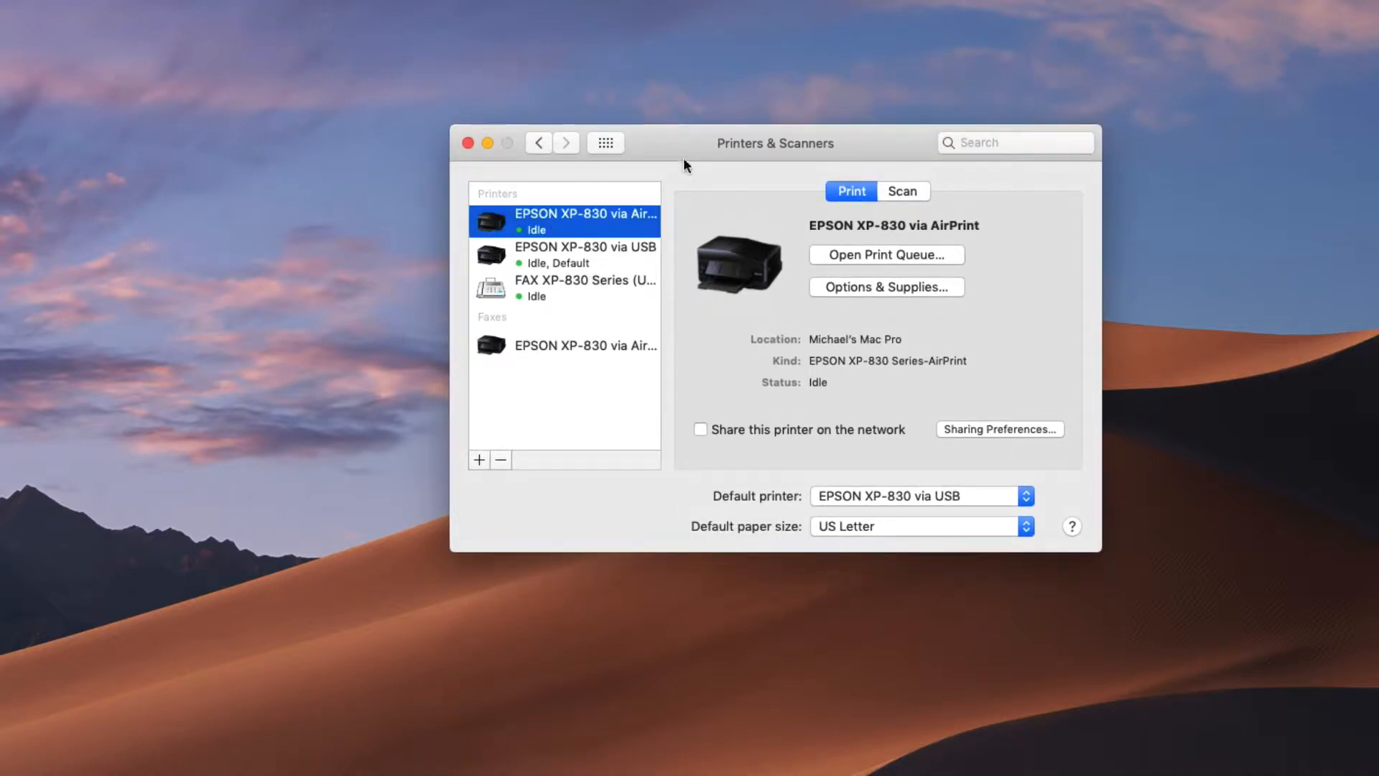
{"action": "left_click", "coordinate": [584, 254]}
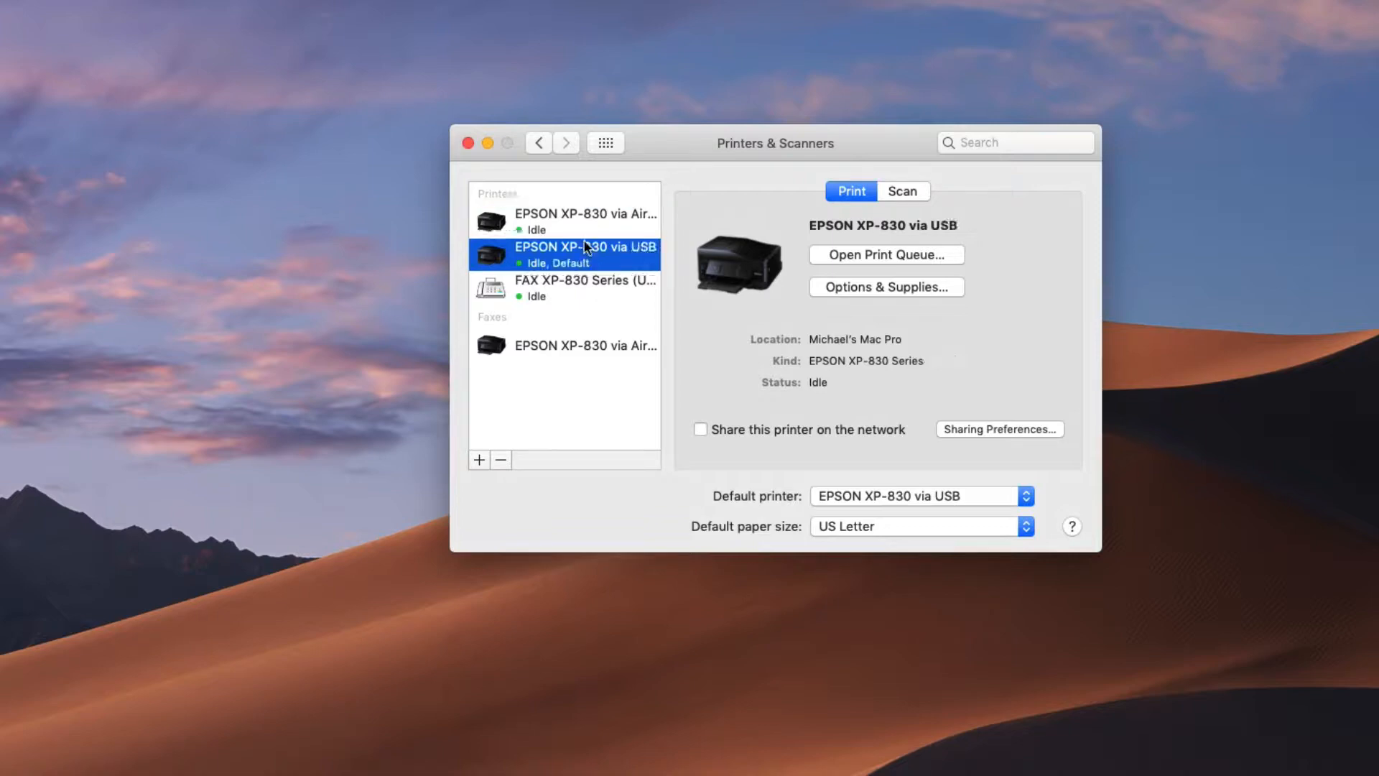
{"action": "left_click", "coordinate": [584, 219]}
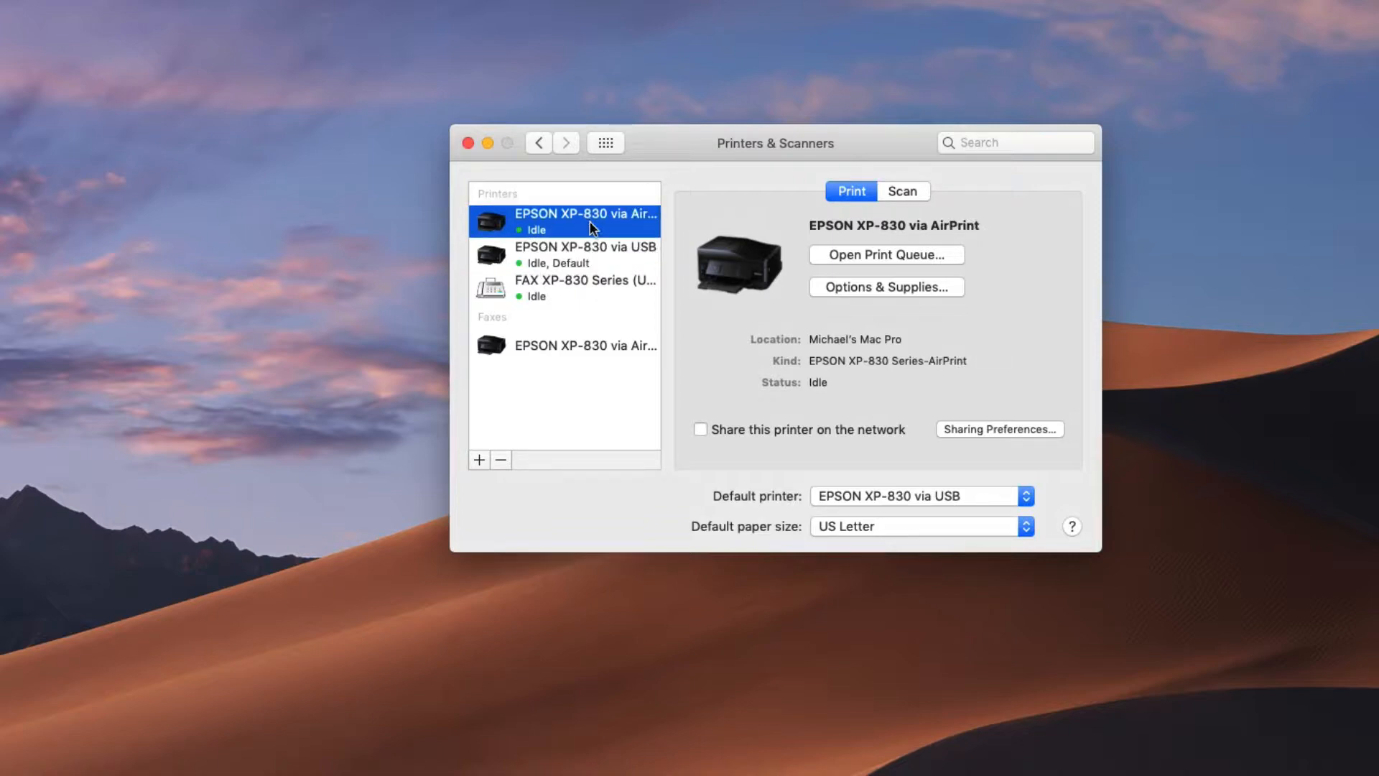
{"action": "mouse_move", "coordinate": [833, 379]}
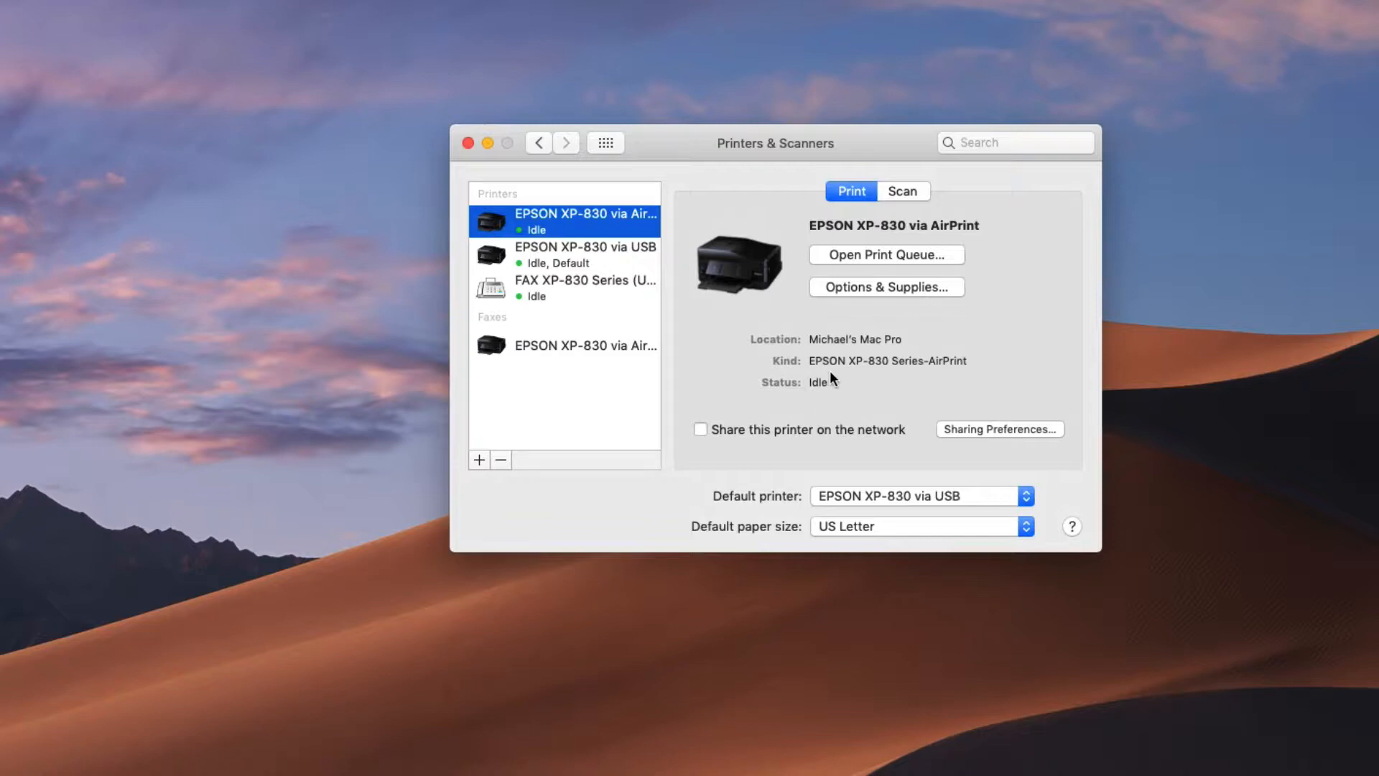
{"action": "mouse_move", "coordinate": [881, 377]}
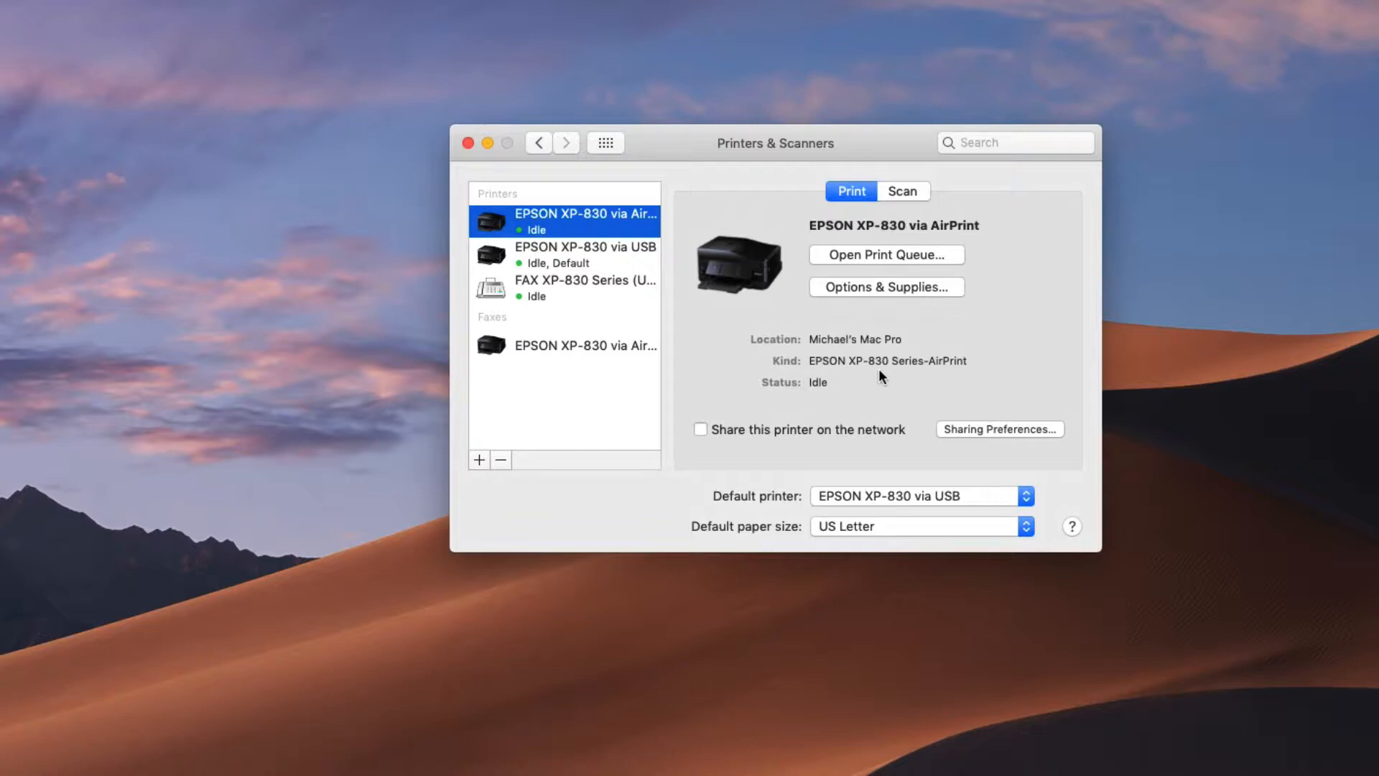
{"action": "mouse_move", "coordinate": [840, 352]}
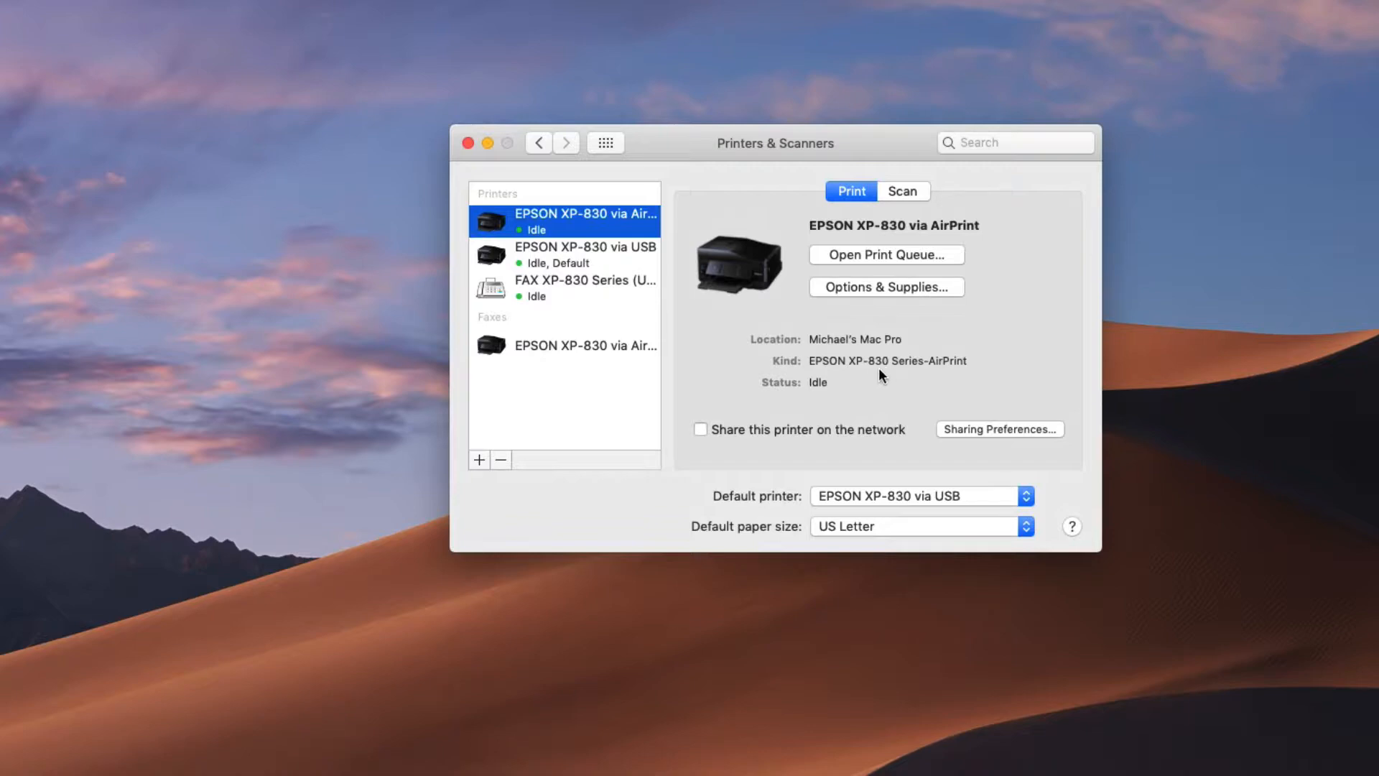
{"action": "mouse_move", "coordinate": [918, 378]}
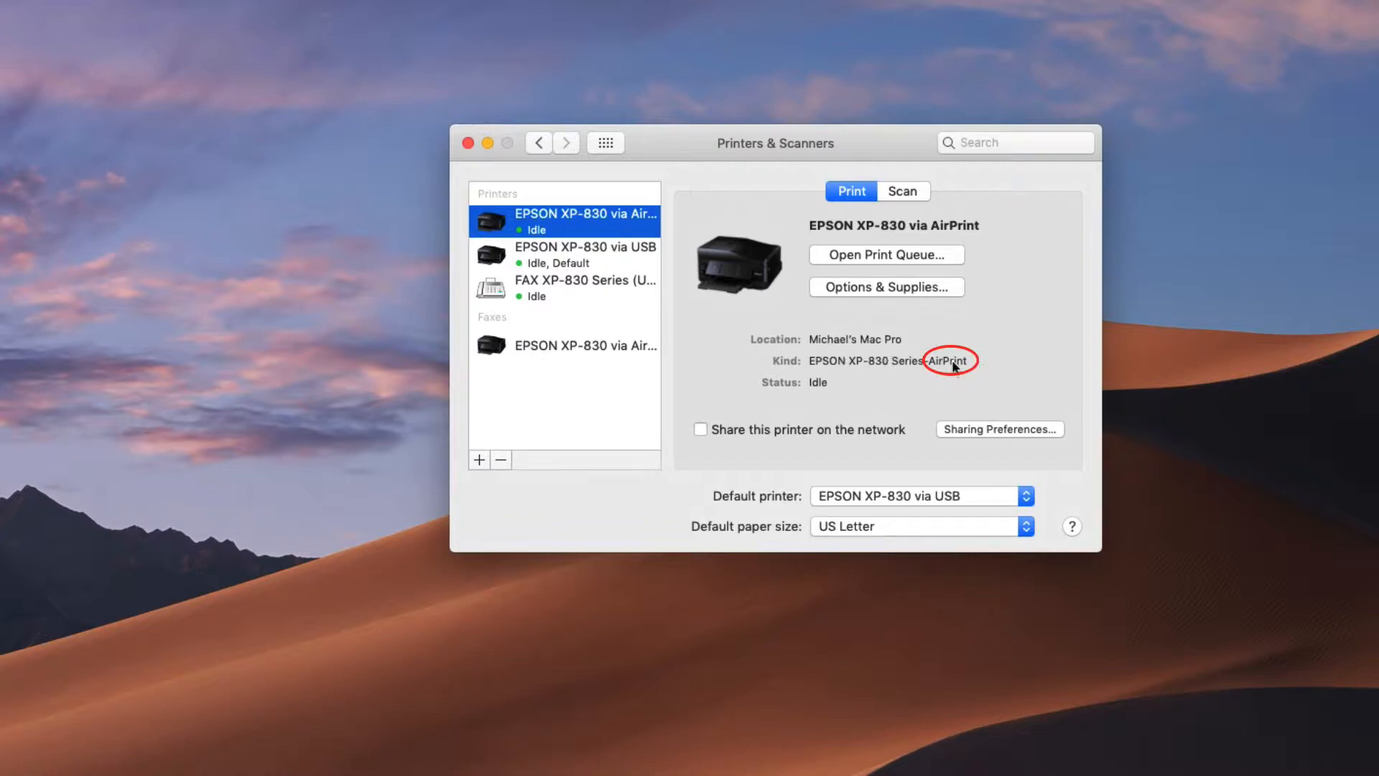
{"action": "mouse_move", "coordinate": [950, 361]}
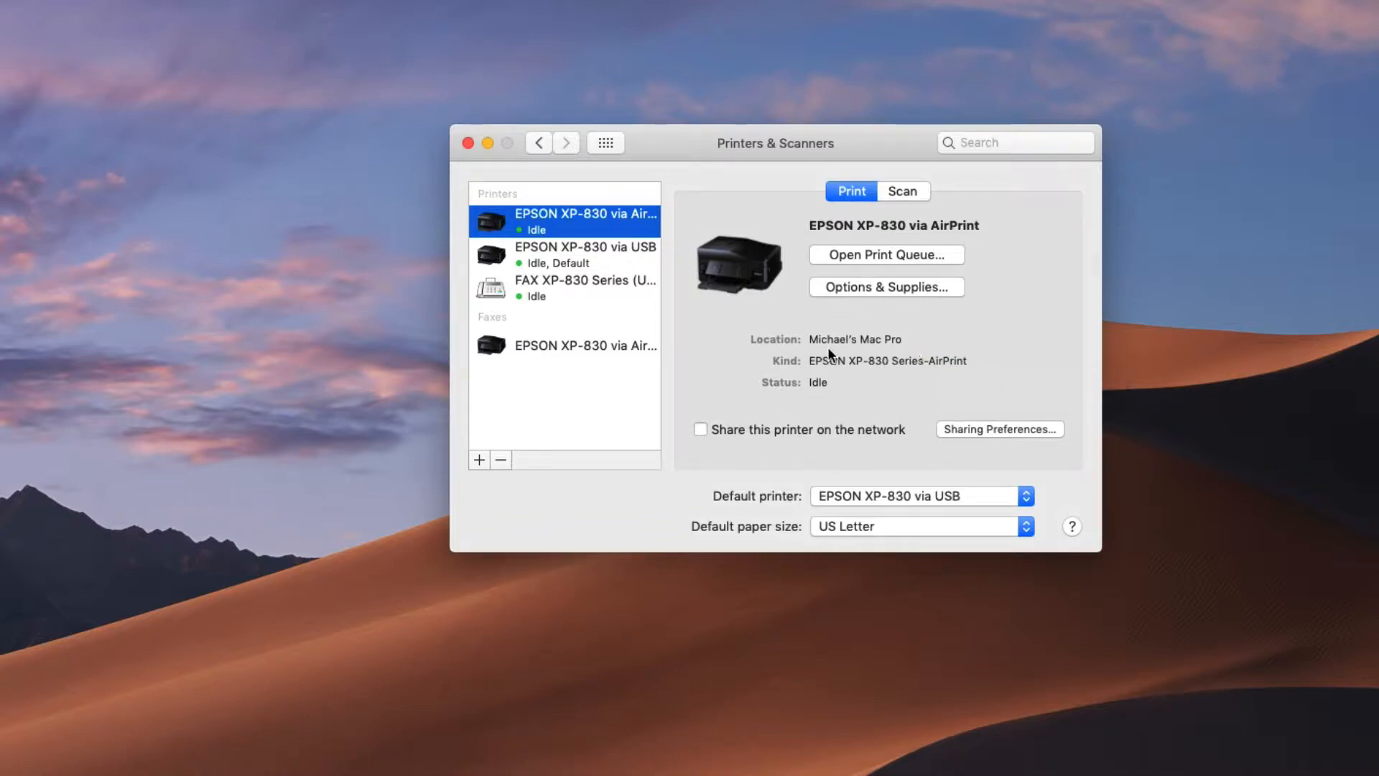
{"action": "mouse_move", "coordinate": [964, 372]}
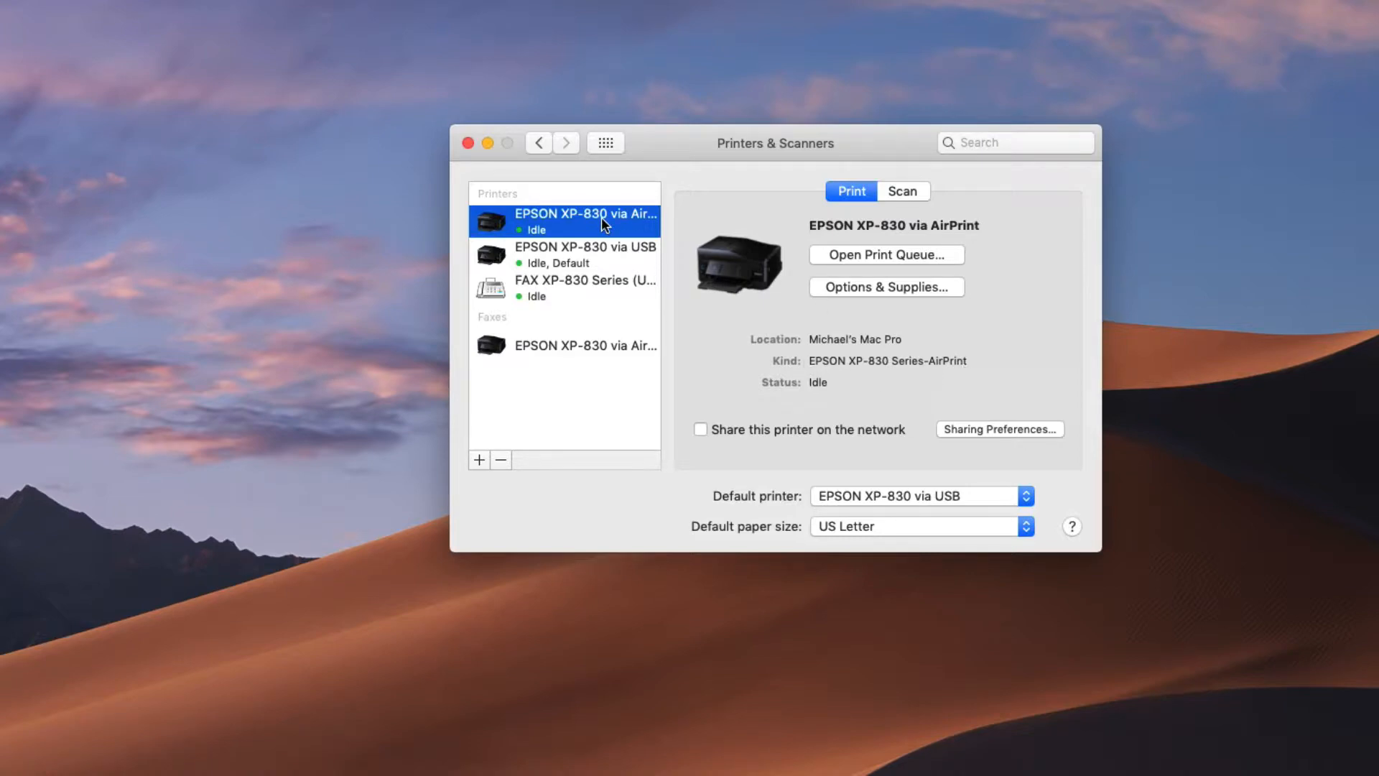
{"action": "left_click", "coordinate": [585, 253]}
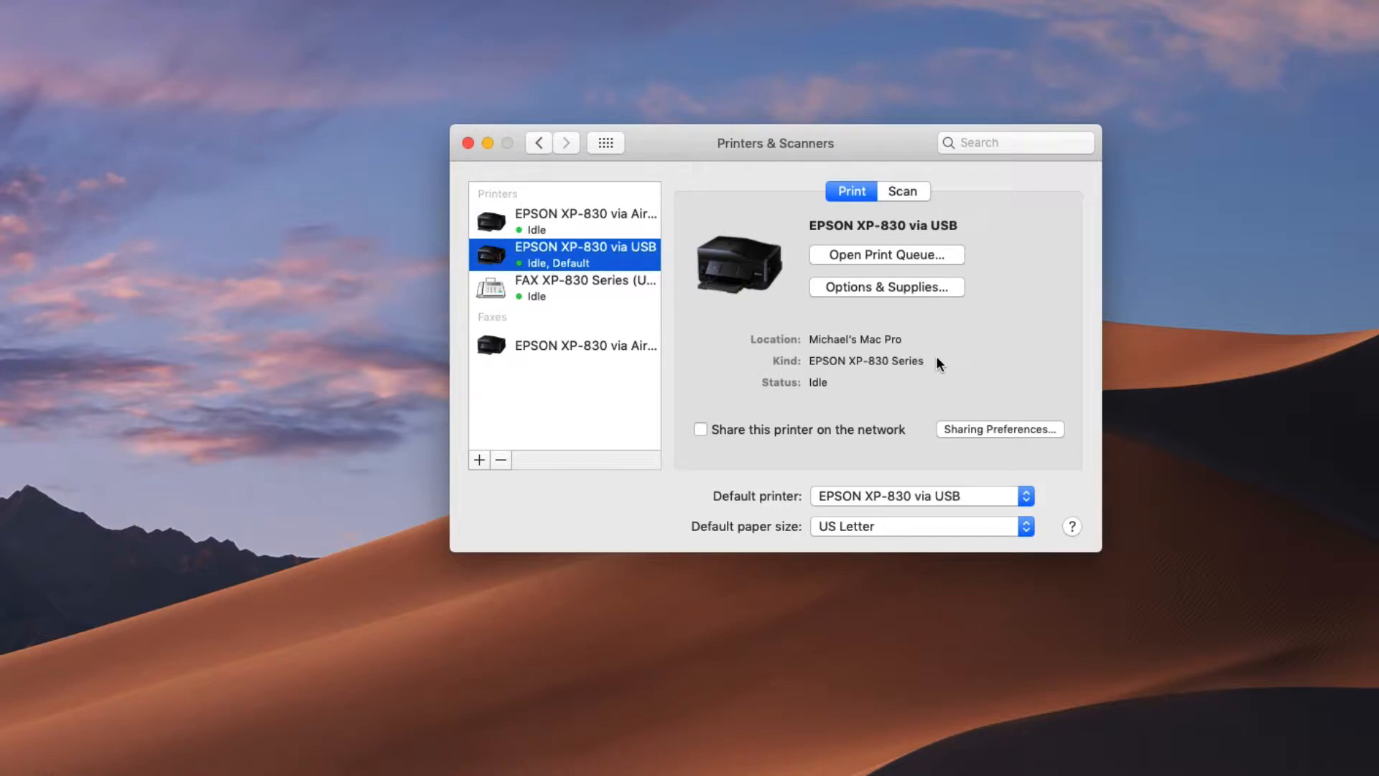
{"action": "mouse_move", "coordinate": [864, 375]}
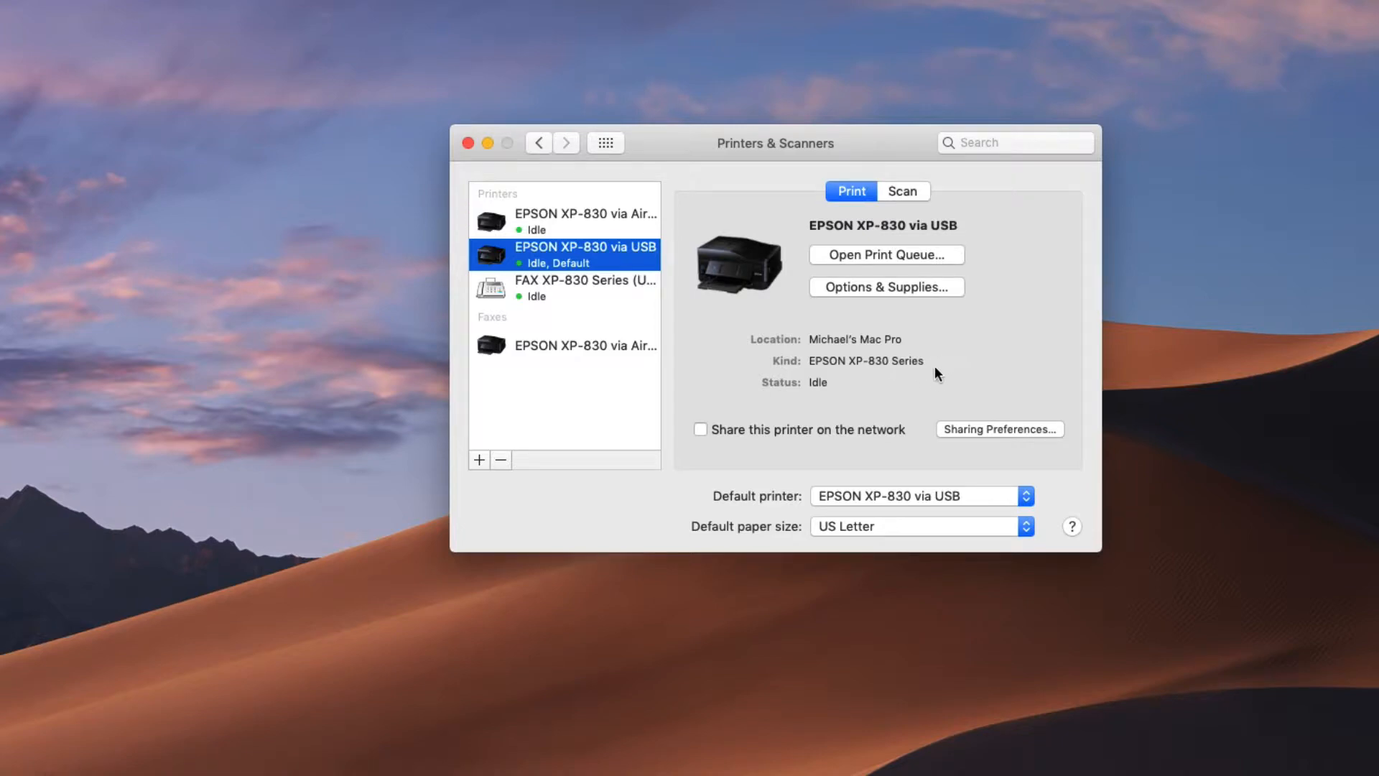
{"action": "mouse_move", "coordinate": [641, 282]}
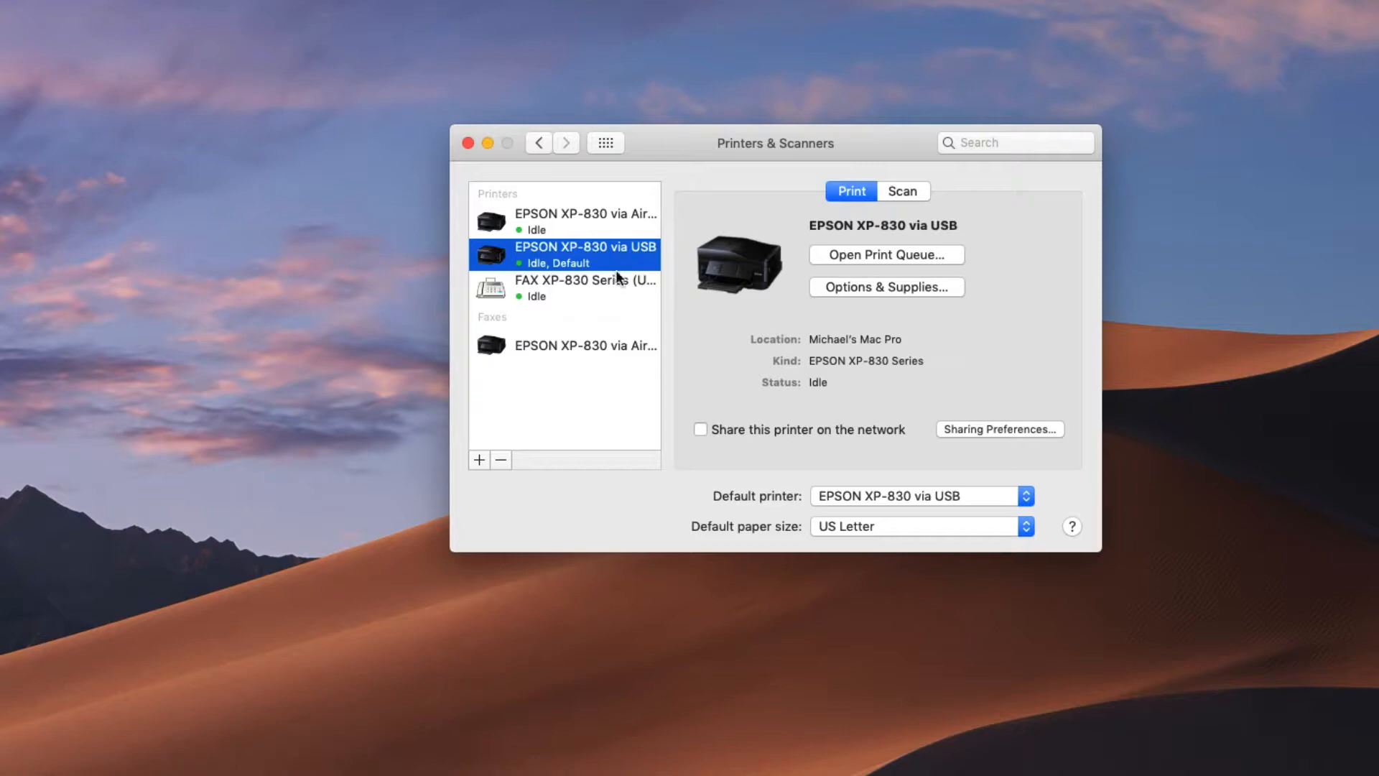
{"action": "left_click", "coordinate": [585, 214]}
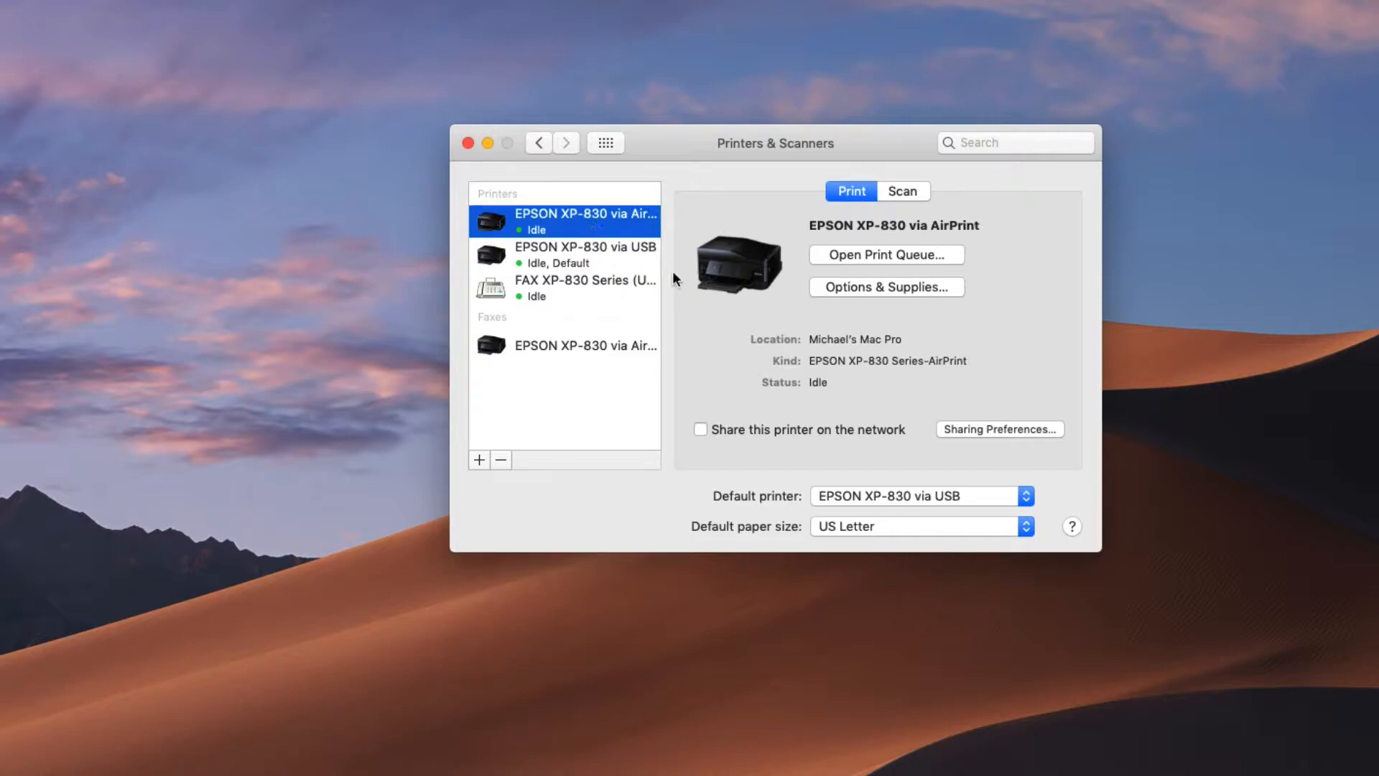
{"action": "mouse_move", "coordinate": [963, 378]}
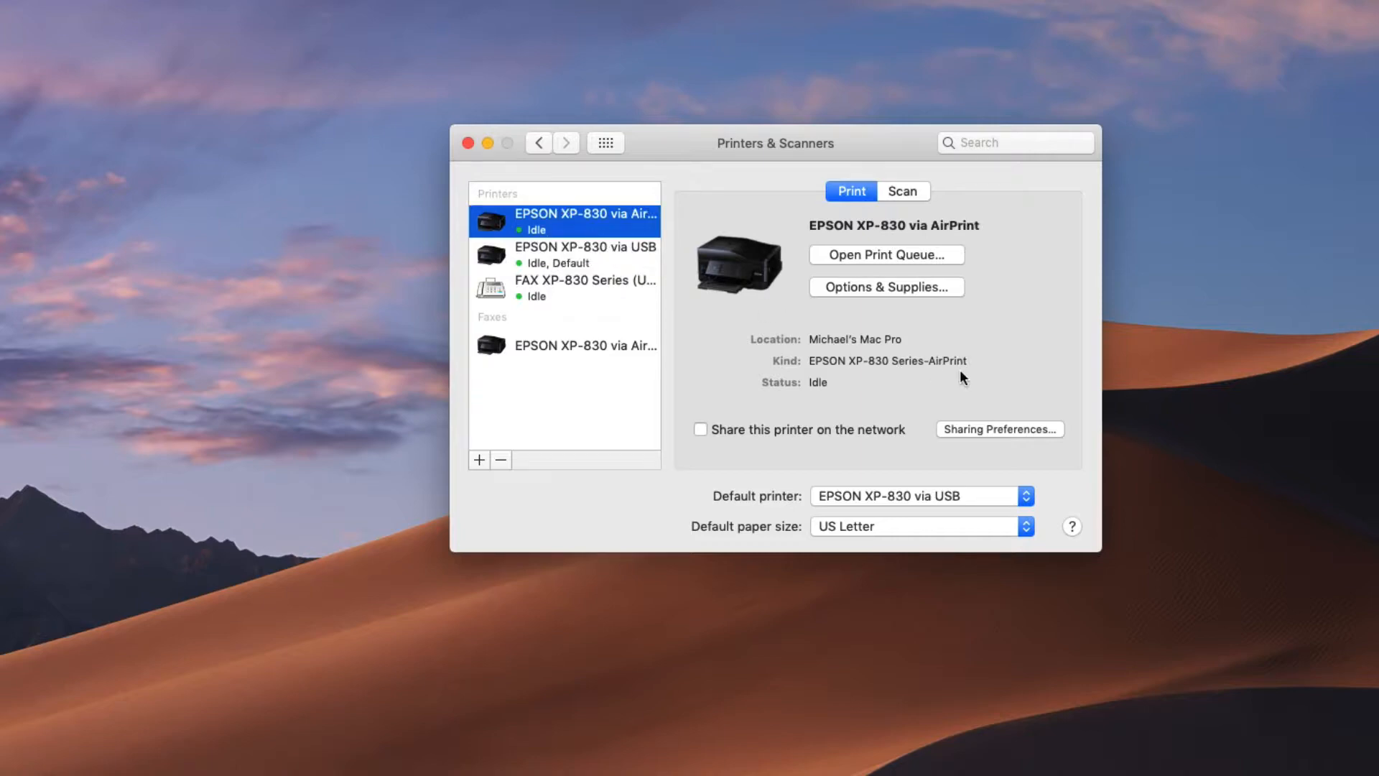
{"action": "mouse_move", "coordinate": [856, 417]}
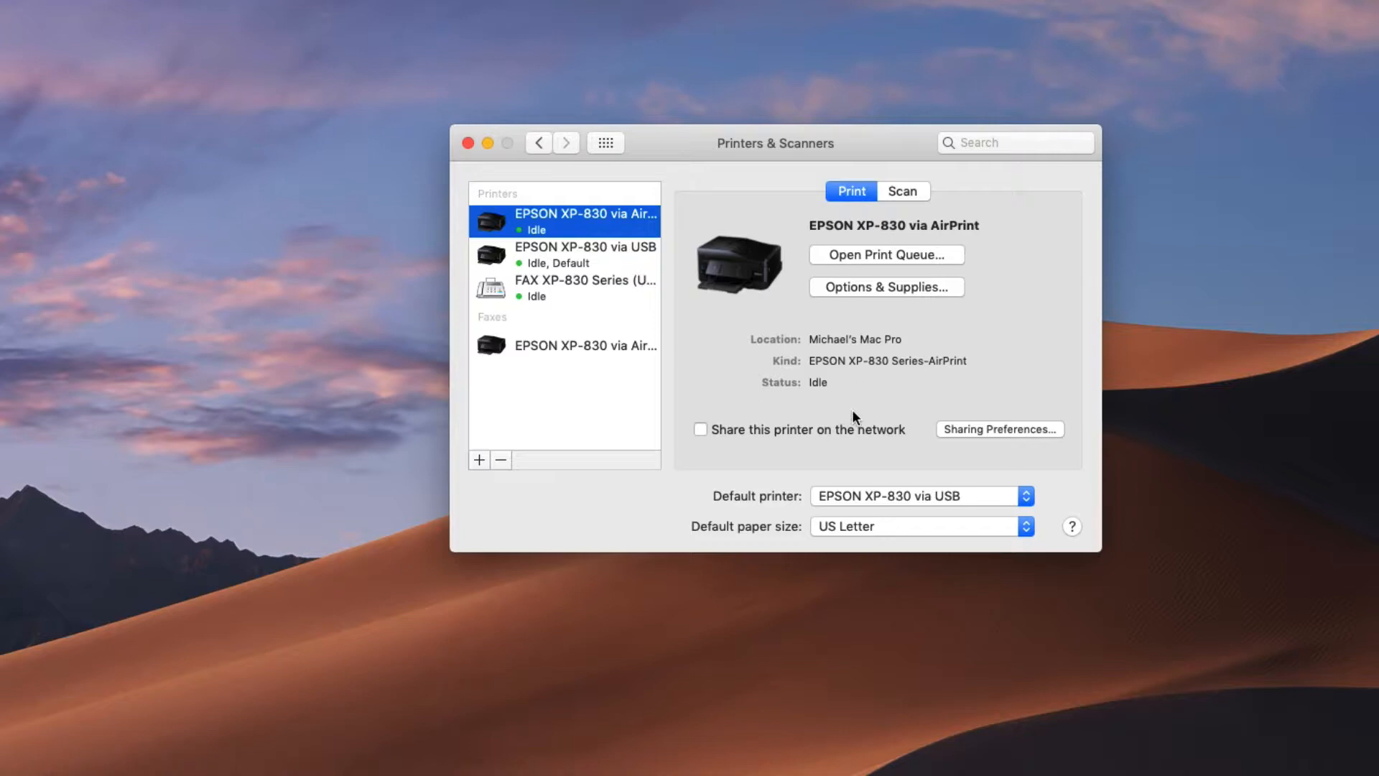
{"action": "mouse_move", "coordinate": [554, 415]}
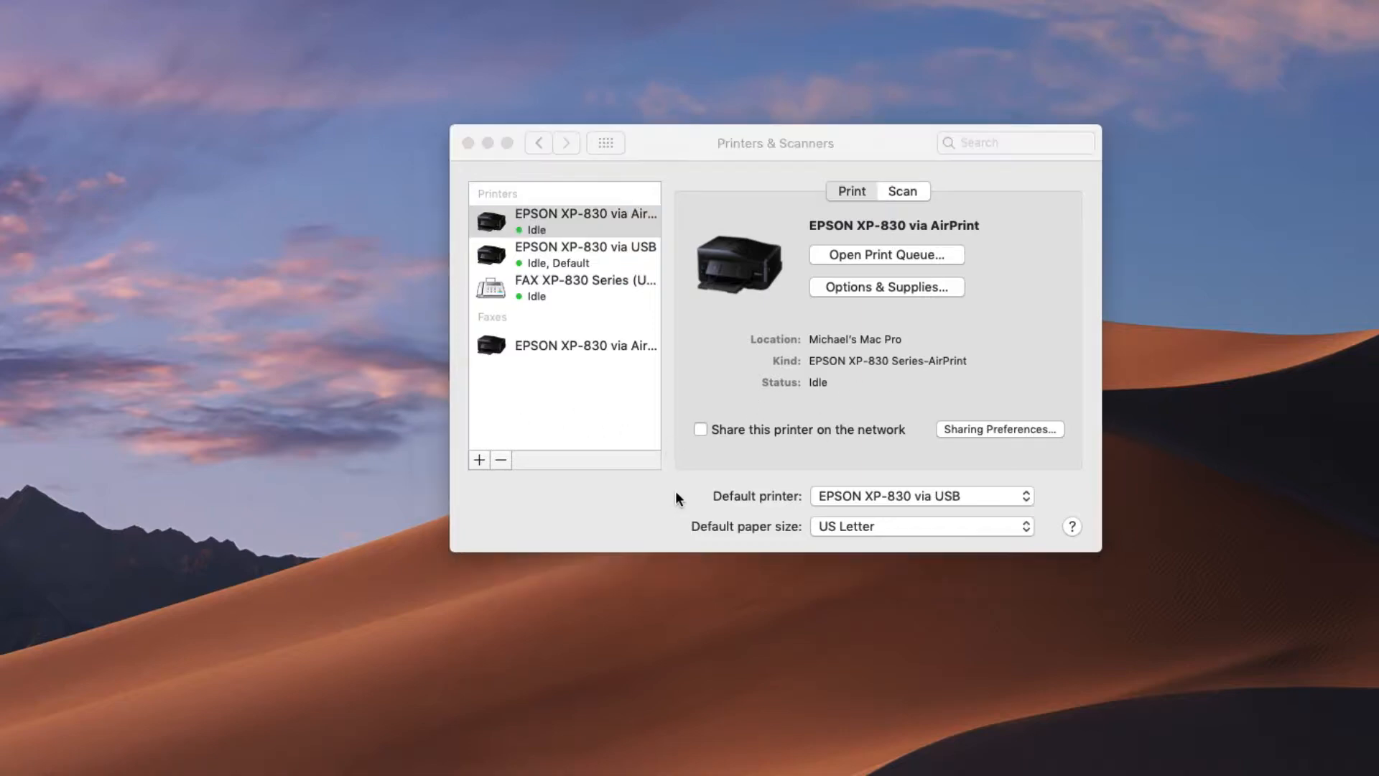
- Add the USB Multifunction EPSON XP-830 Series using the EPSON XP-830 Series driver
{"action": "left_click", "coordinate": [478, 460]}
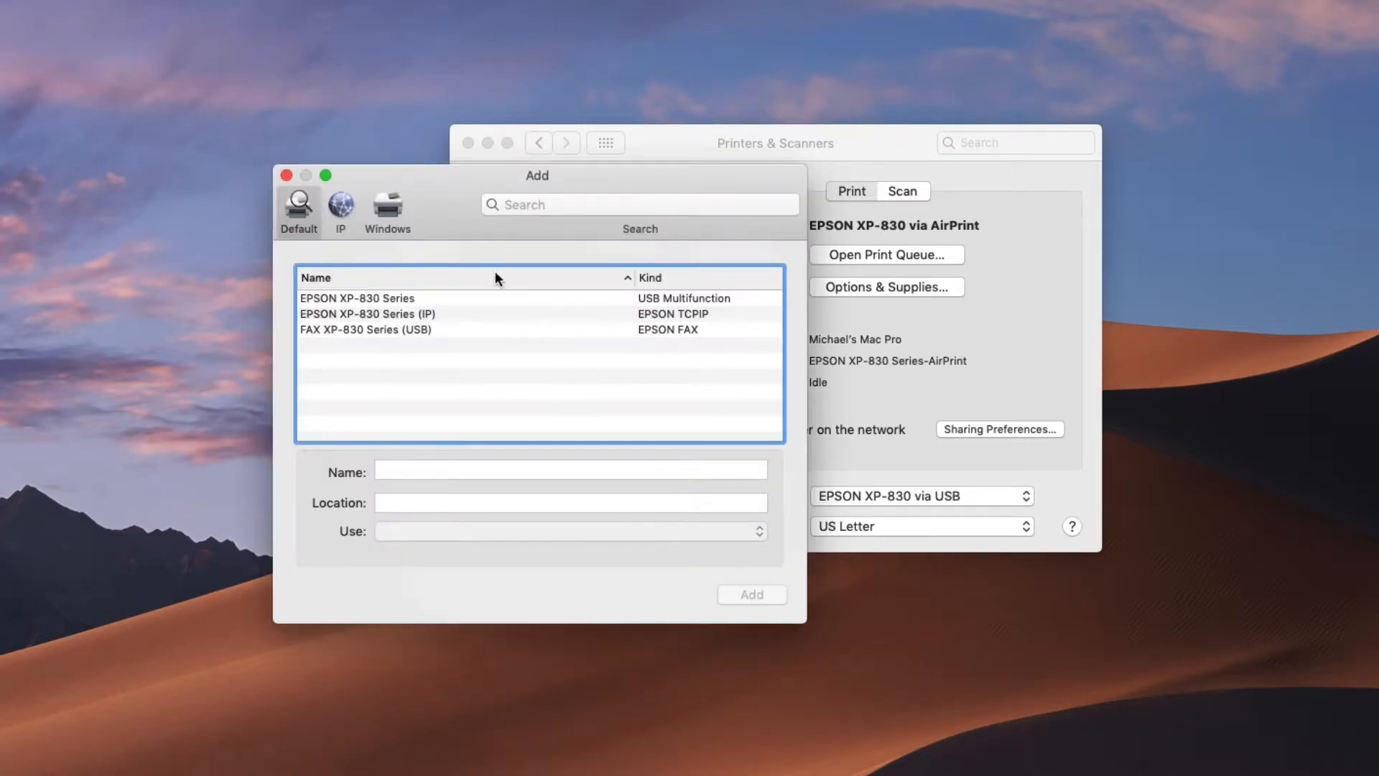
{"action": "left_click_drag", "start_coordinate": [536, 175], "coordinate": [602, 168]}
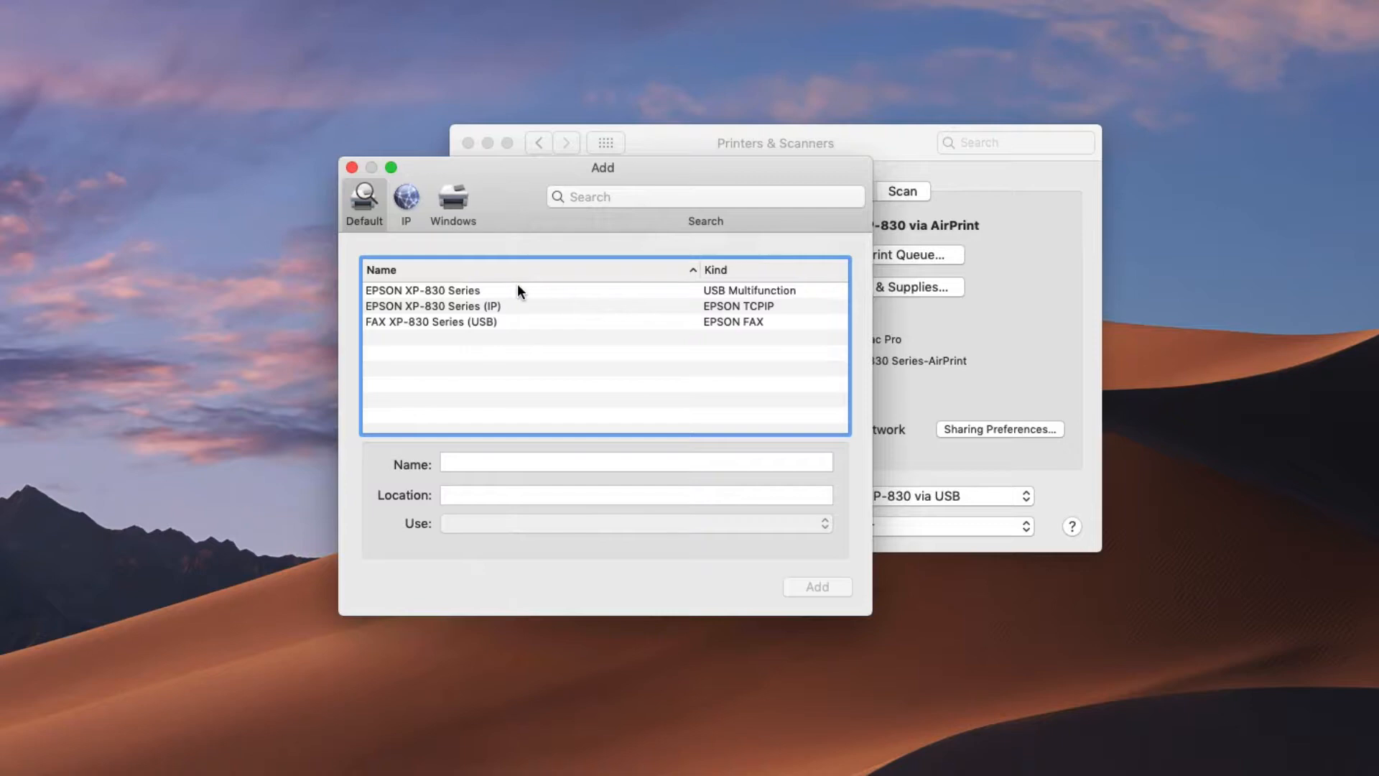
{"action": "mouse_move", "coordinate": [504, 290]}
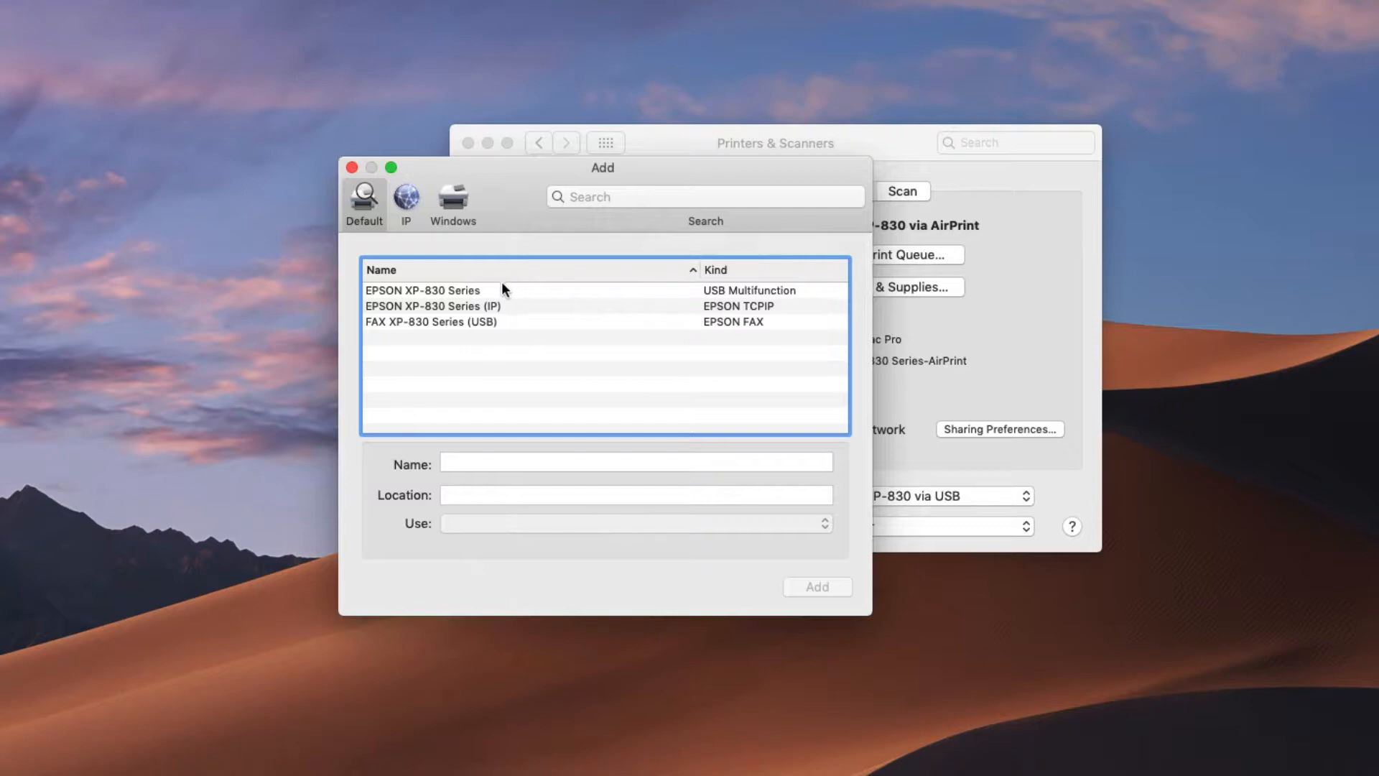
{"action": "left_click", "coordinate": [423, 290]}
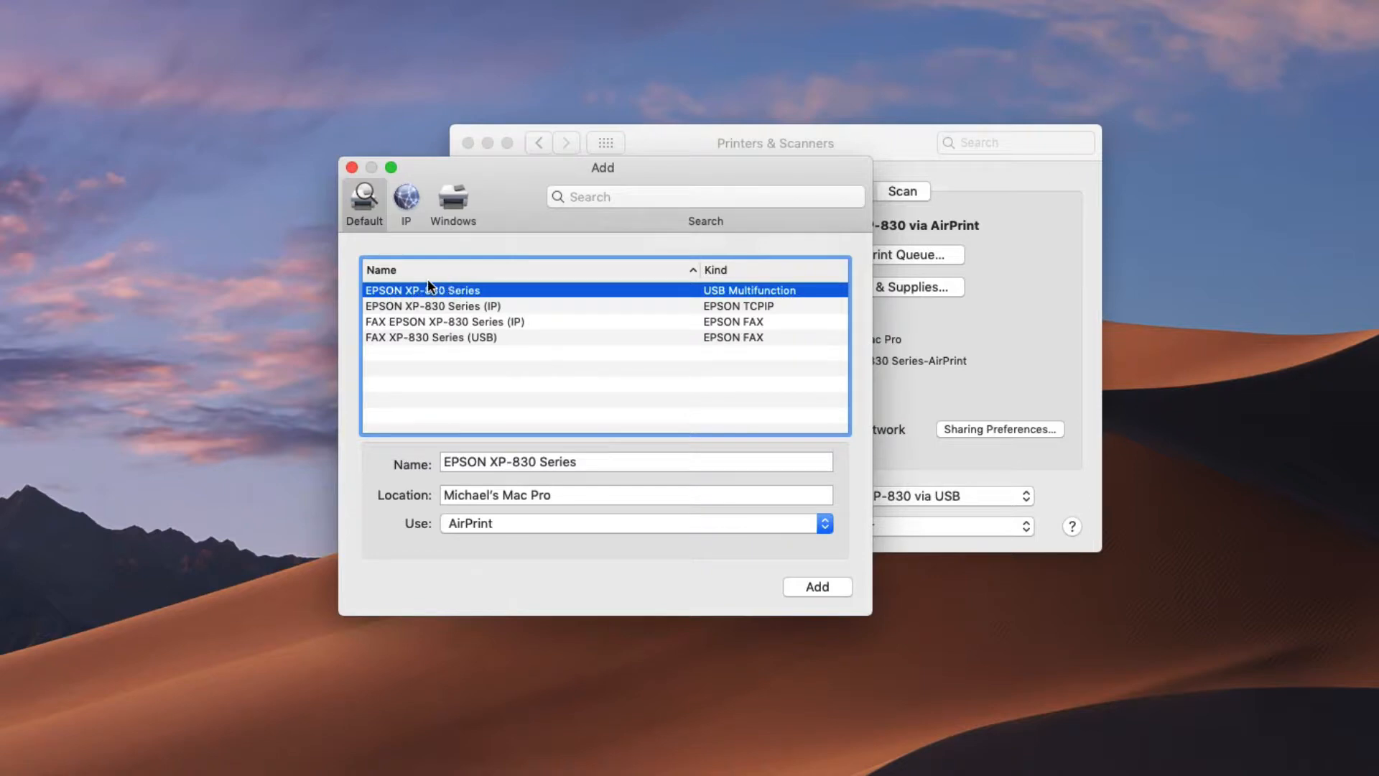
{"action": "mouse_move", "coordinate": [449, 300]}
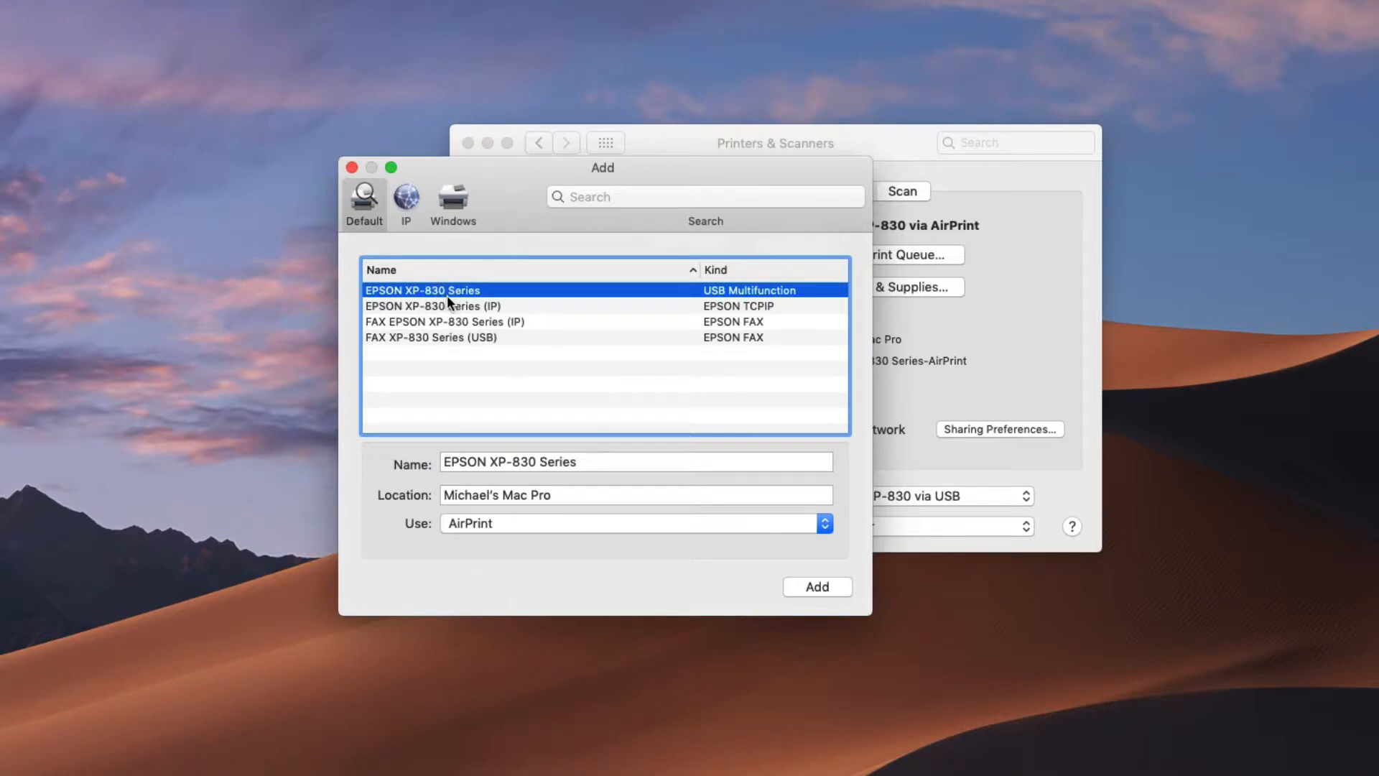
{"action": "mouse_move", "coordinate": [757, 299]}
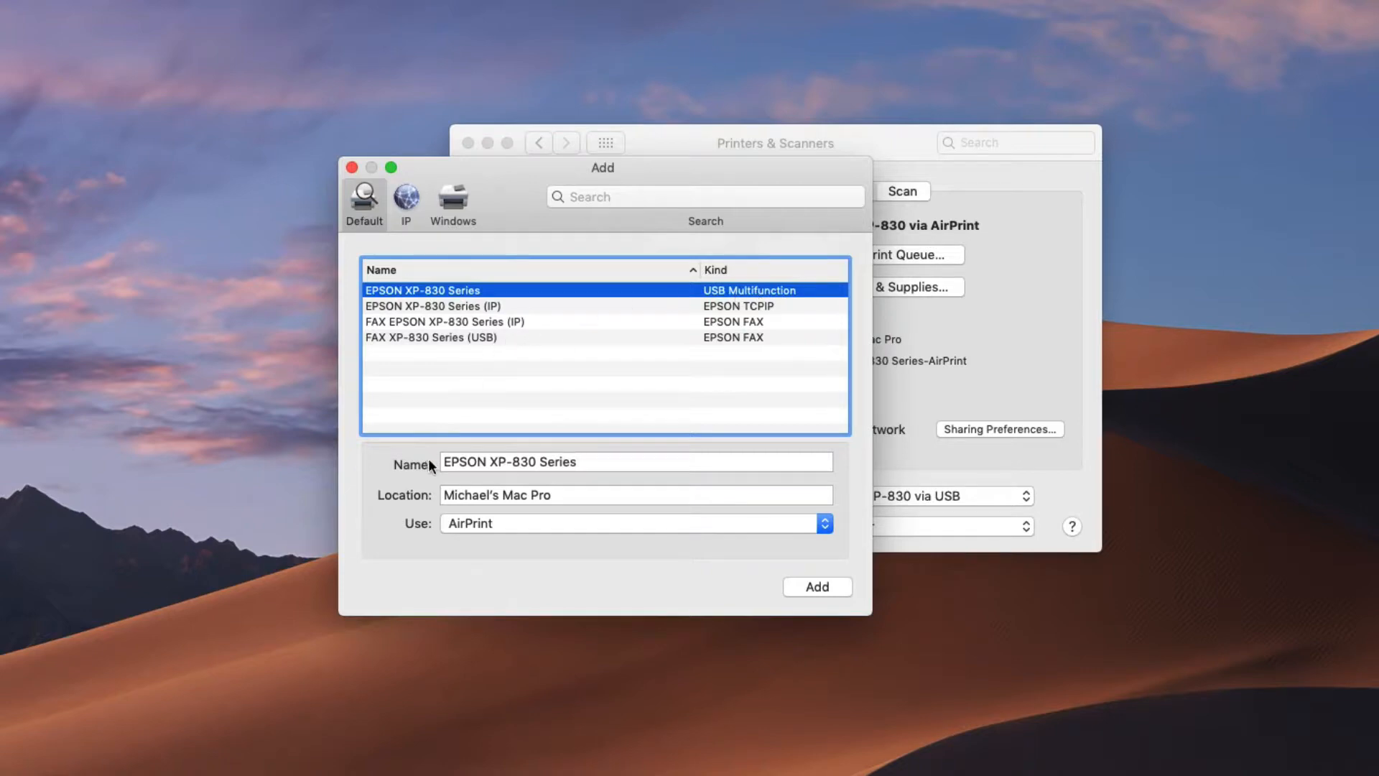
{"action": "mouse_move", "coordinate": [484, 533]}
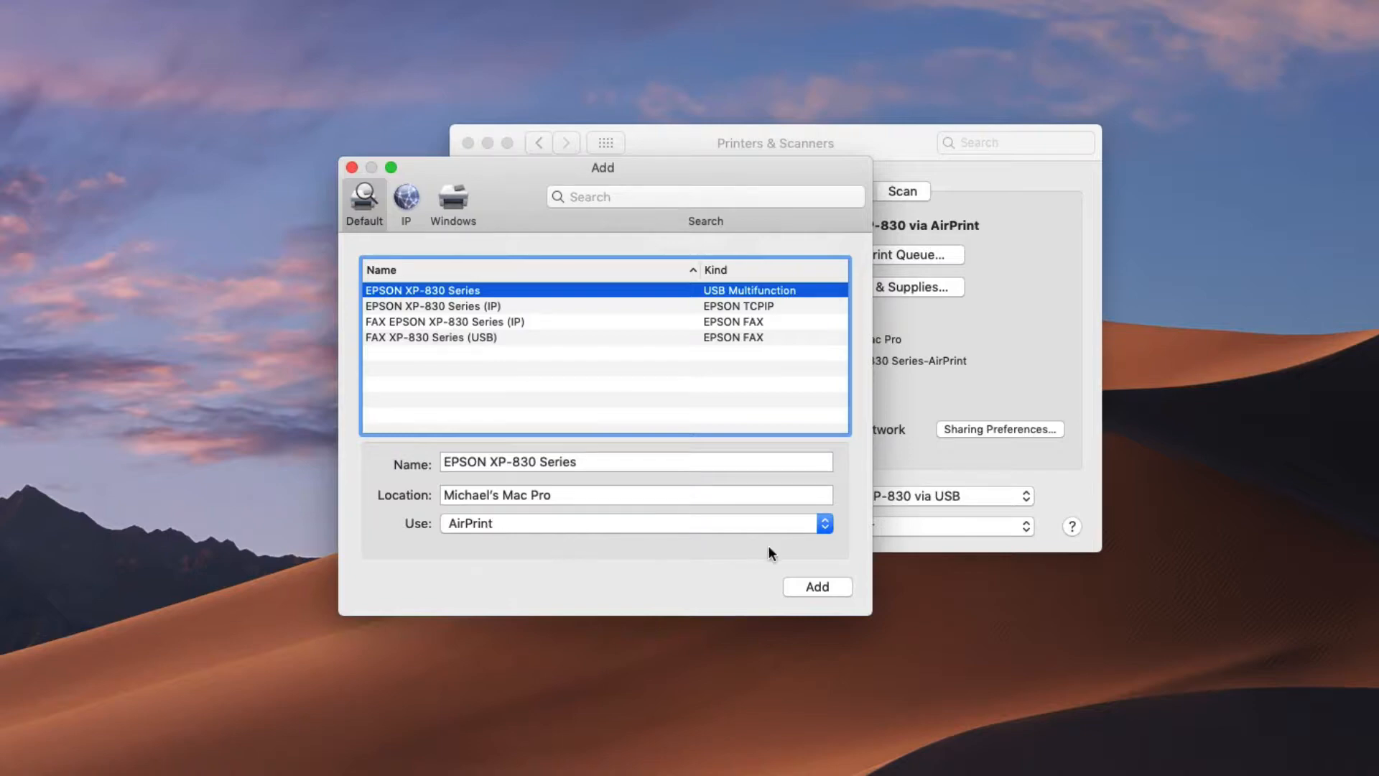
{"action": "mouse_move", "coordinate": [443, 349]}
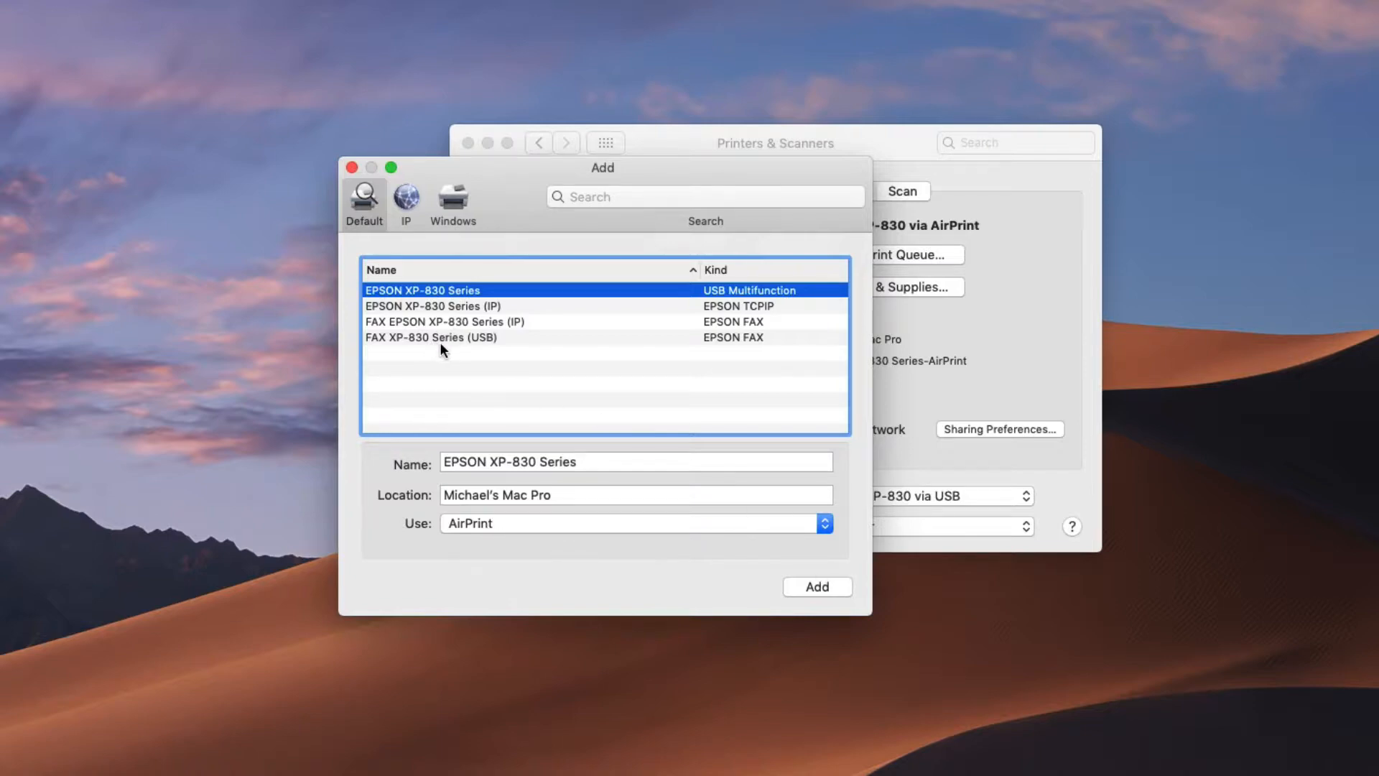
{"action": "mouse_move", "coordinate": [570, 414]}
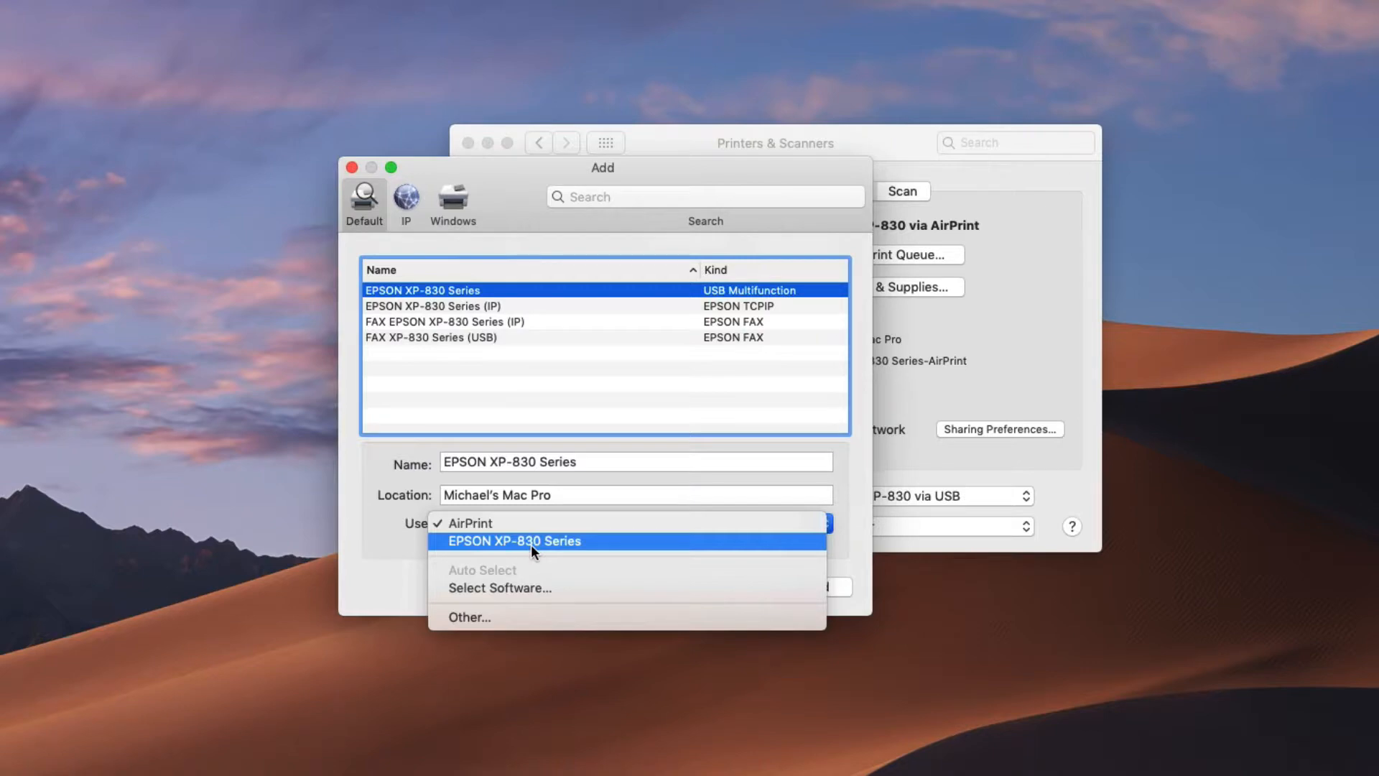
{"action": "left_click", "coordinate": [514, 542]}
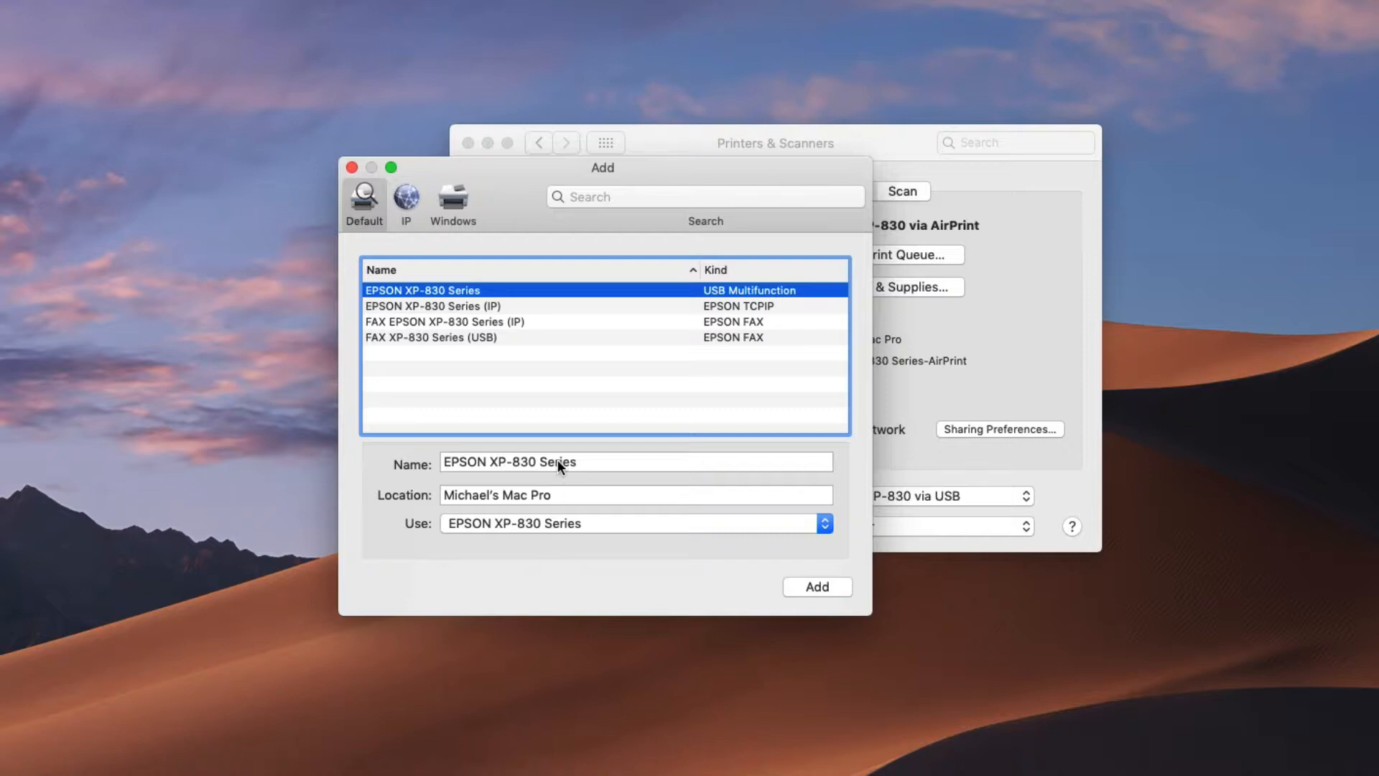
- Name the new printer 'EPSON XP-830 via USB' so it becomes the default
{"action": "left_click", "coordinate": [635, 462]}
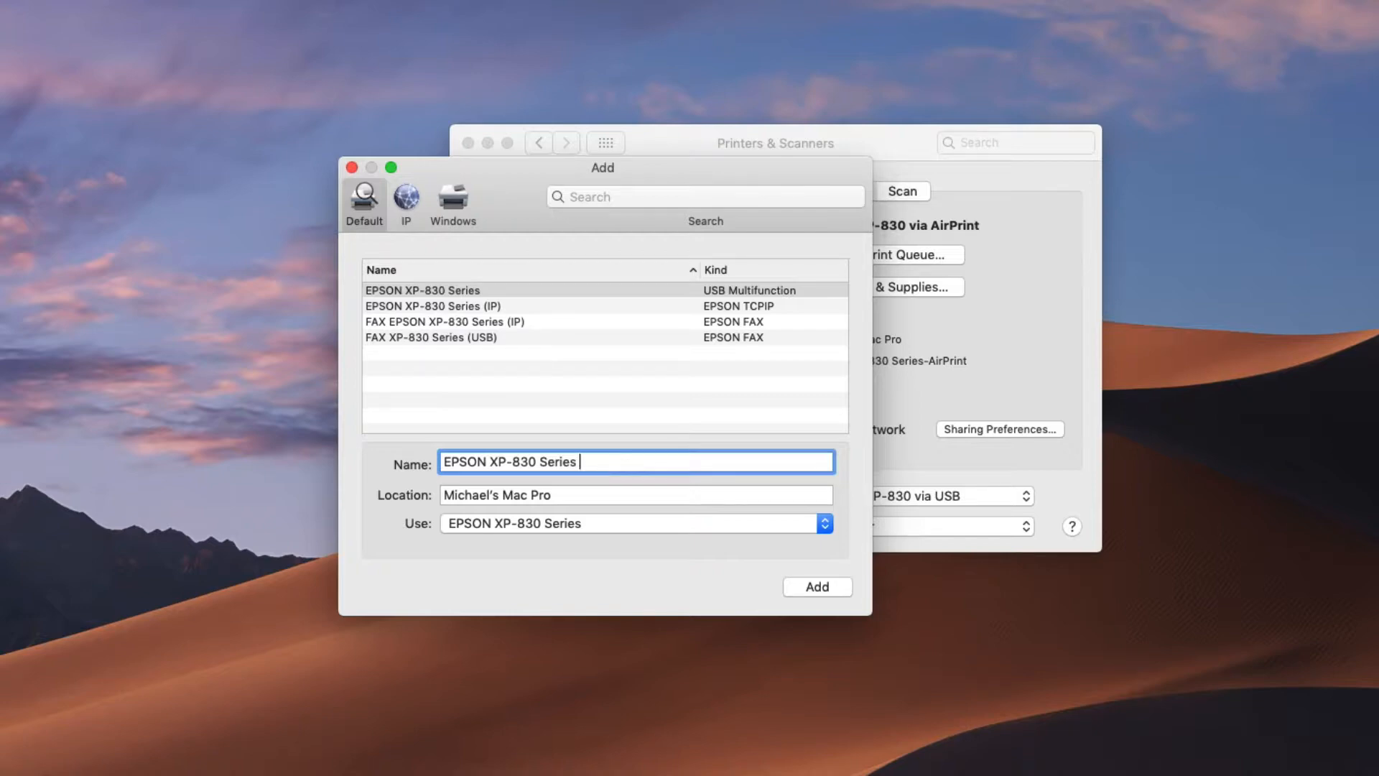
{"action": "type", "text": "via"}
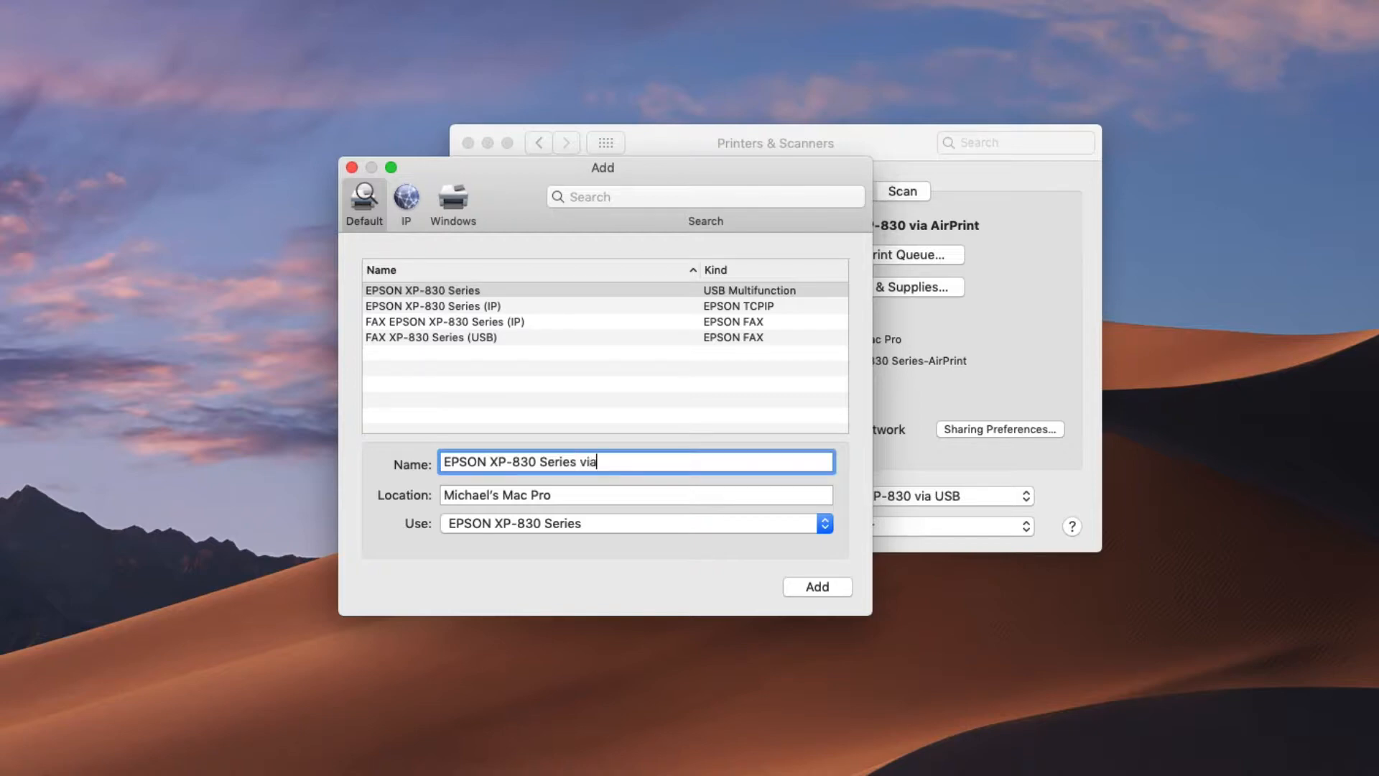
{"action": "type", "text": "USB"}
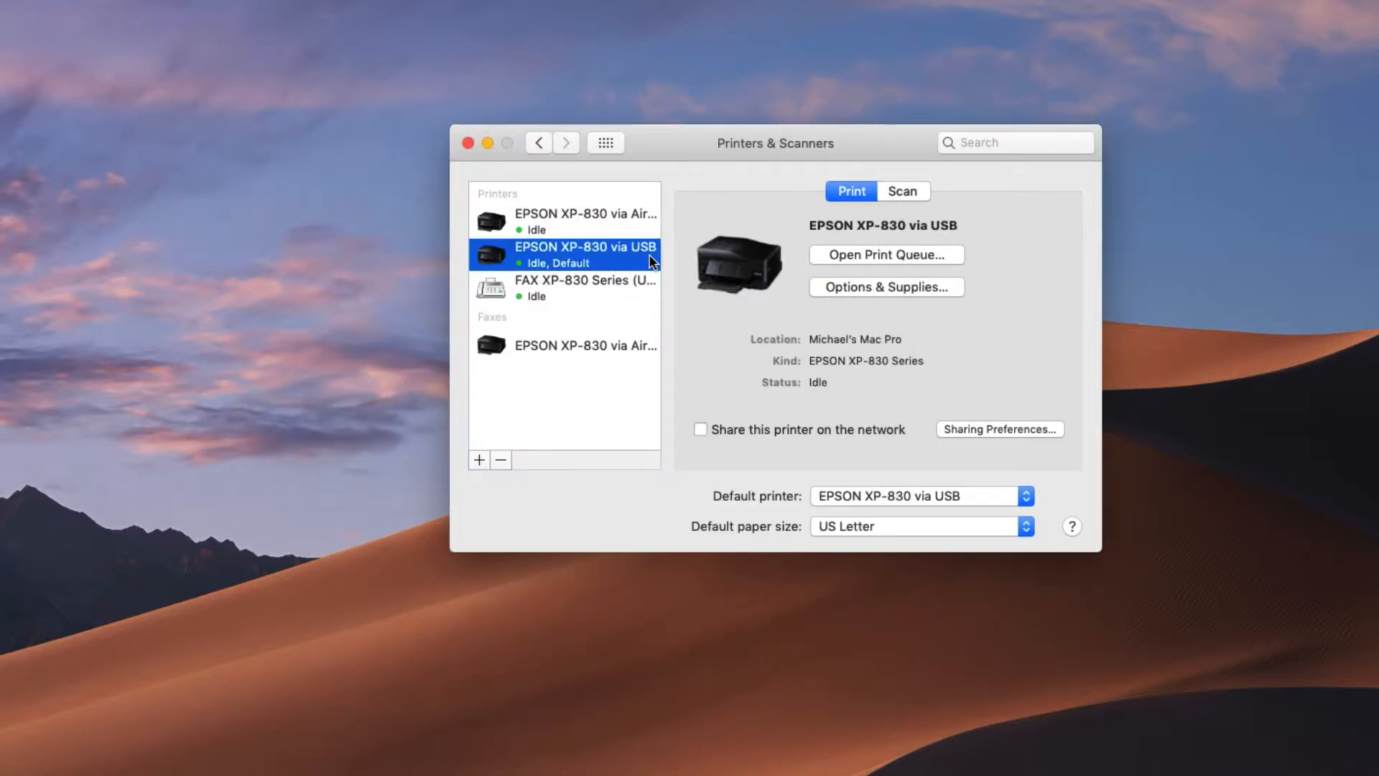
{"action": "mouse_move", "coordinate": [633, 272]}
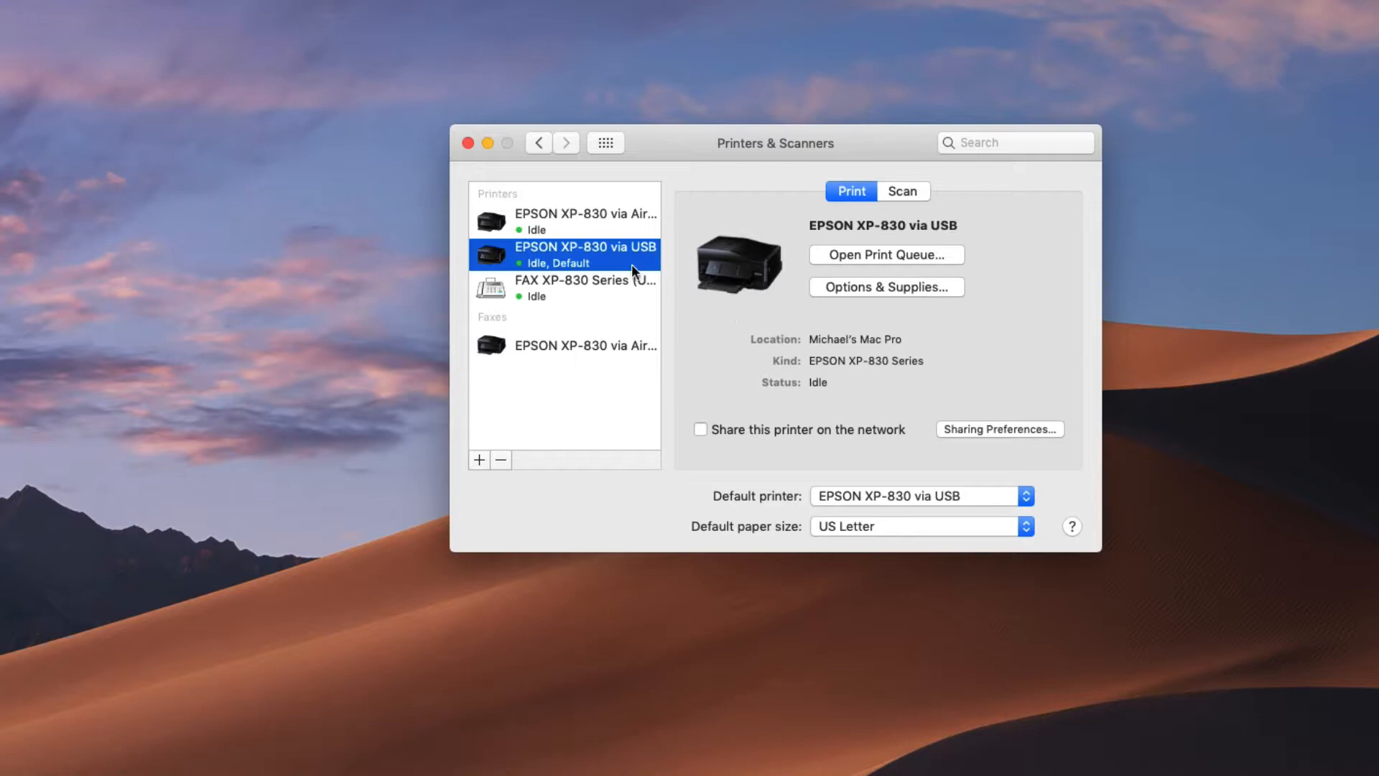
{"action": "mouse_move", "coordinate": [930, 363]}
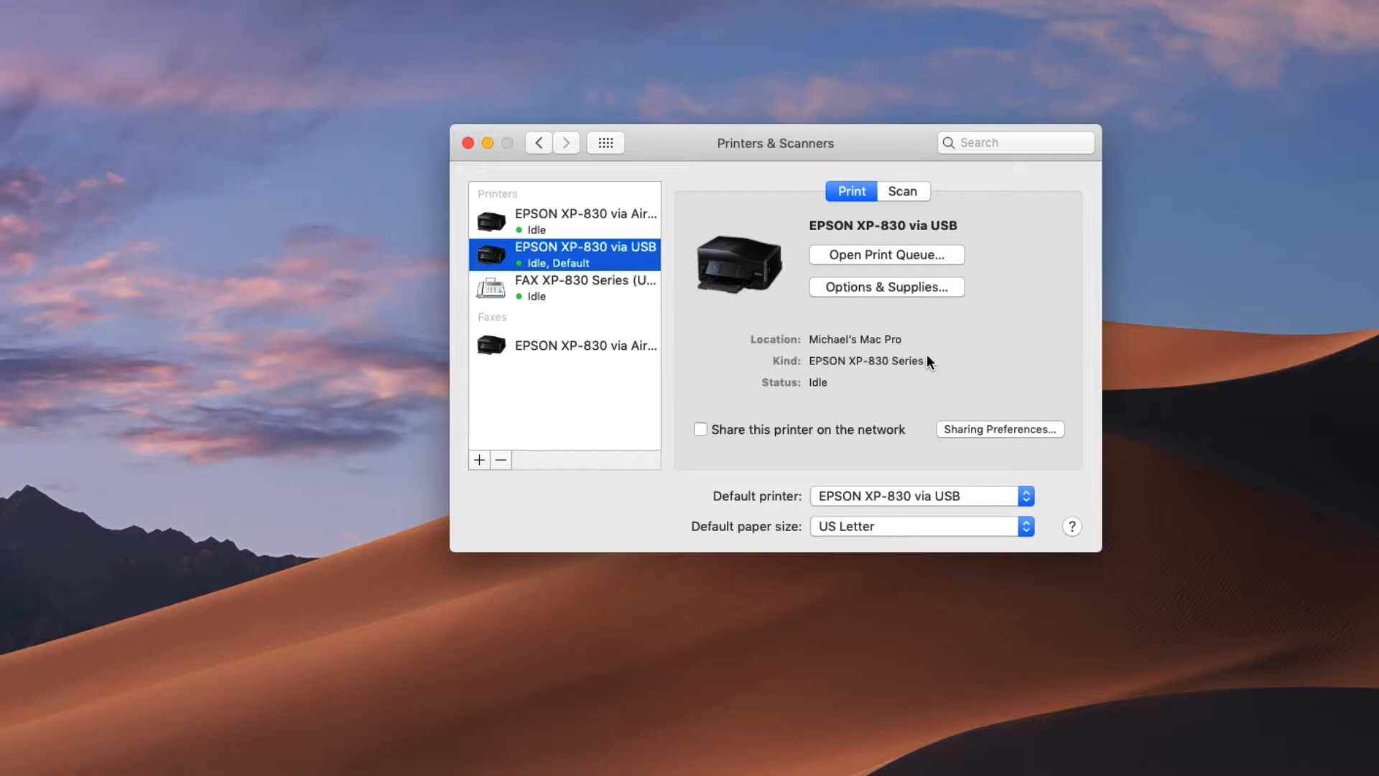
{"action": "mouse_move", "coordinate": [602, 237]}
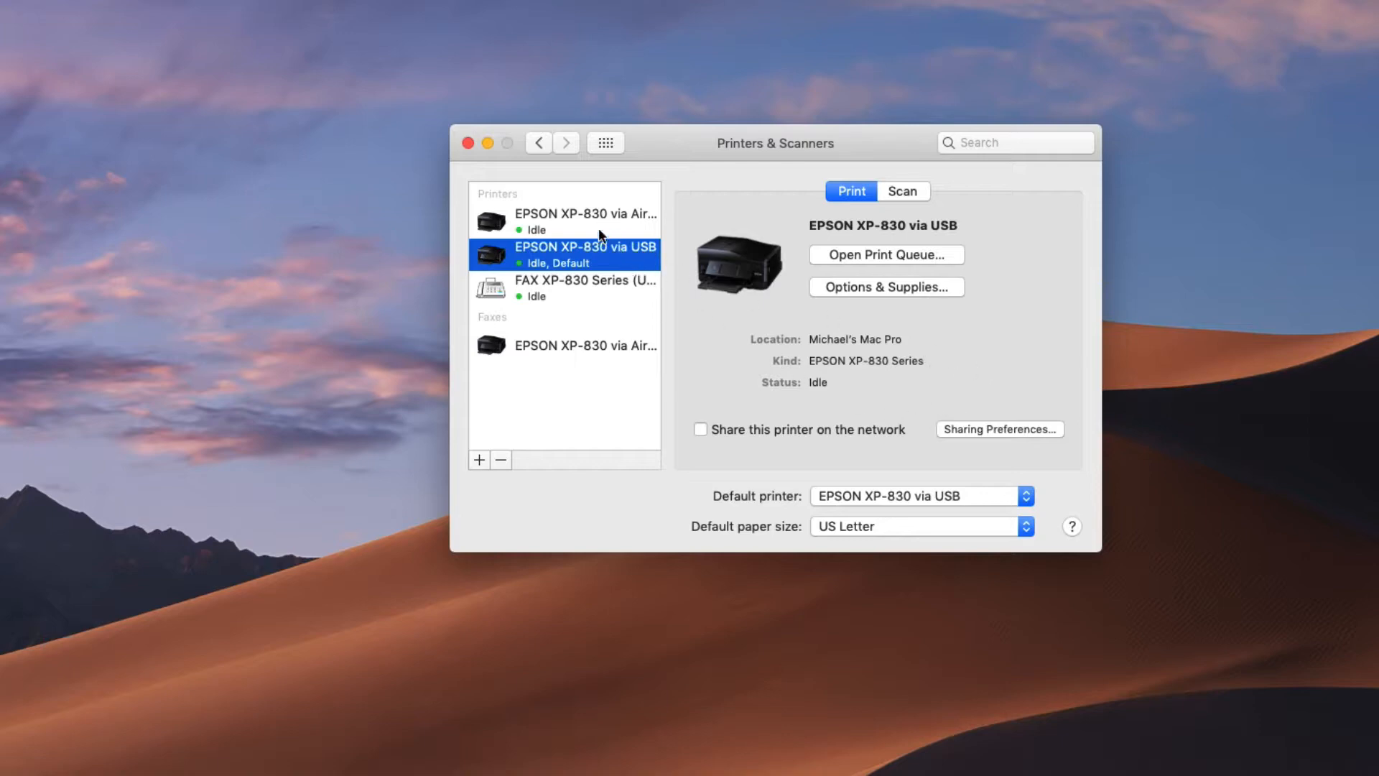
{"action": "left_click", "coordinate": [585, 220]}
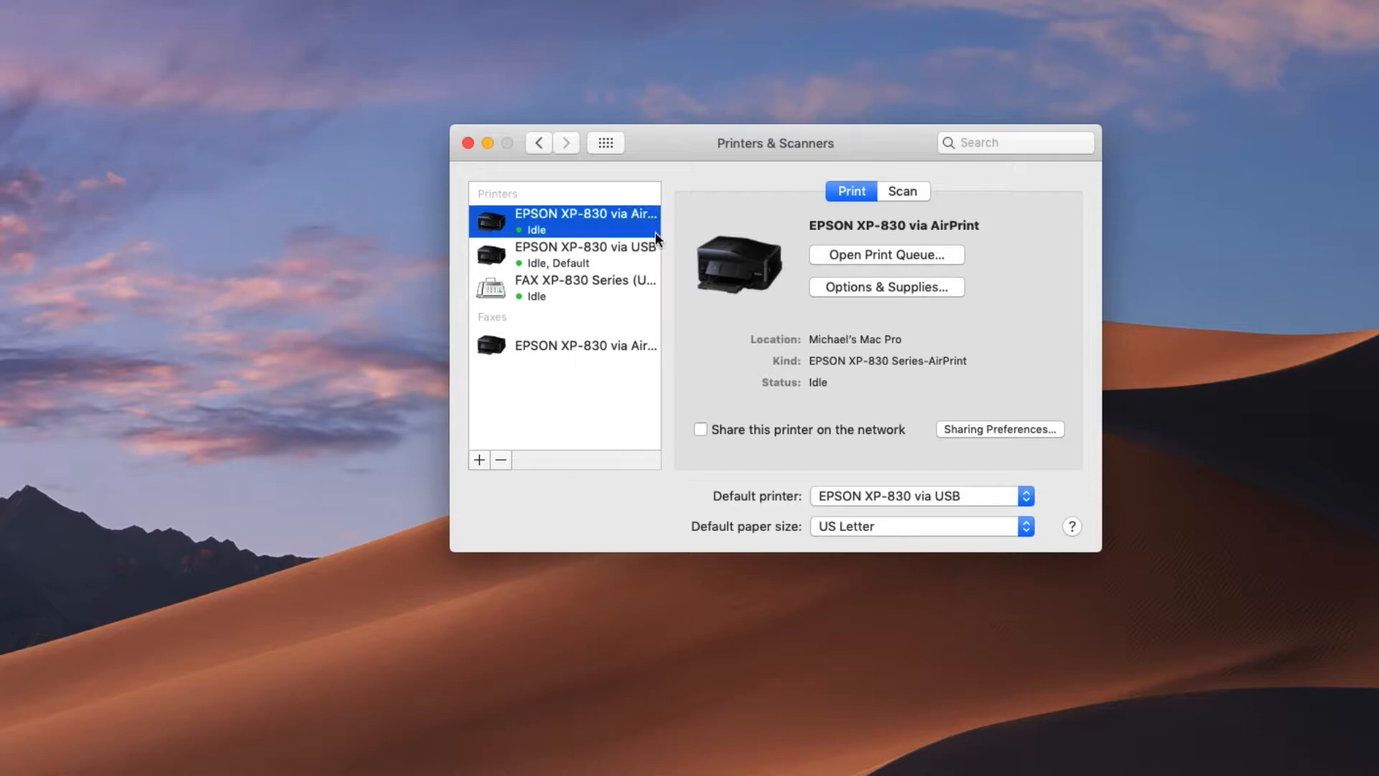
{"action": "mouse_move", "coordinate": [569, 236]}
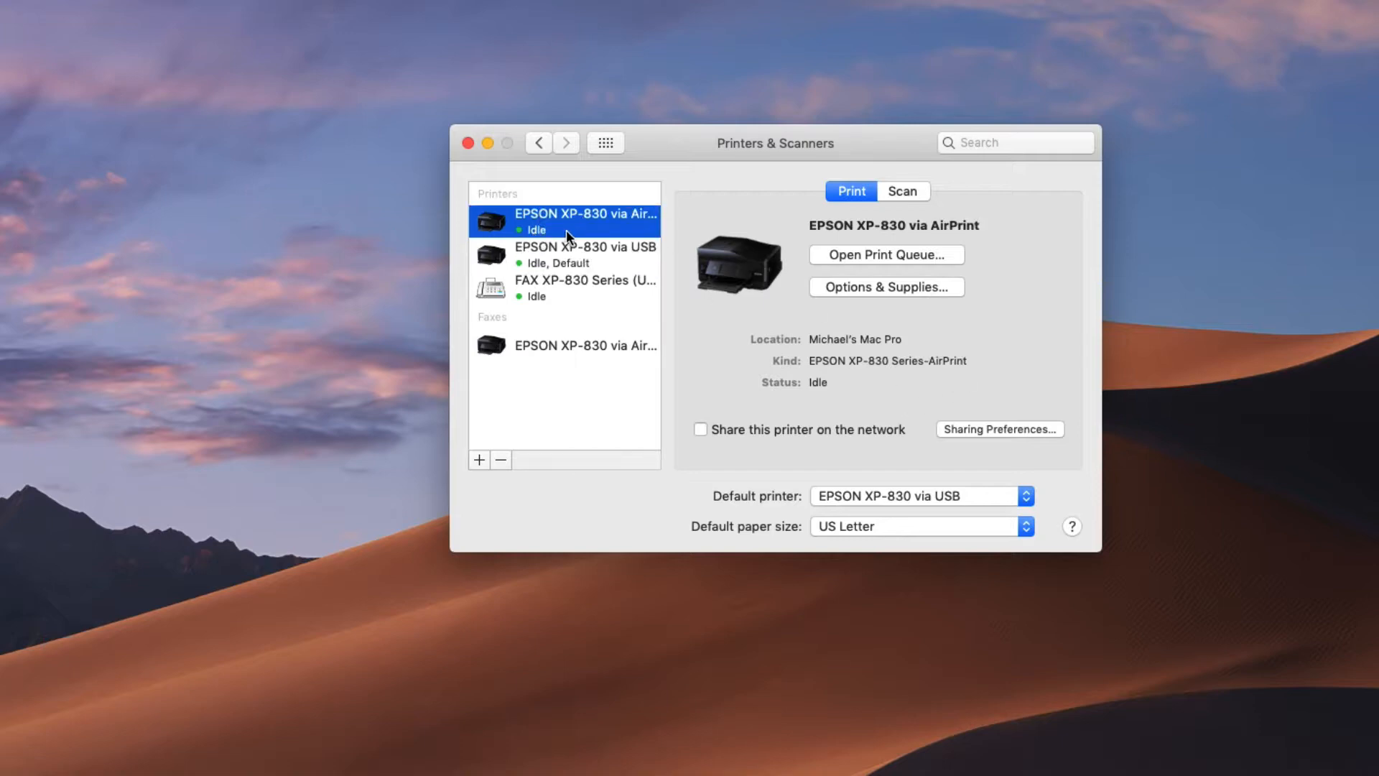
{"action": "right_click", "coordinate": [584, 220]}
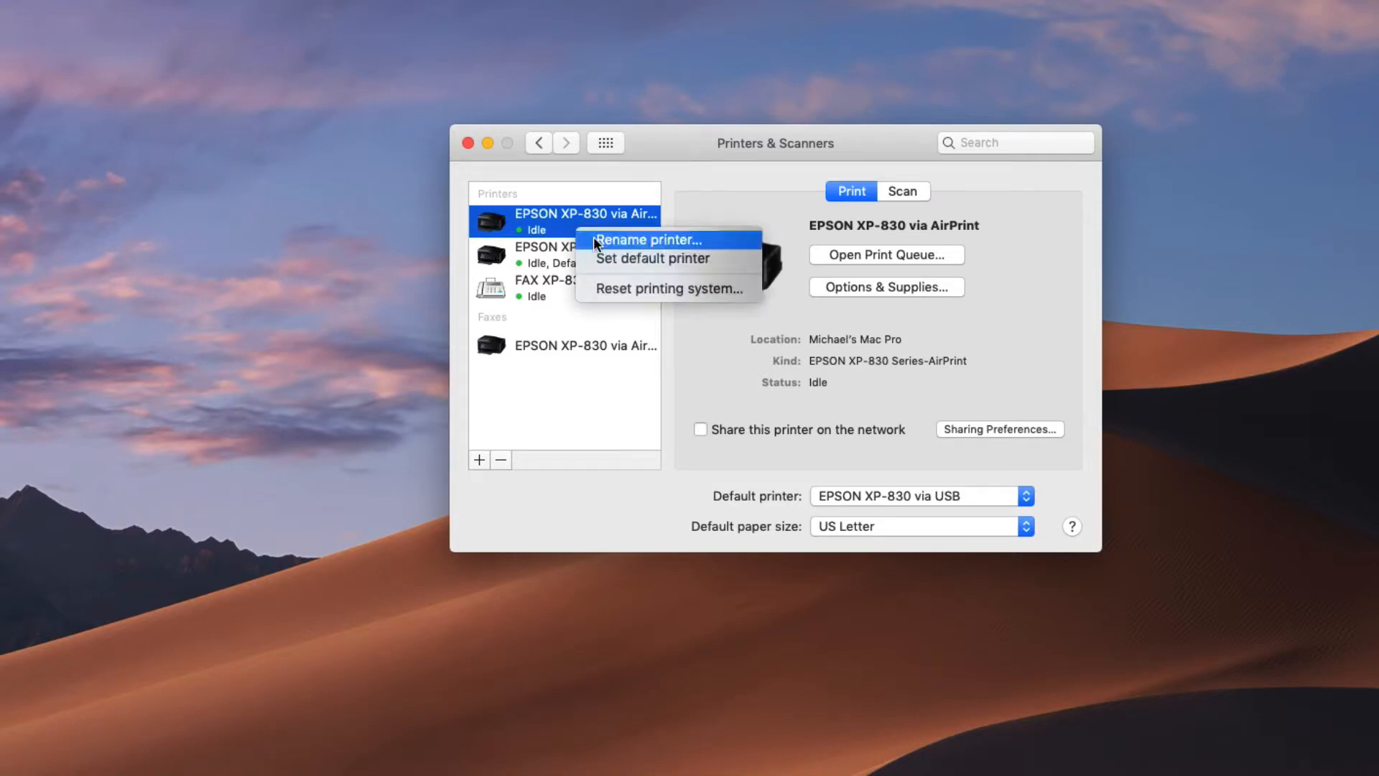
{"action": "left_click", "coordinate": [647, 240]}
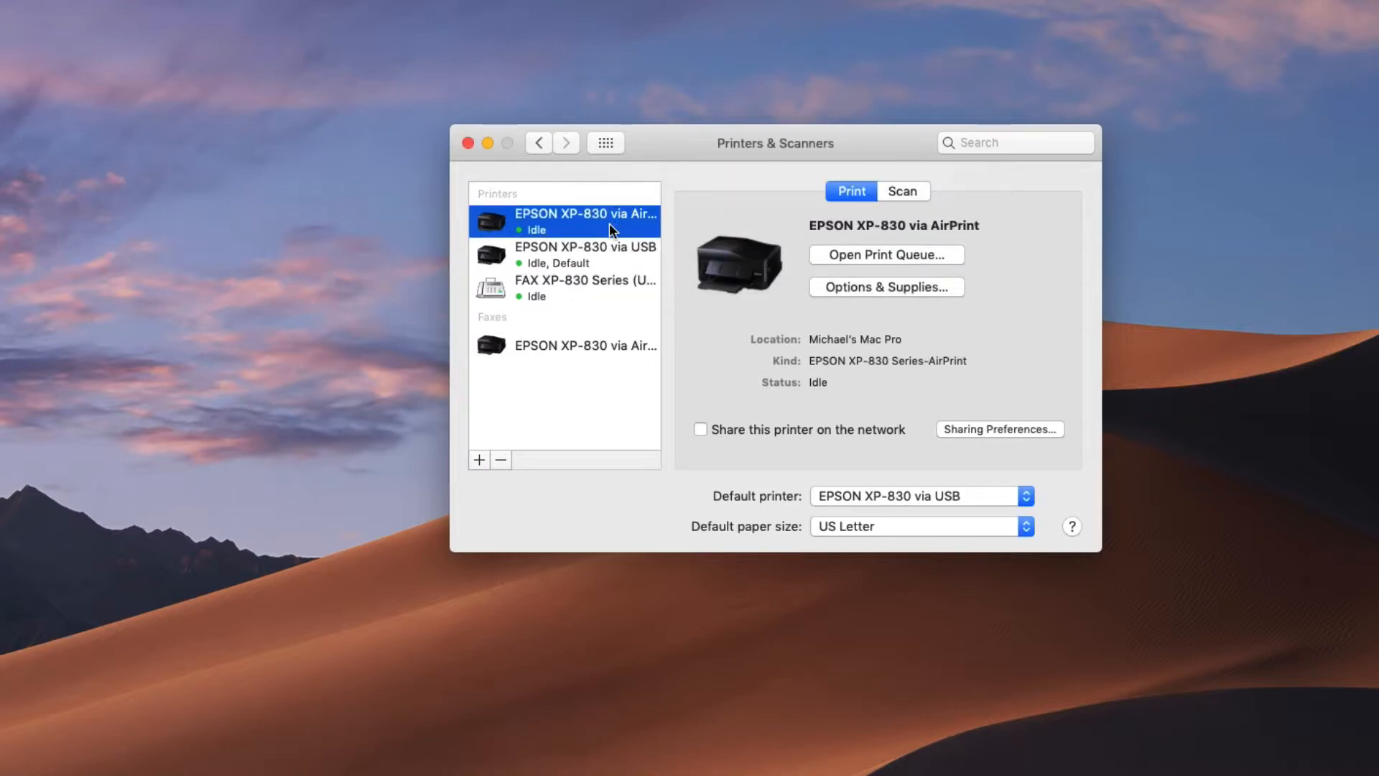
{"action": "left_click", "coordinate": [585, 253]}
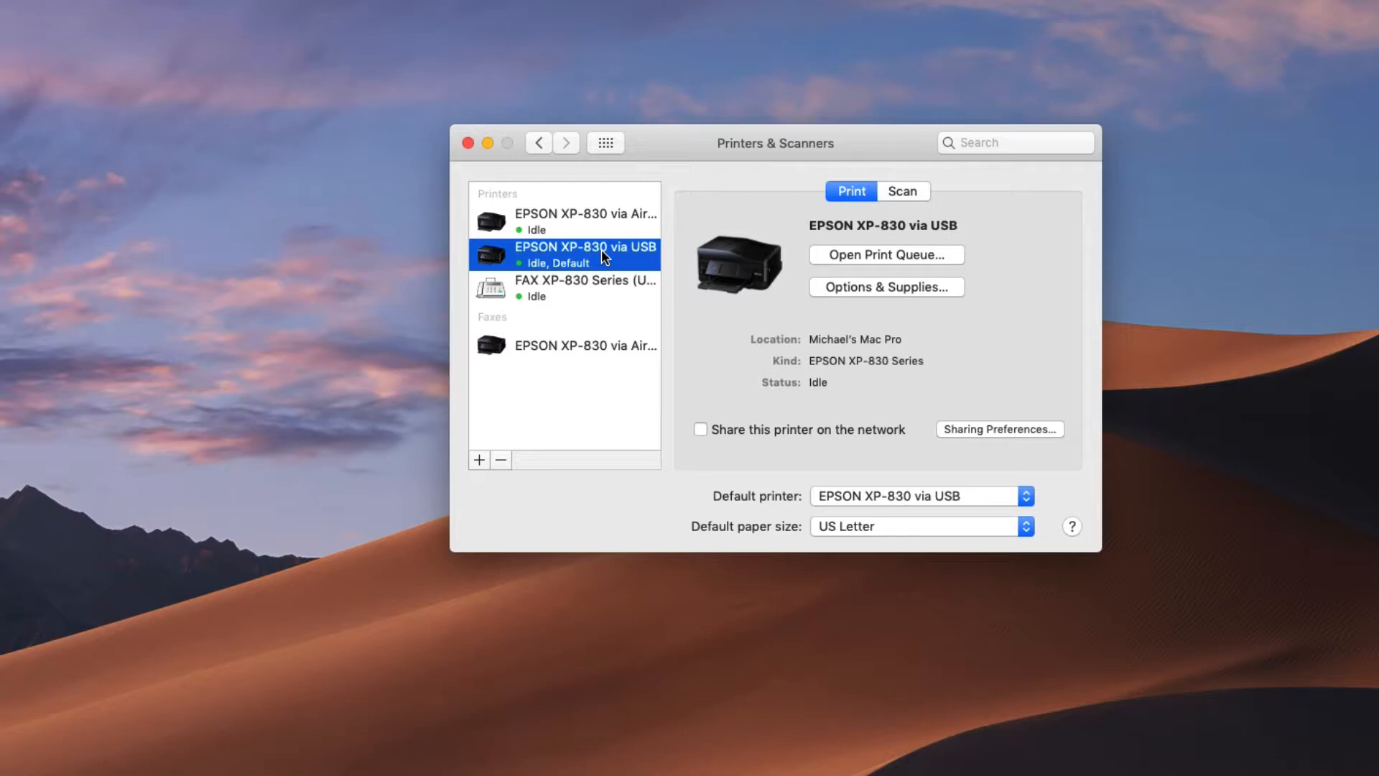
{"action": "mouse_move", "coordinate": [640, 262]}
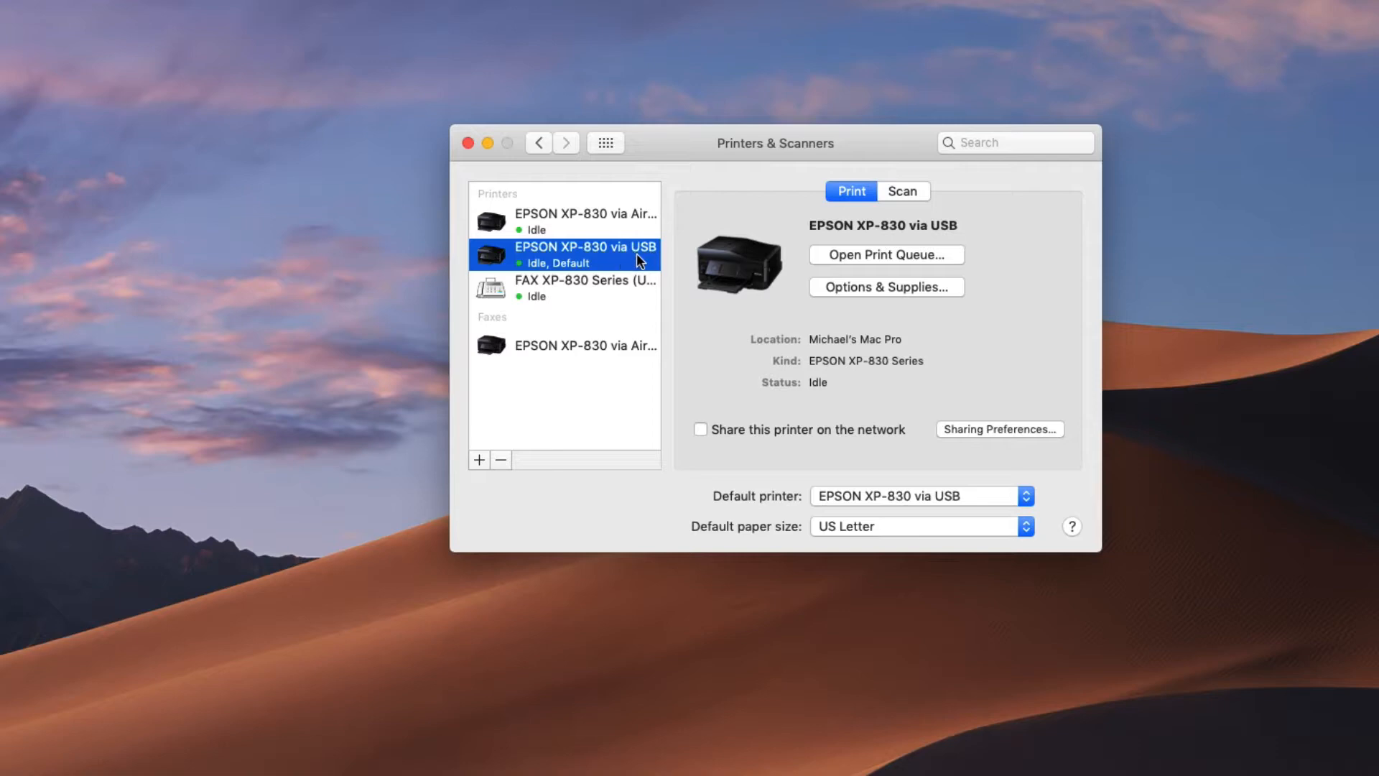
{"action": "left_click", "coordinate": [585, 220]}
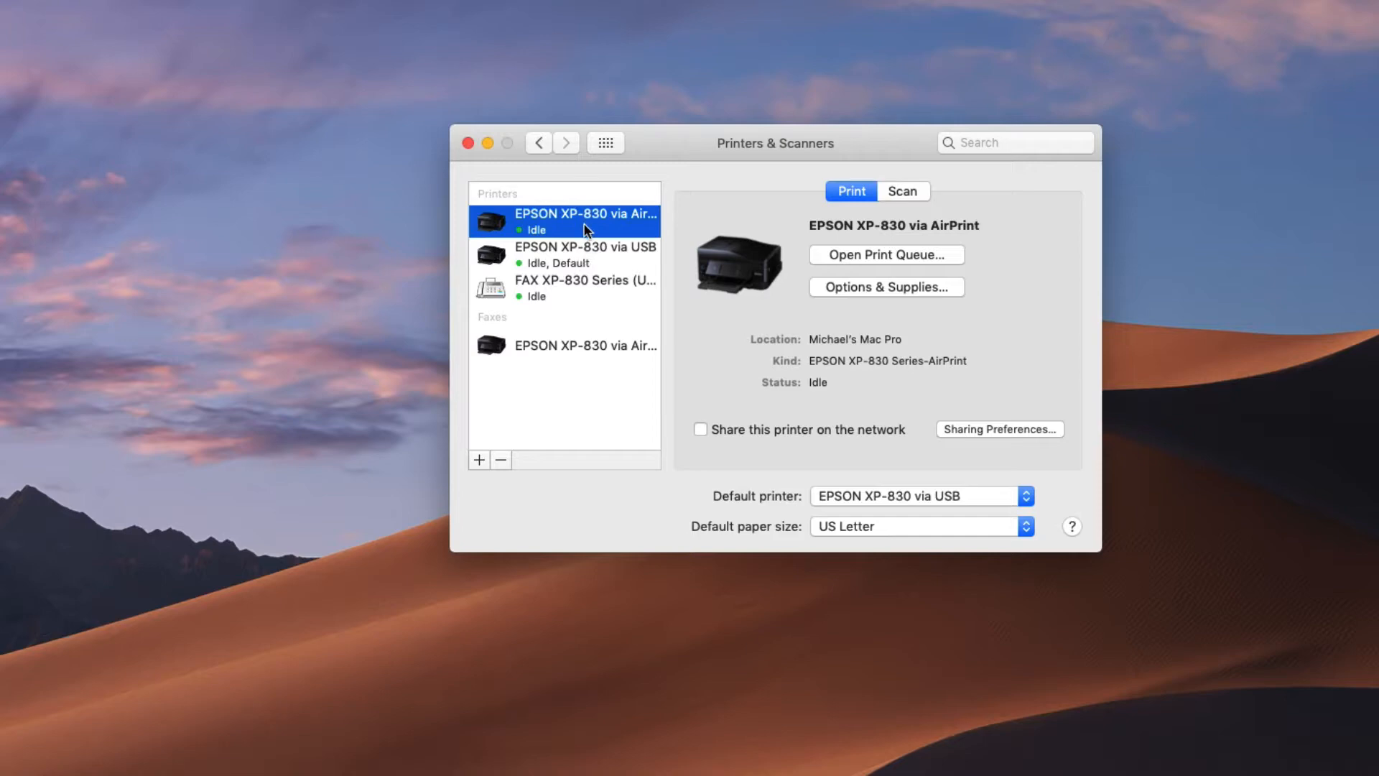
{"action": "right_click", "coordinate": [585, 222]}
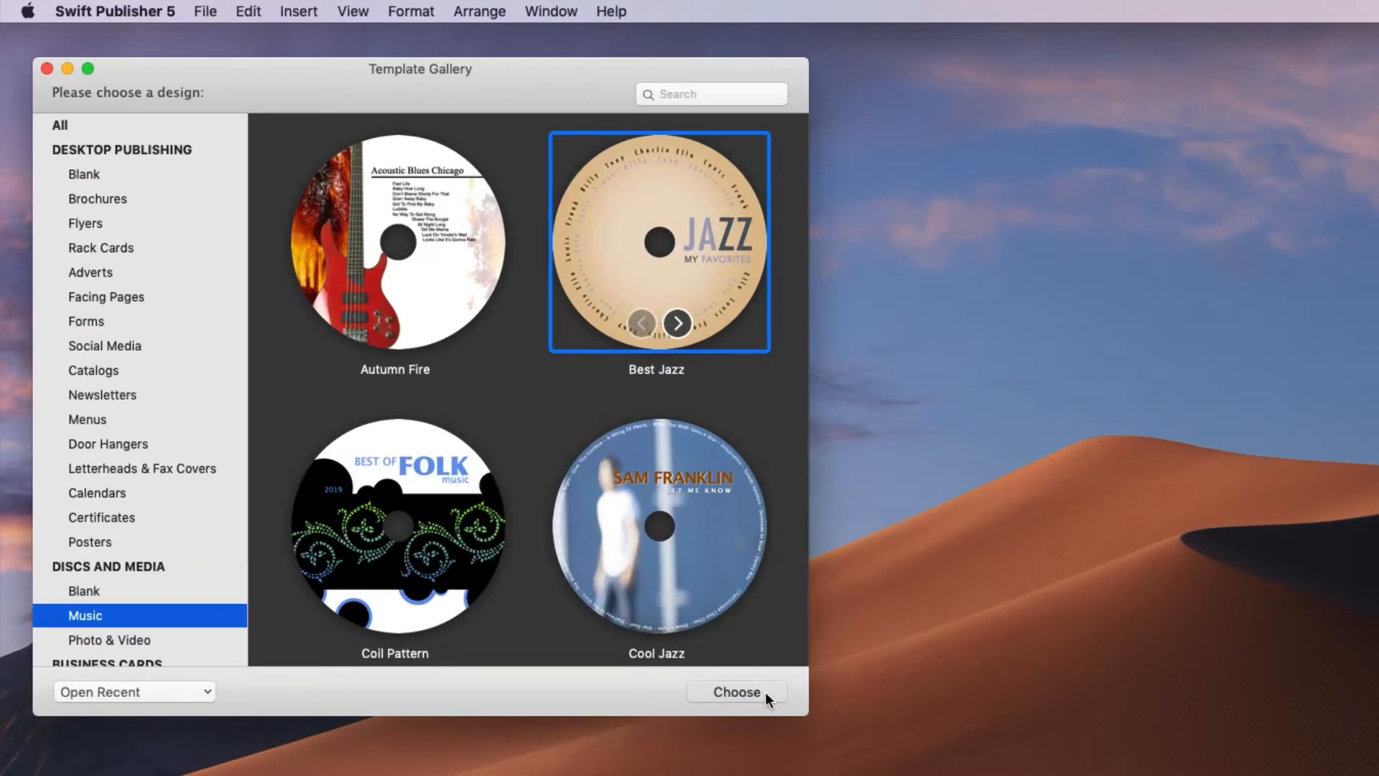
- Create a new document from the Best Jazz disc label design
{"action": "left_click", "coordinate": [736, 691]}
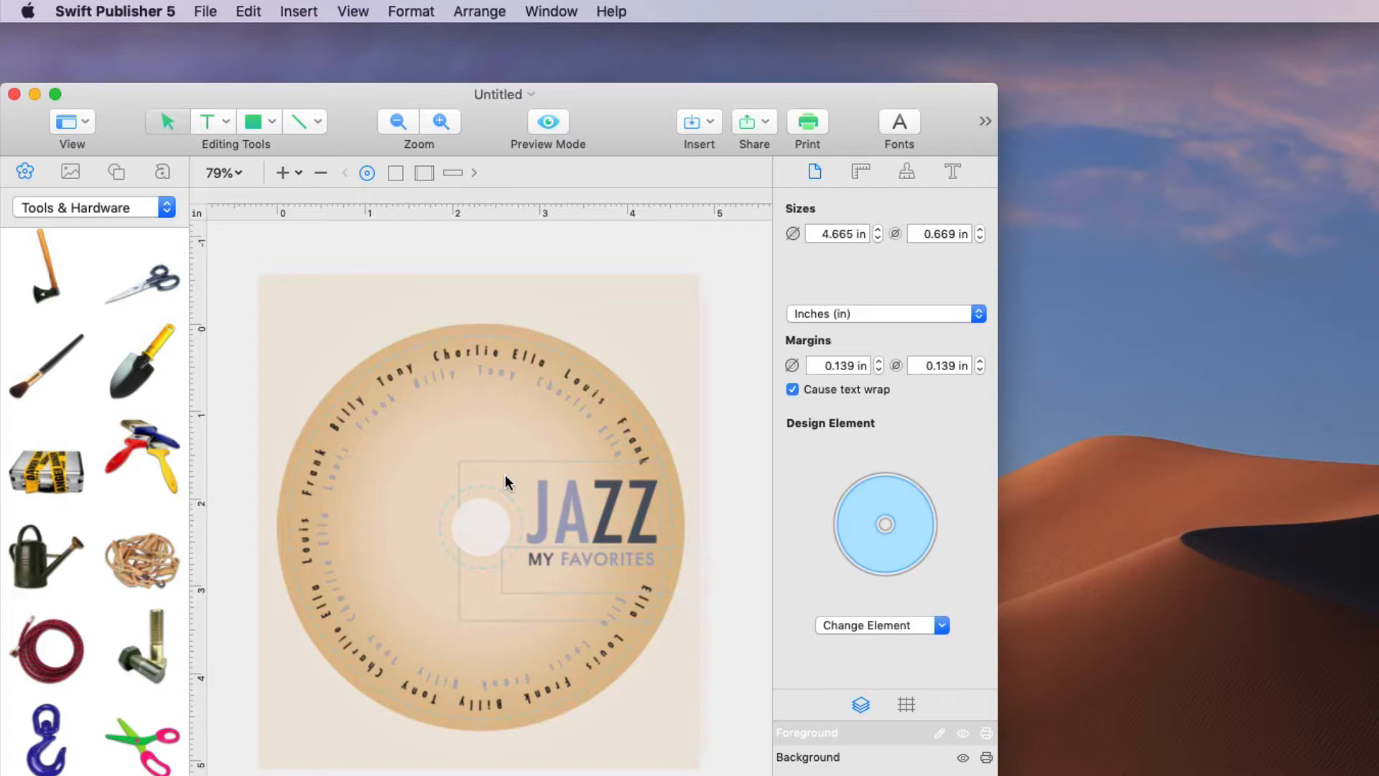
- Change the label layout to Epson Tray Type 2 (CD Tray) after comparing Tray Type 1
{"action": "left_click", "coordinate": [205, 12]}
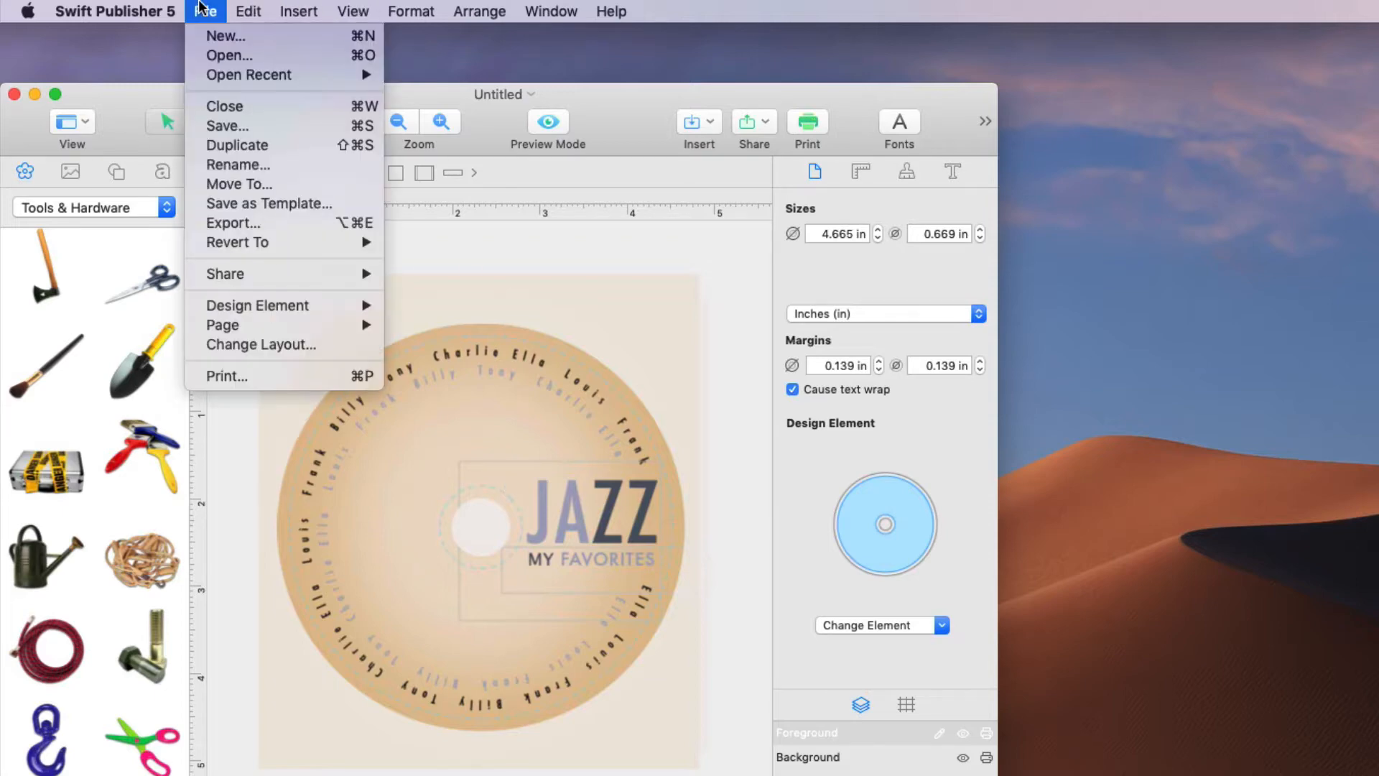
{"action": "mouse_move", "coordinate": [262, 343]}
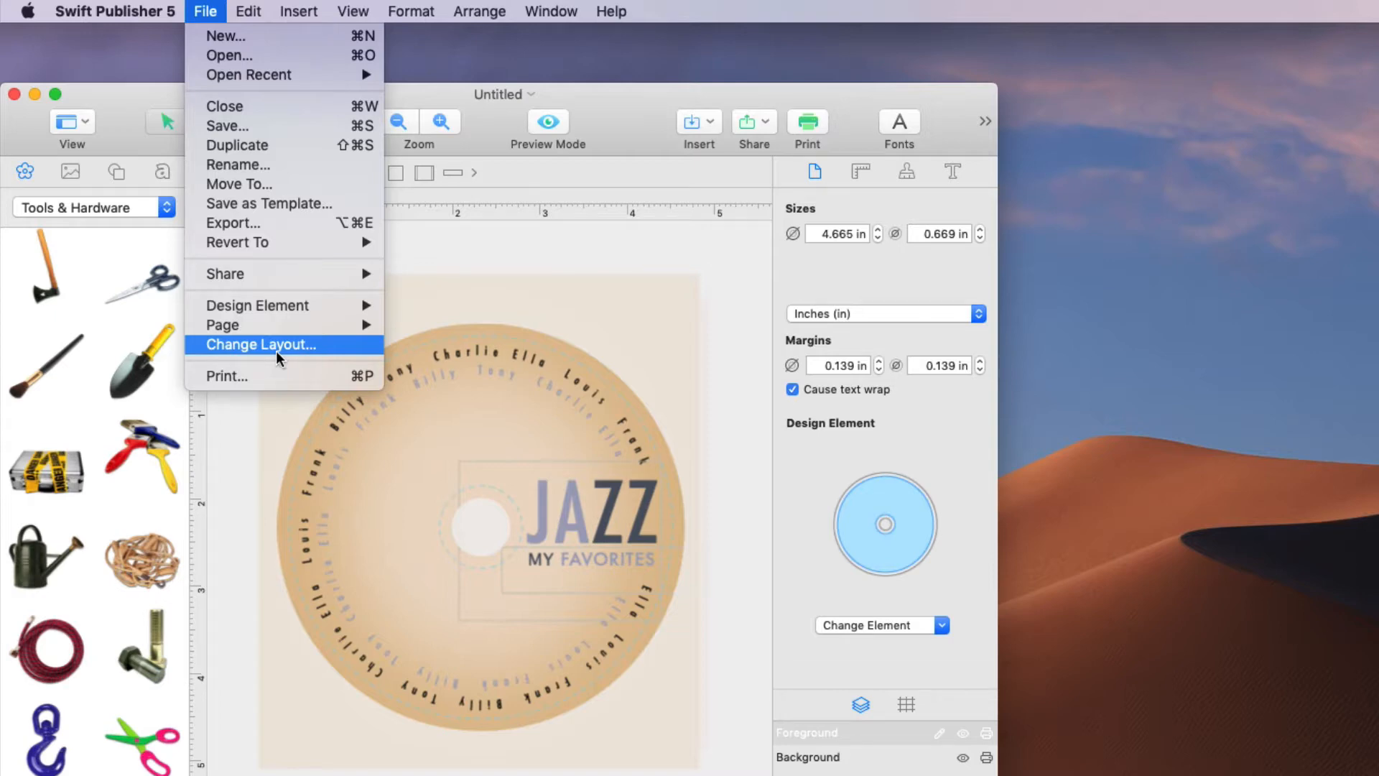
{"action": "left_click", "coordinate": [260, 344]}
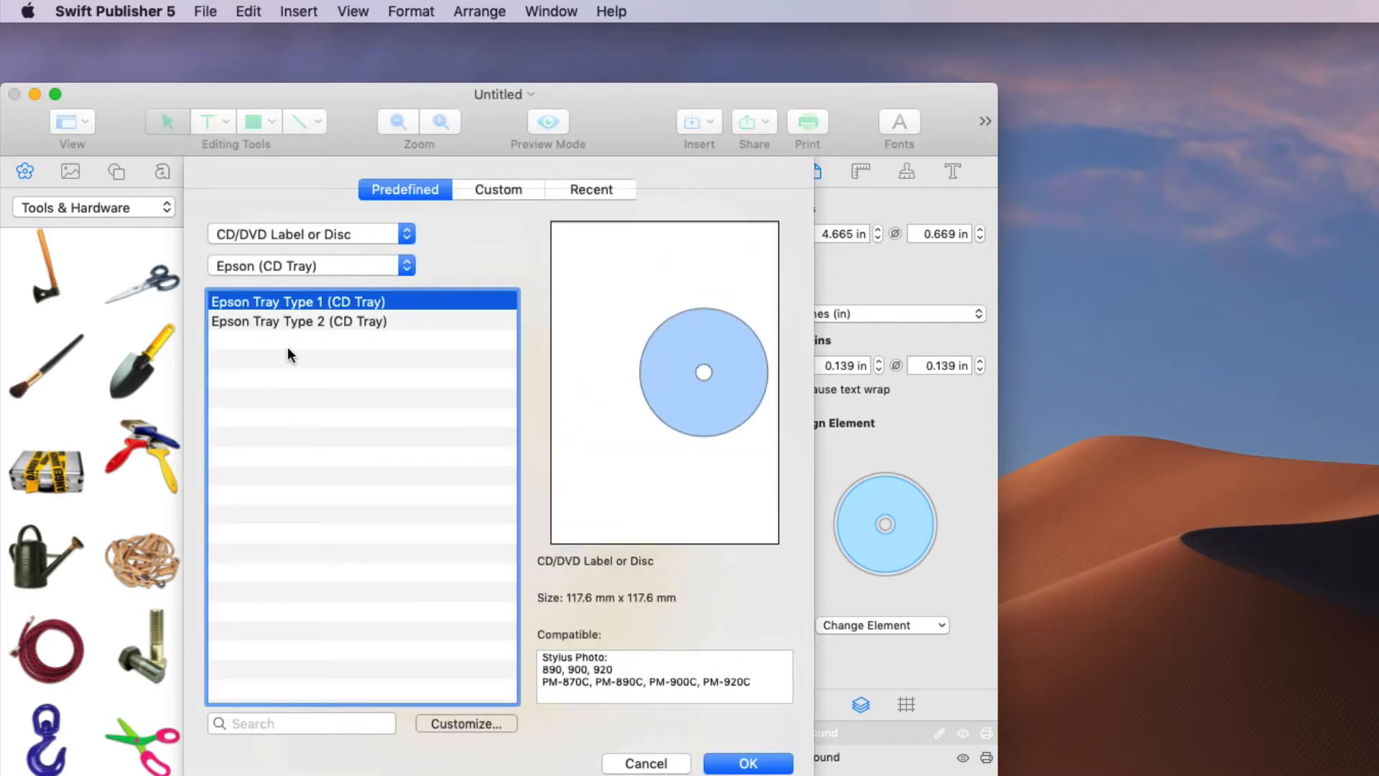
{"action": "left_click", "coordinate": [299, 321]}
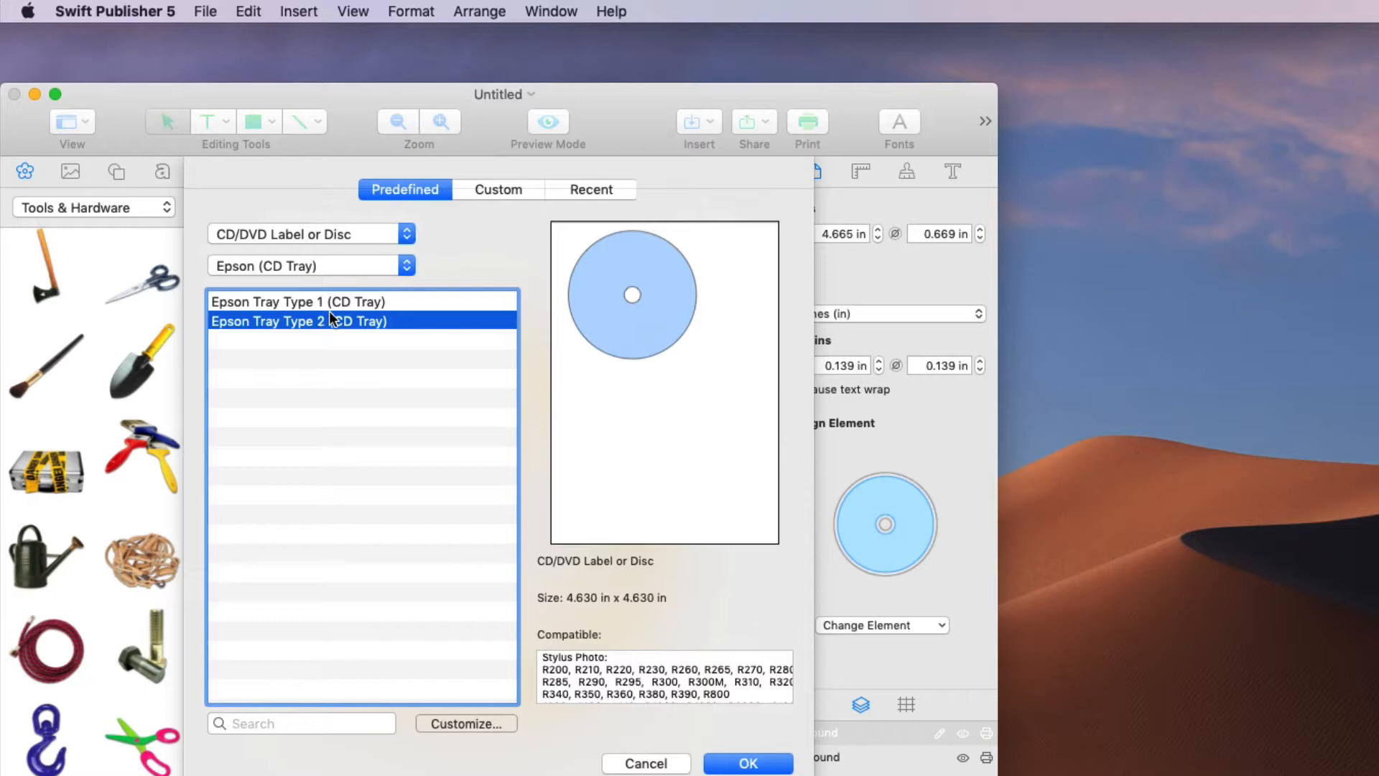
{"action": "left_click", "coordinate": [298, 300]}
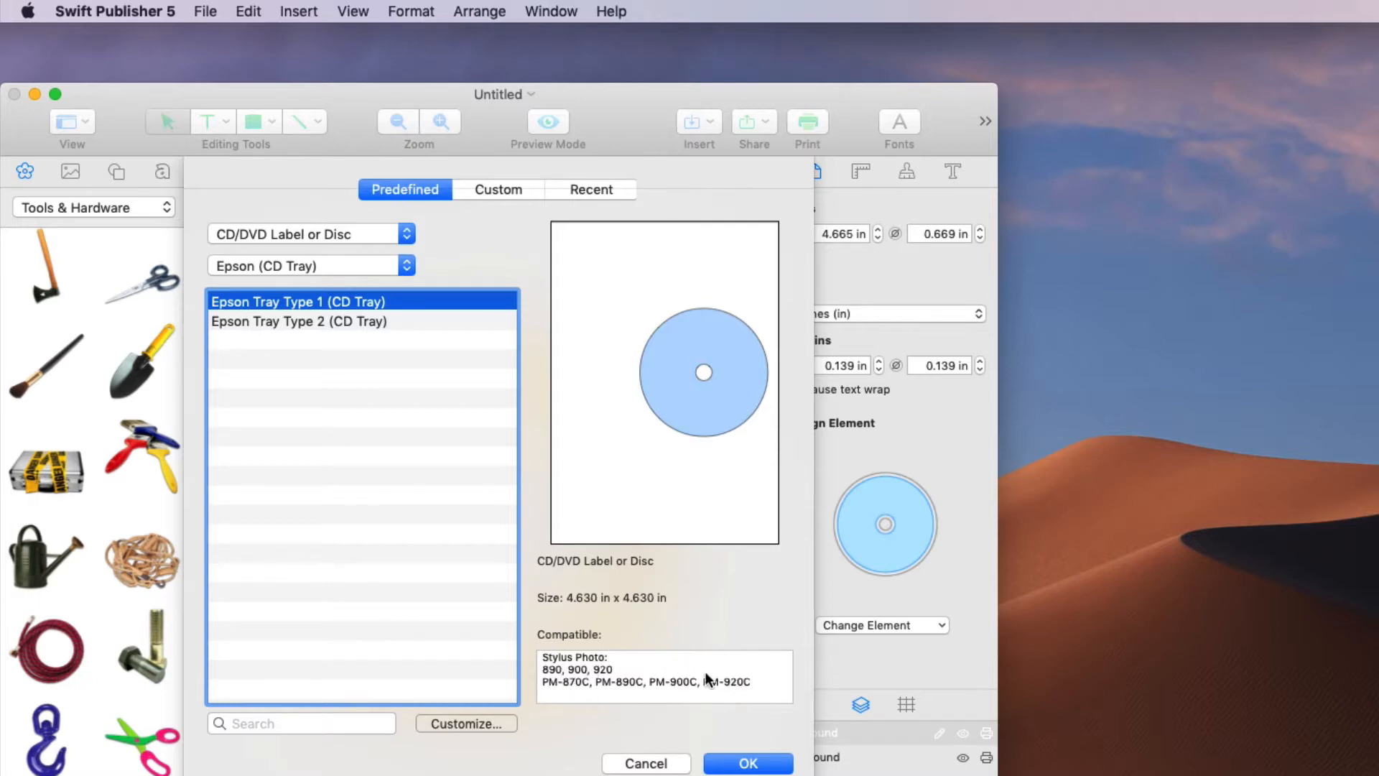
{"action": "left_click", "coordinate": [299, 321]}
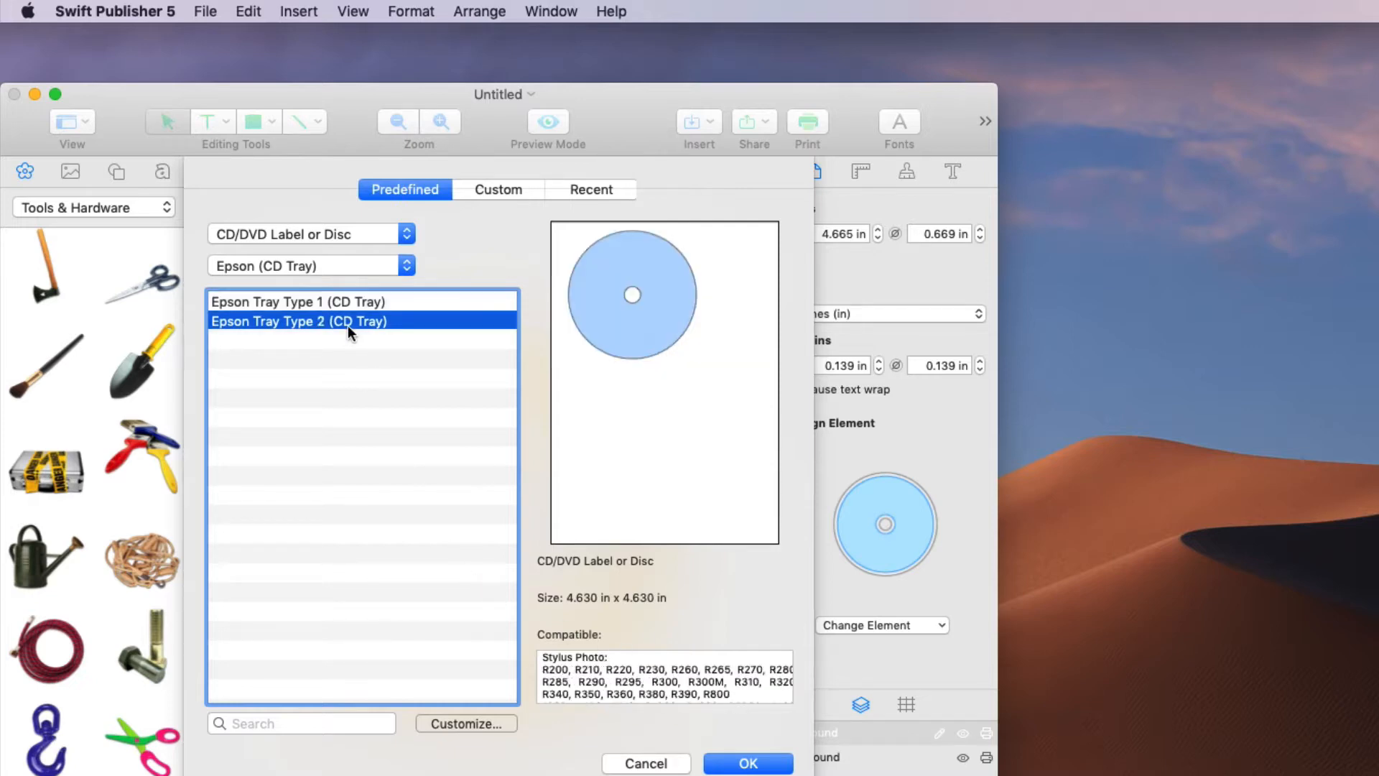
{"action": "mouse_move", "coordinate": [291, 332]}
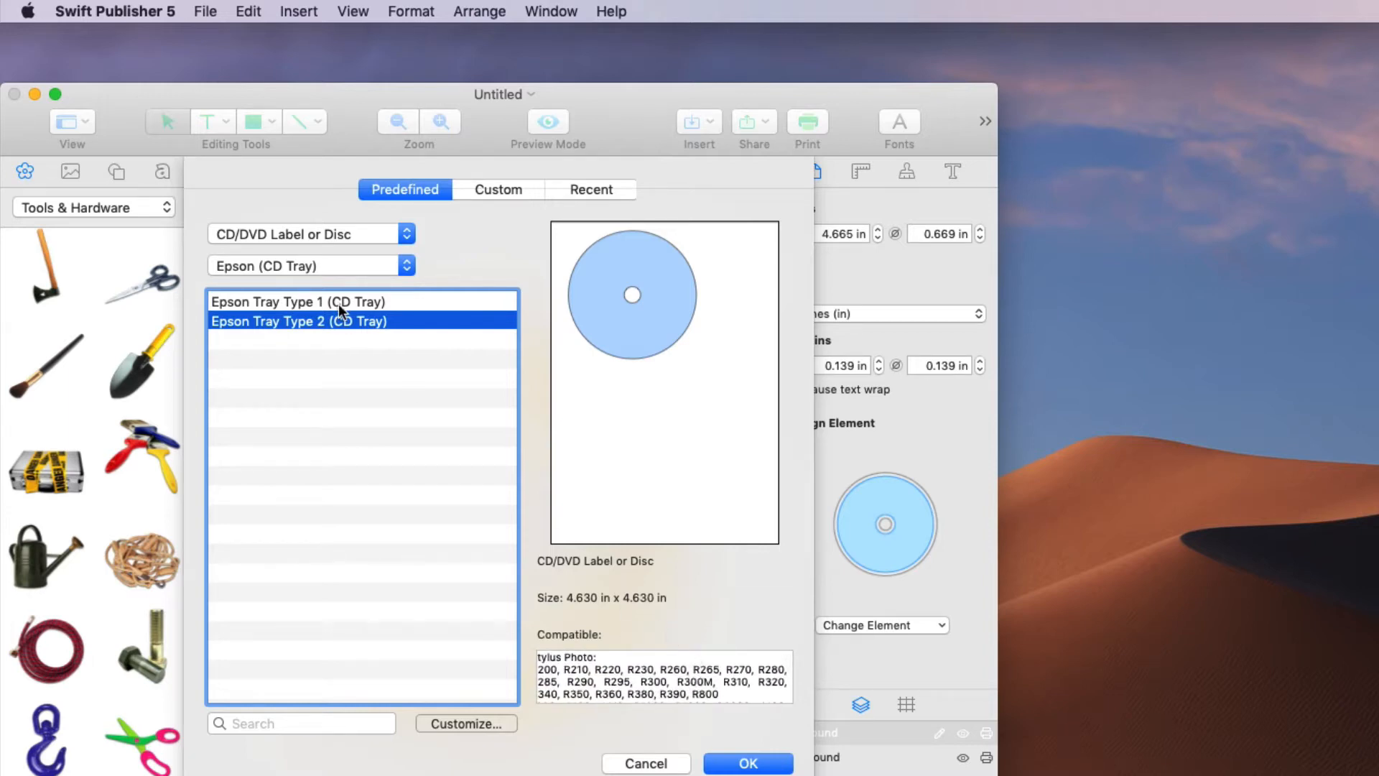
{"action": "mouse_move", "coordinate": [342, 290]}
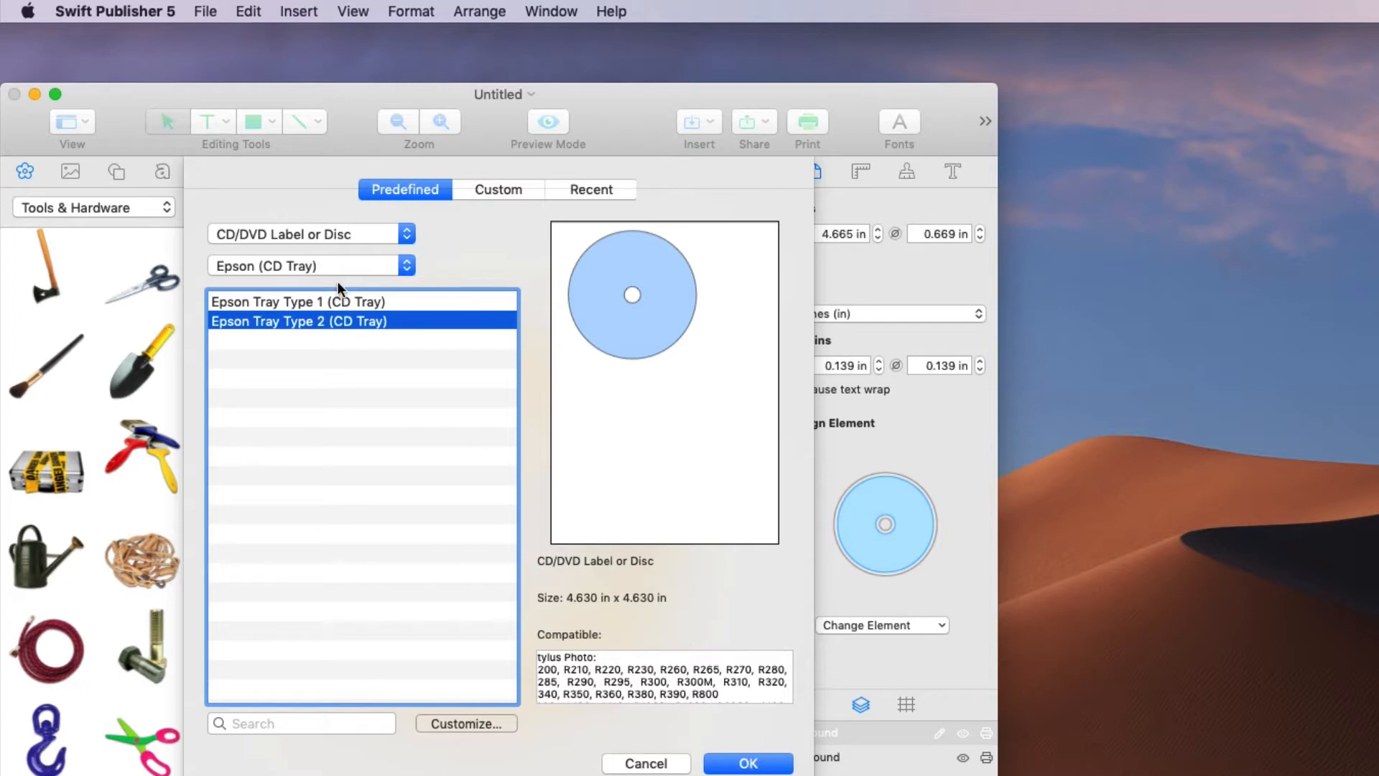
{"action": "mouse_move", "coordinate": [307, 332]}
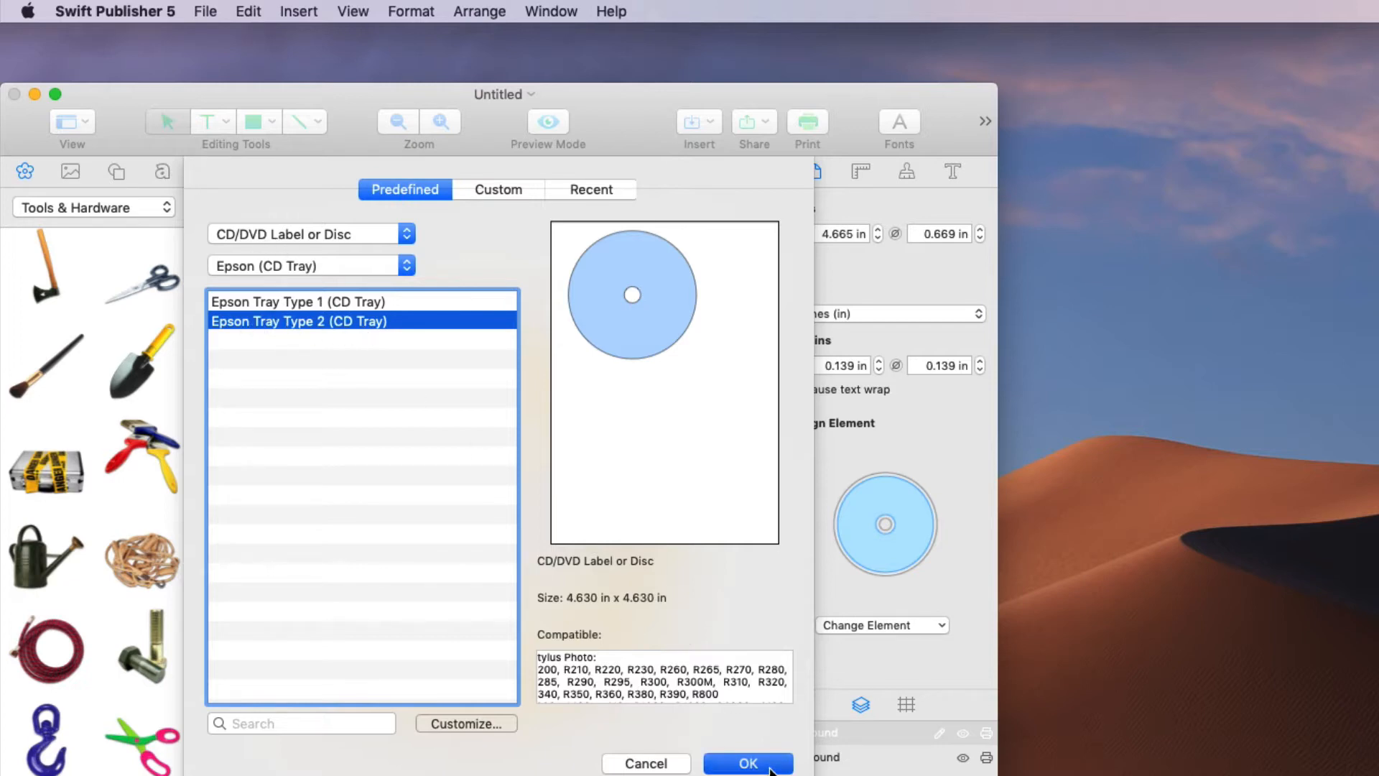
{"action": "left_click", "coordinate": [747, 763]}
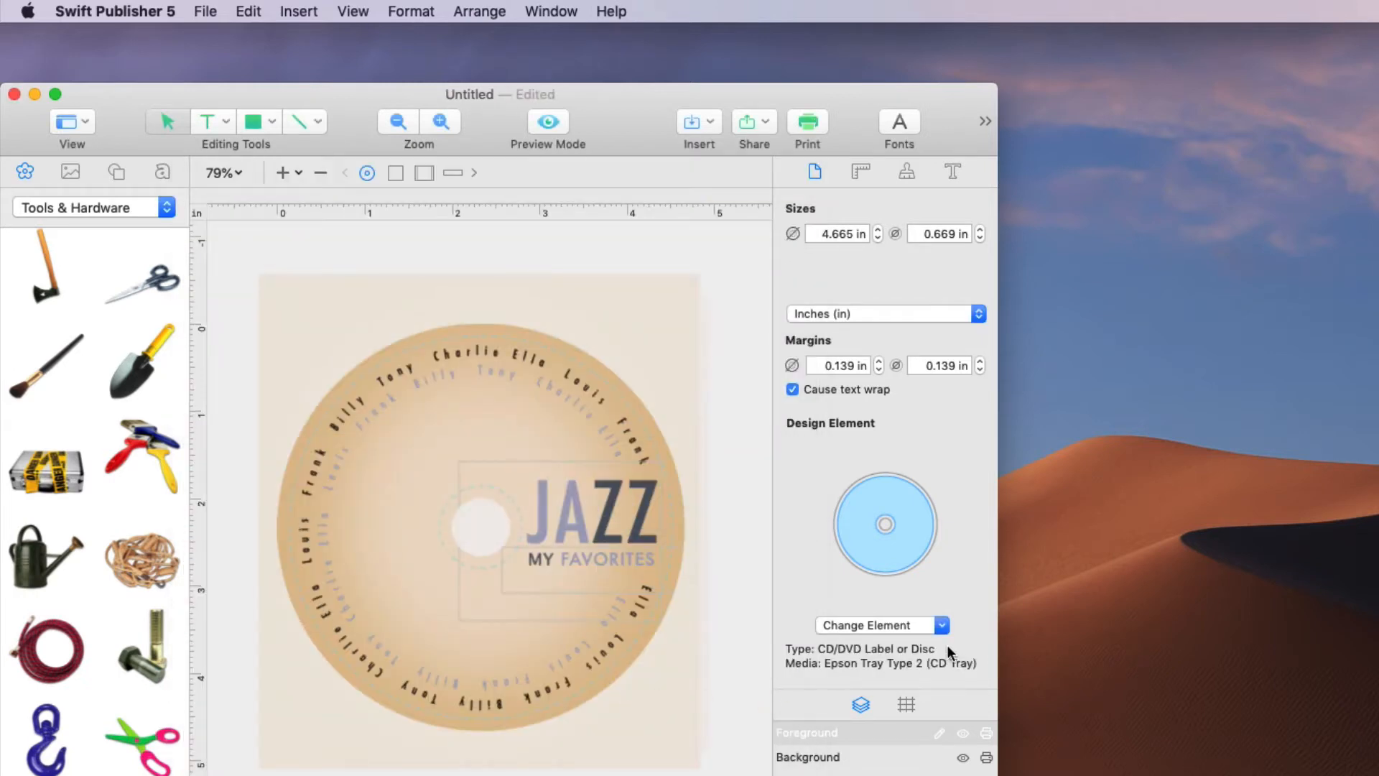
{"action": "mouse_move", "coordinate": [781, 652]}
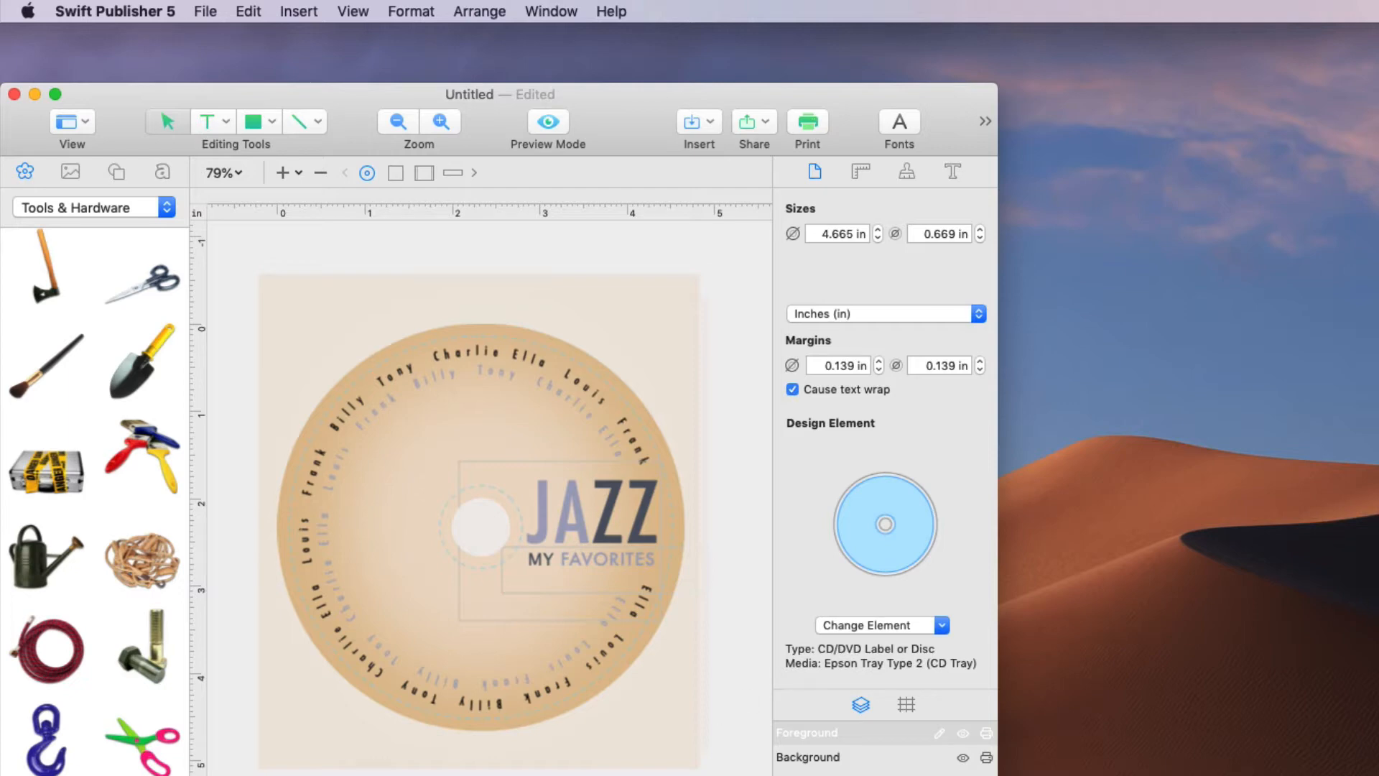
{"action": "mouse_move", "coordinate": [714, 606]}
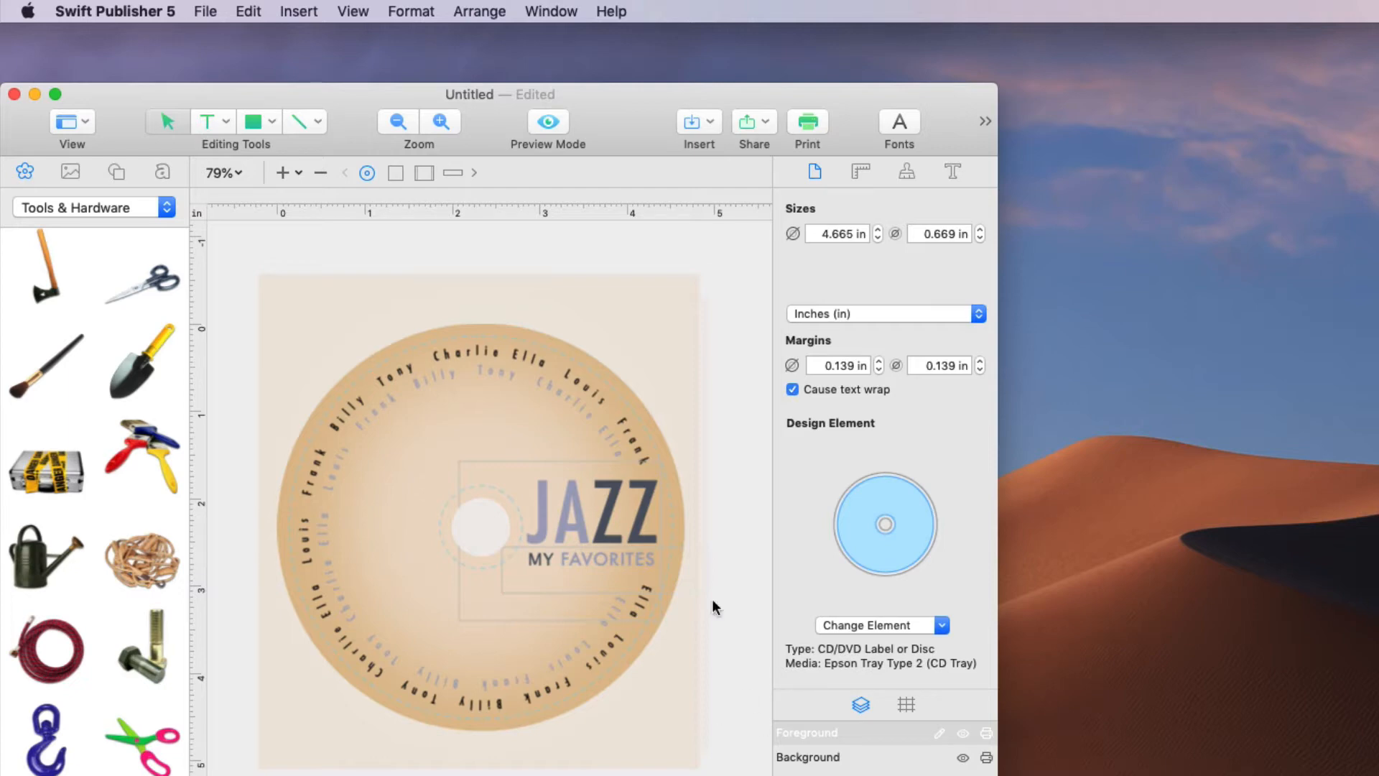
{"action": "mouse_move", "coordinate": [806, 120]}
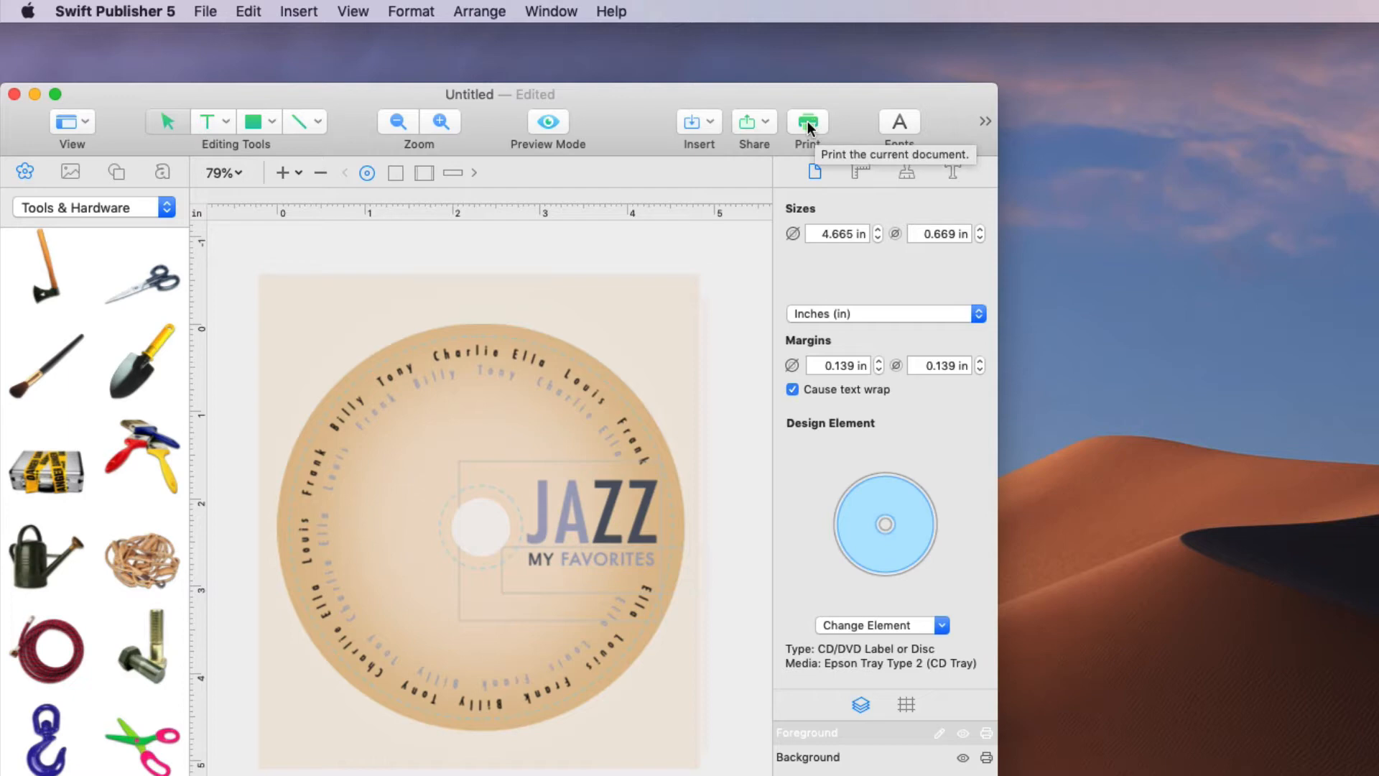
{"action": "left_click", "coordinate": [806, 120]}
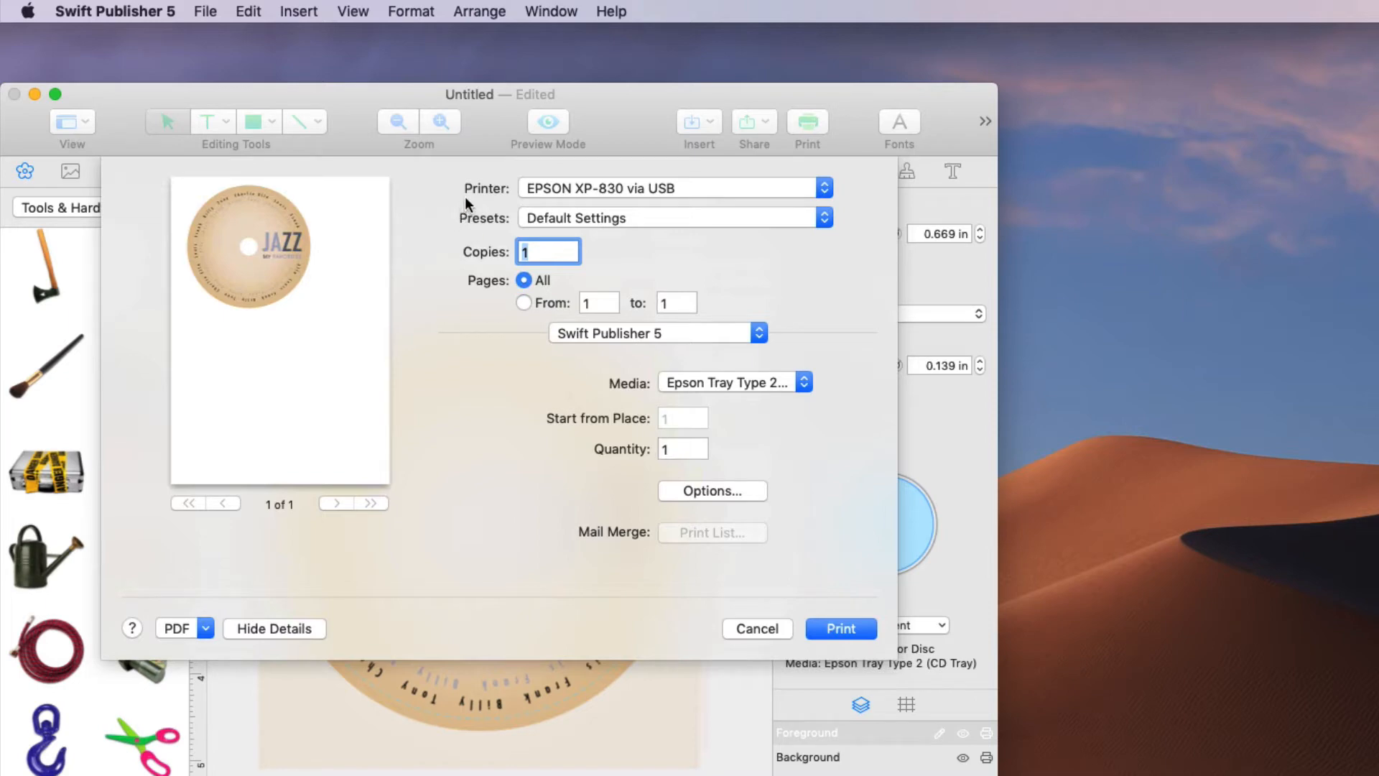
{"action": "mouse_move", "coordinate": [600, 195]}
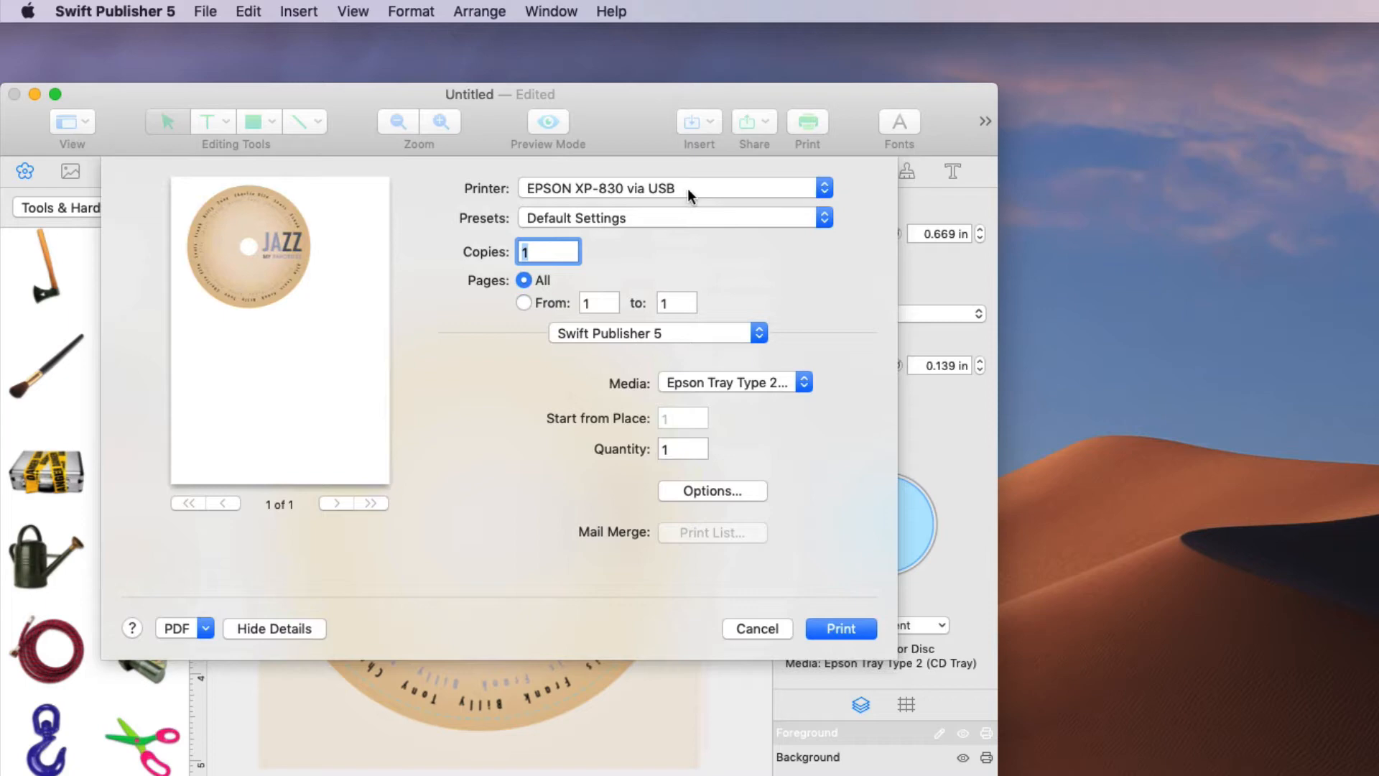
{"action": "left_click", "coordinate": [672, 187]}
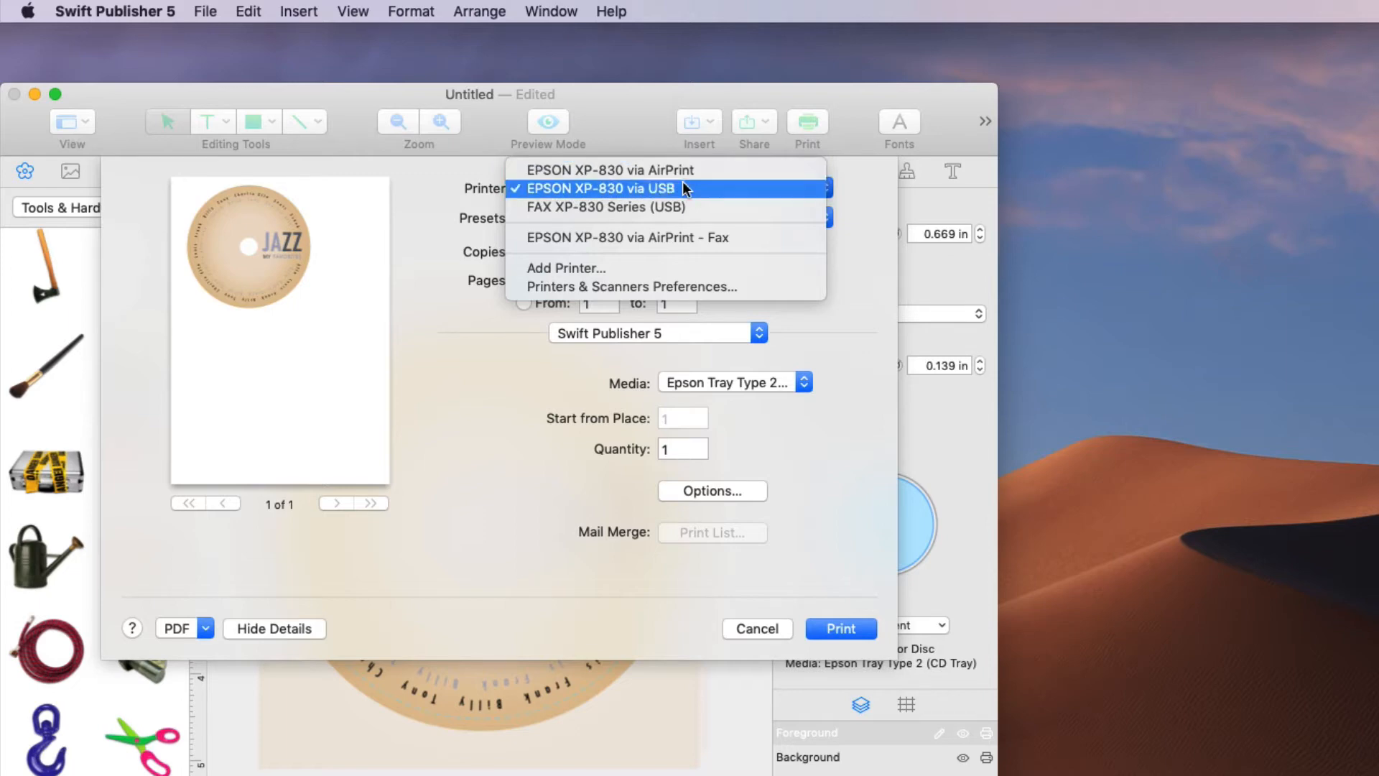
{"action": "mouse_move", "coordinate": [655, 194]}
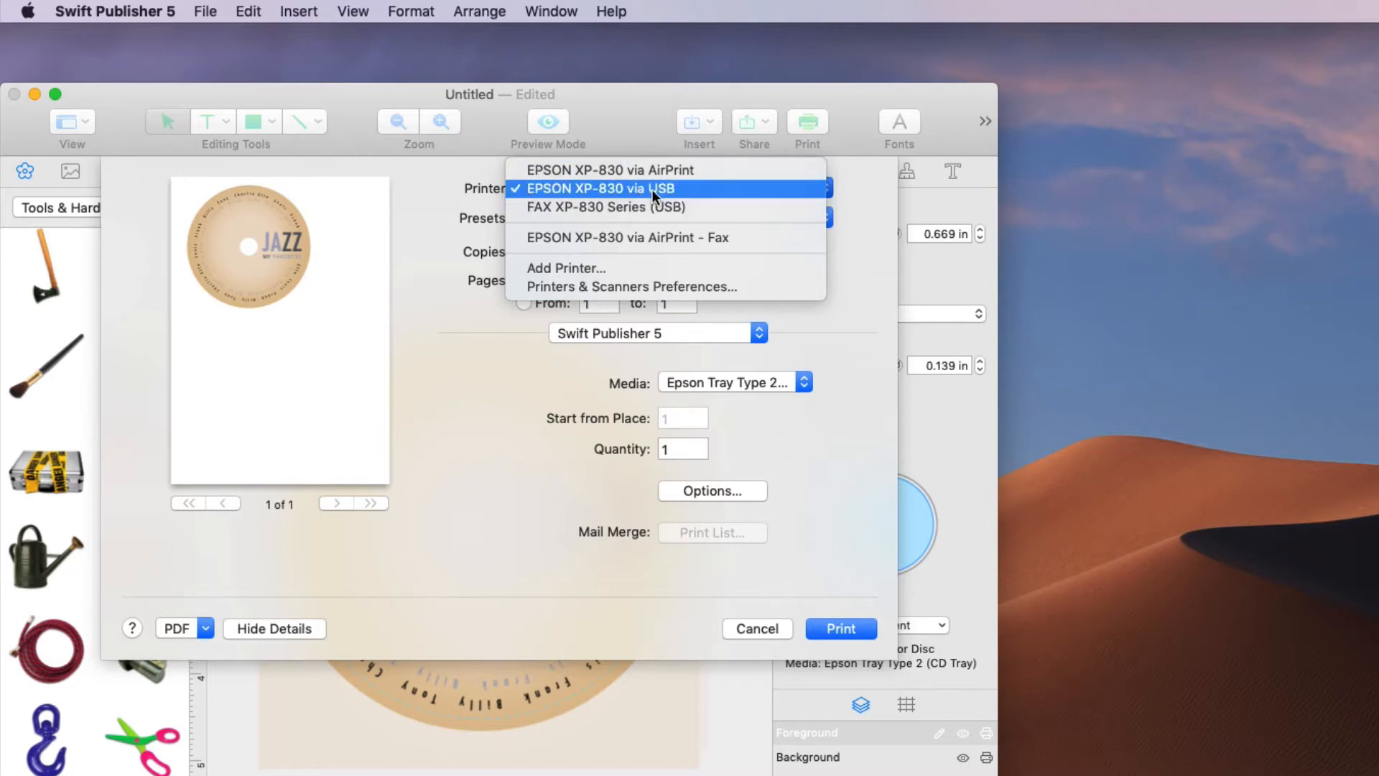
{"action": "left_click", "coordinate": [600, 188]}
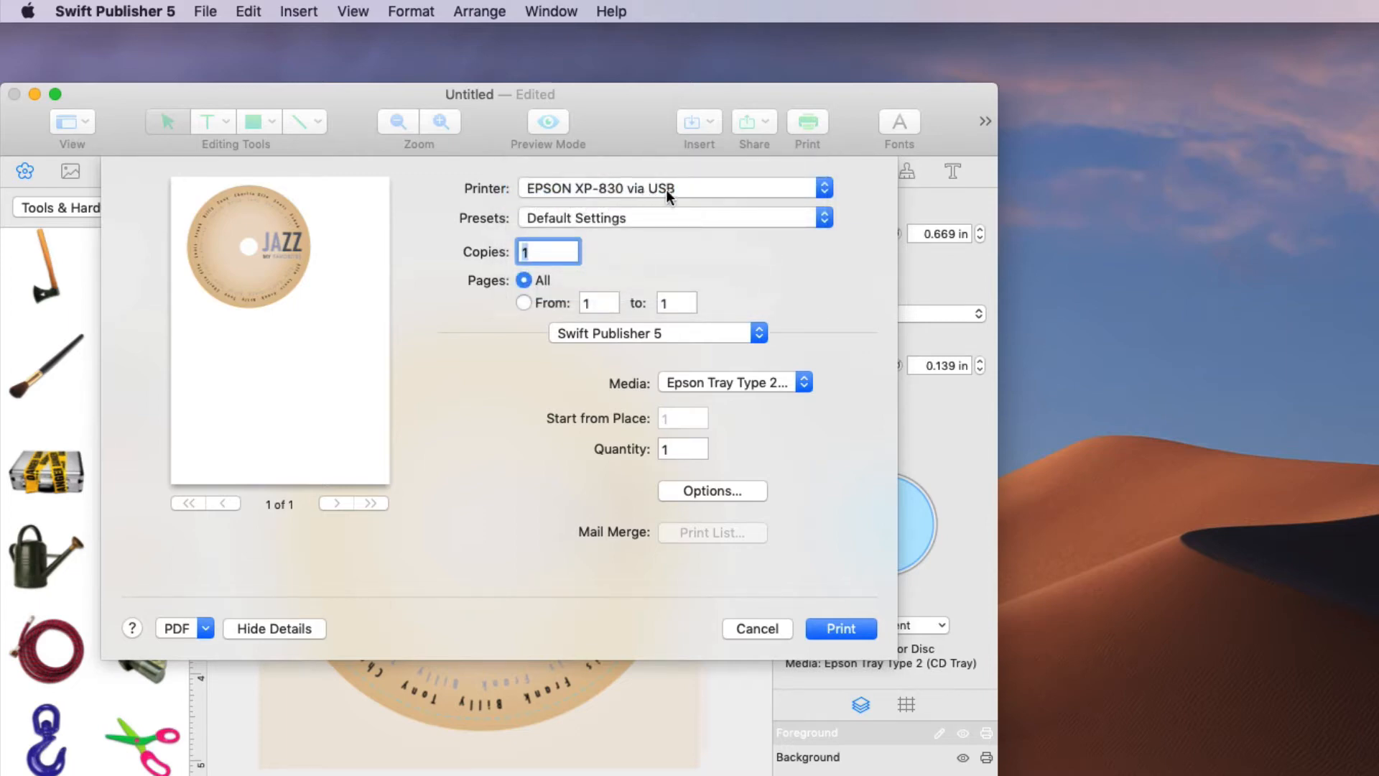
{"action": "left_click", "coordinate": [672, 188]}
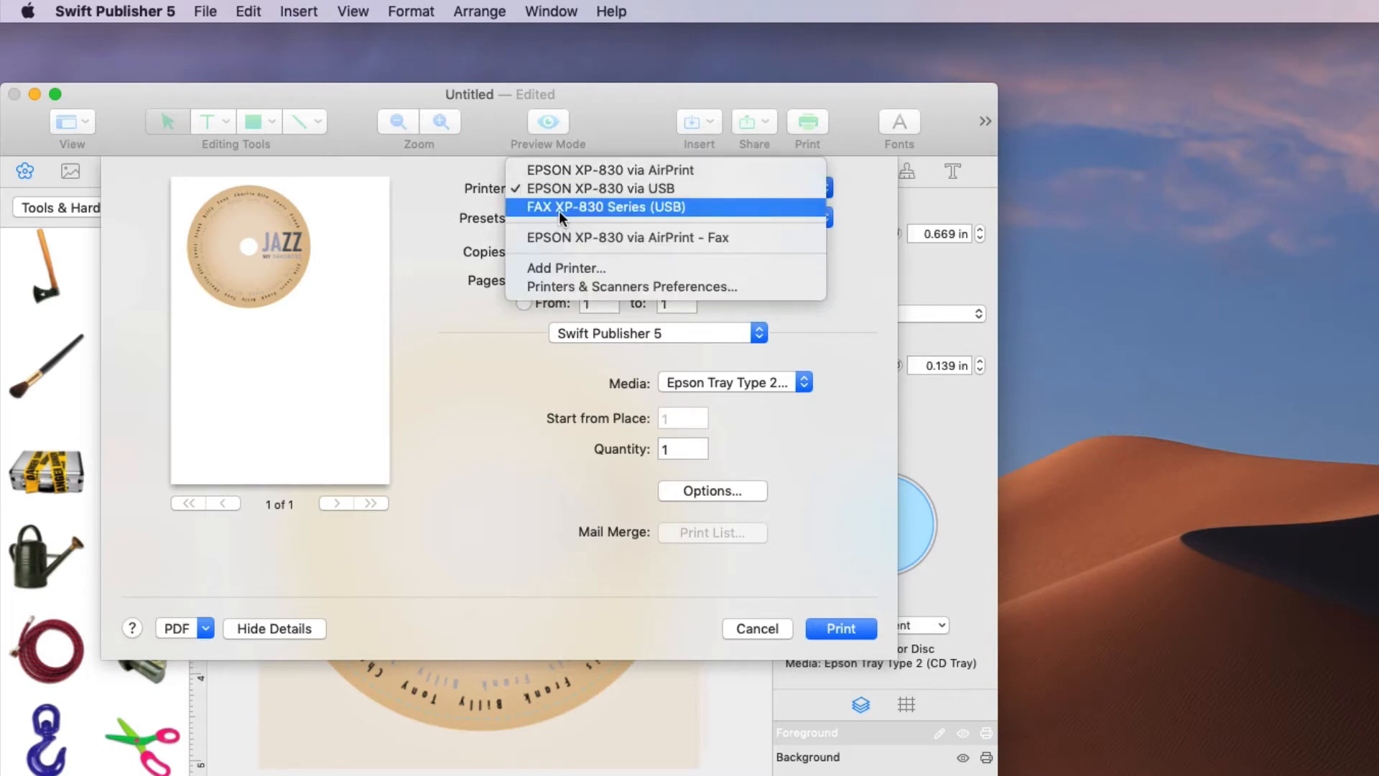
{"action": "mouse_move", "coordinate": [563, 237]}
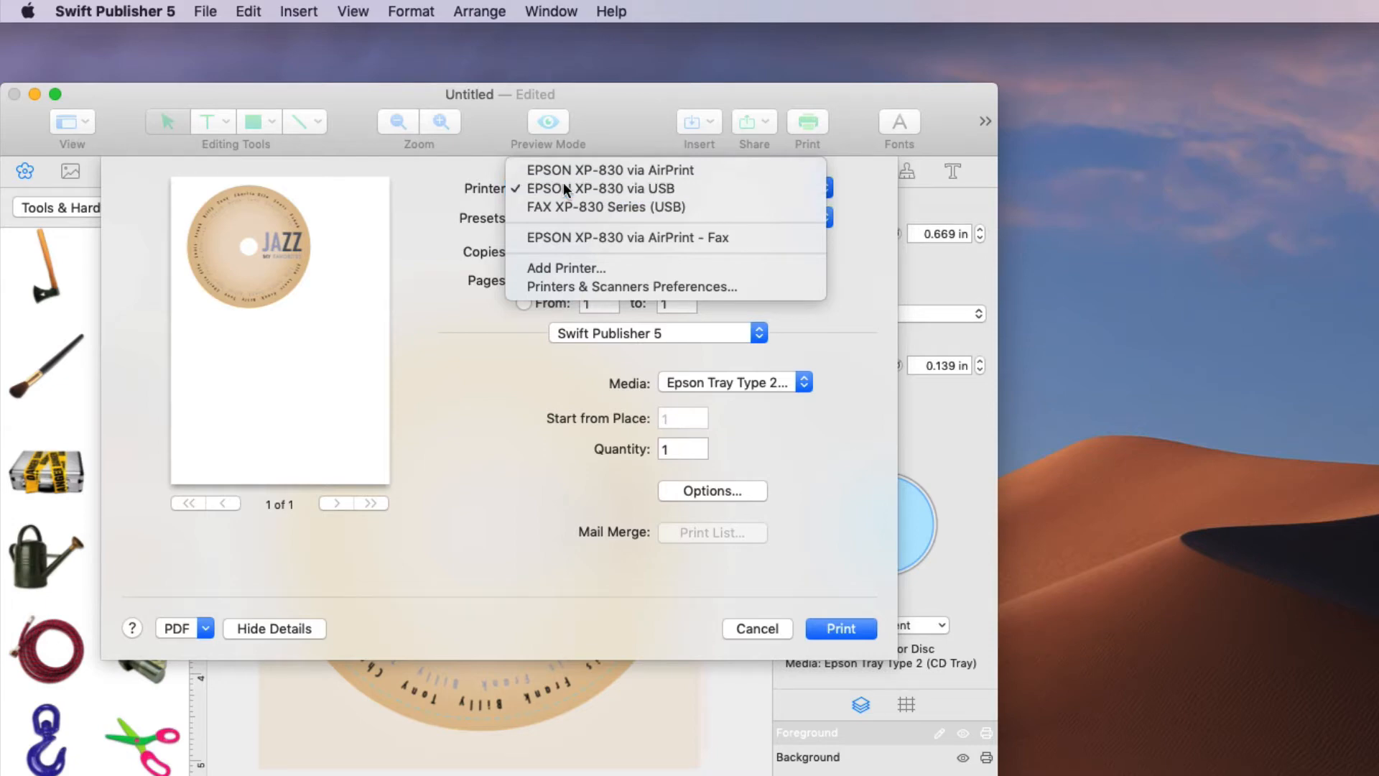
{"action": "left_click", "coordinate": [601, 188]}
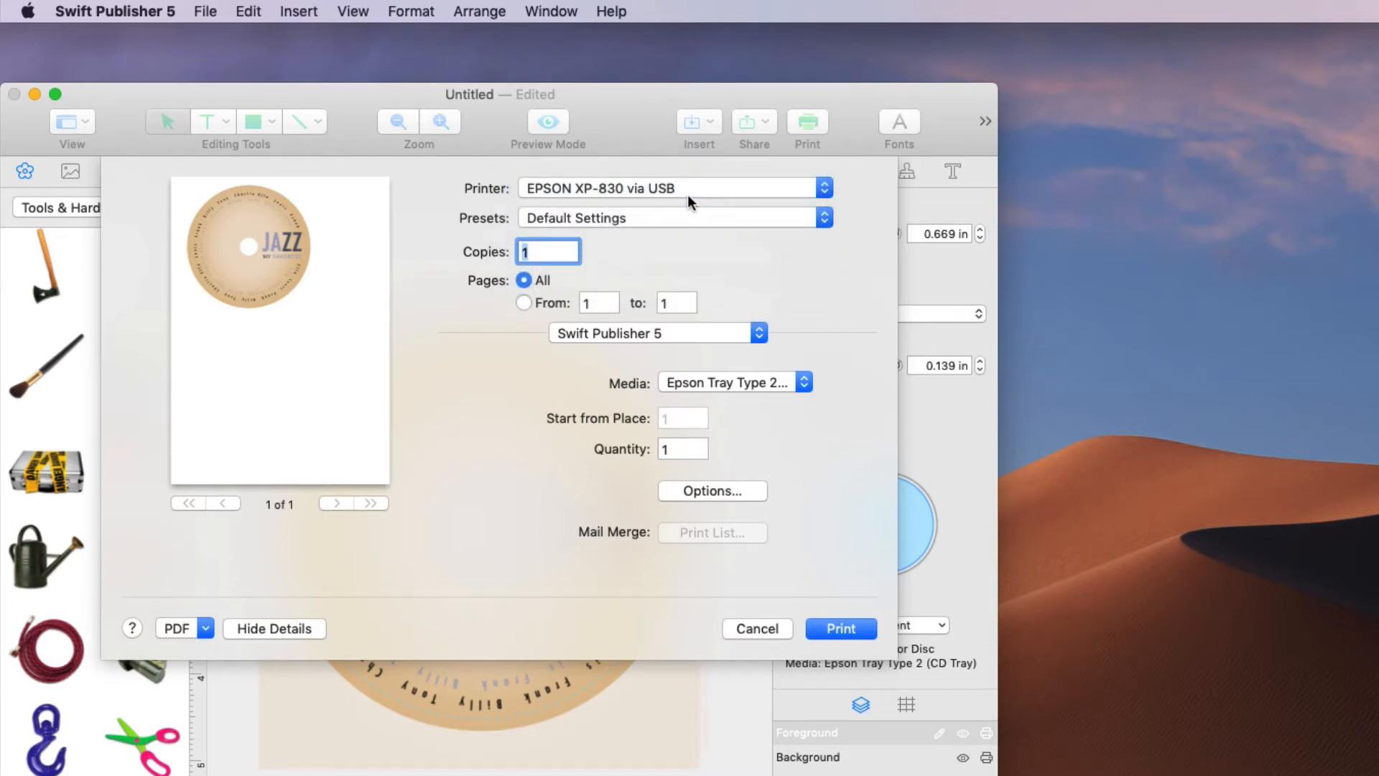
{"action": "mouse_move", "coordinate": [579, 379]}
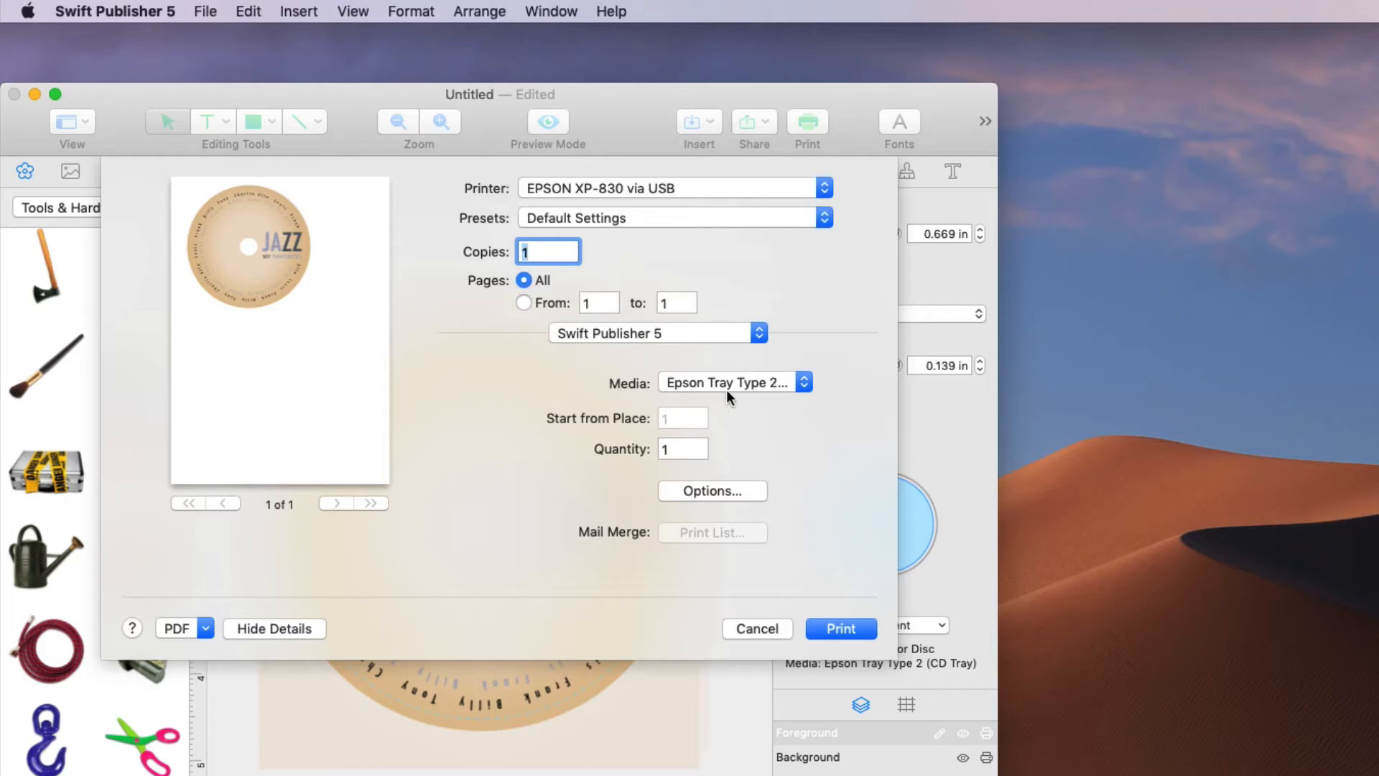
{"action": "mouse_move", "coordinate": [765, 395]}
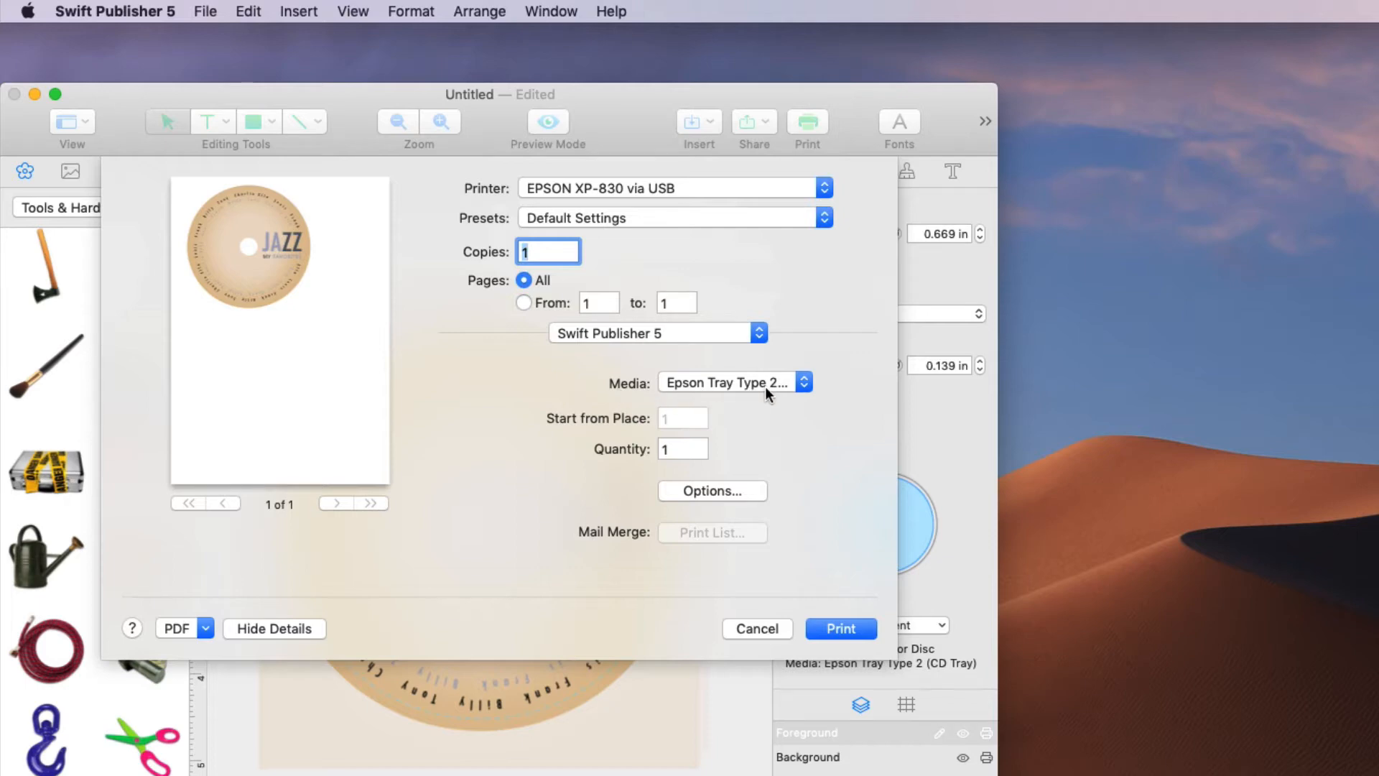
{"action": "left_click", "coordinate": [657, 332]}
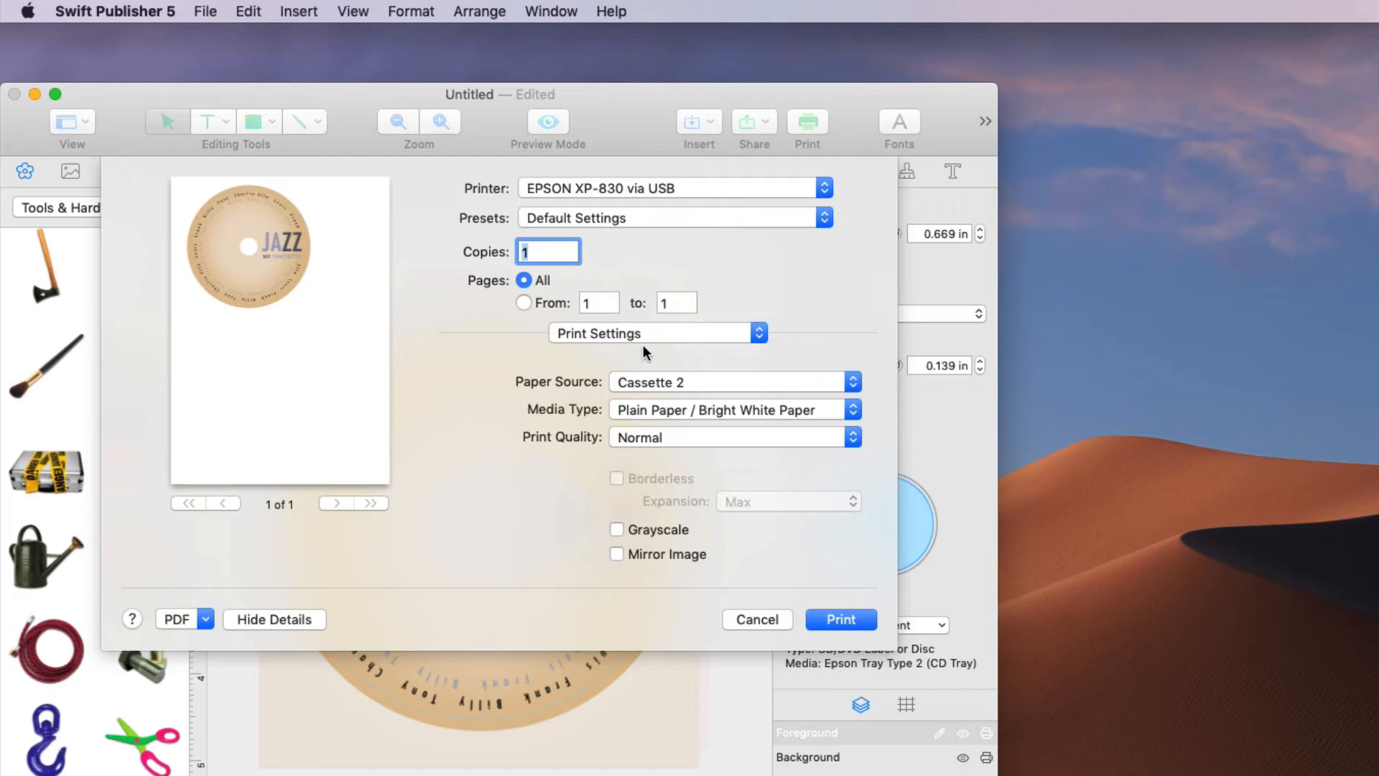
{"action": "mouse_move", "coordinate": [267, 212]}
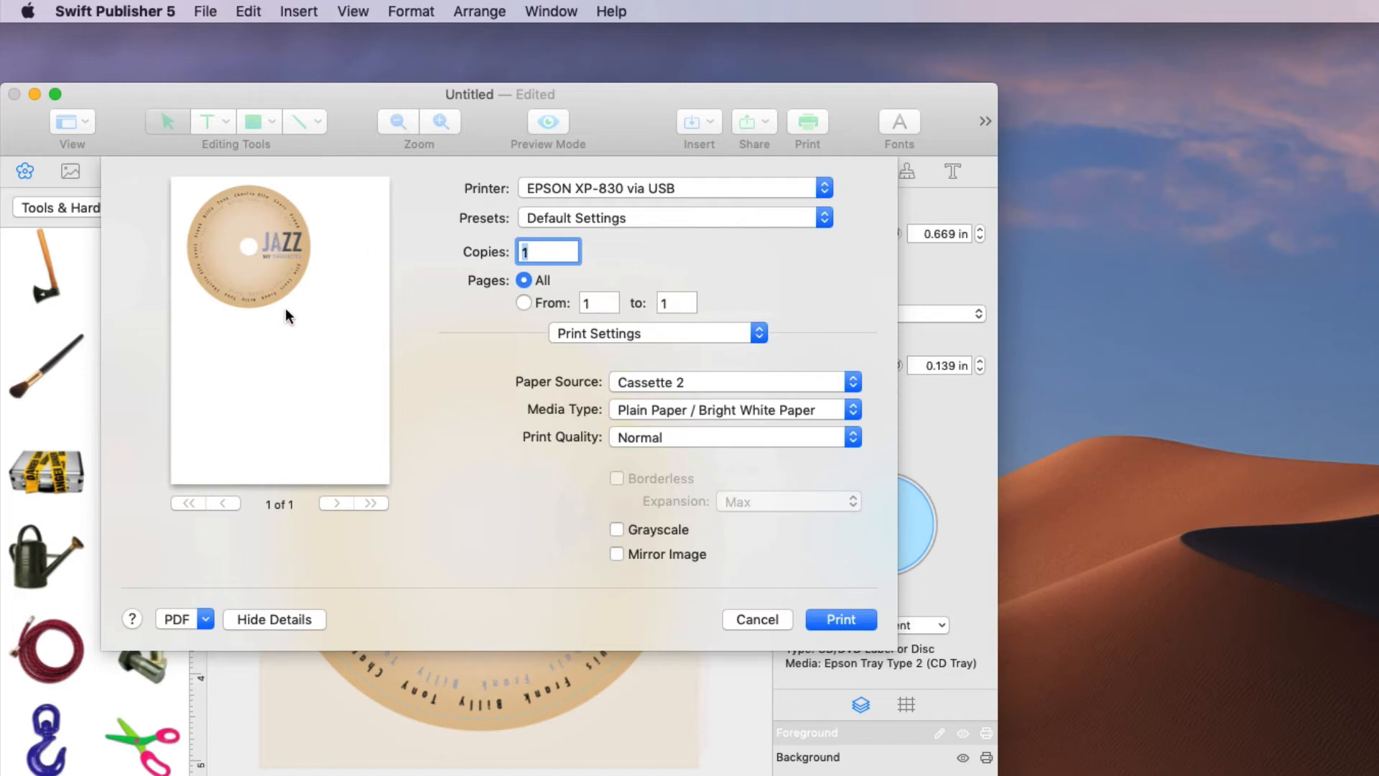
{"action": "mouse_move", "coordinate": [283, 335]}
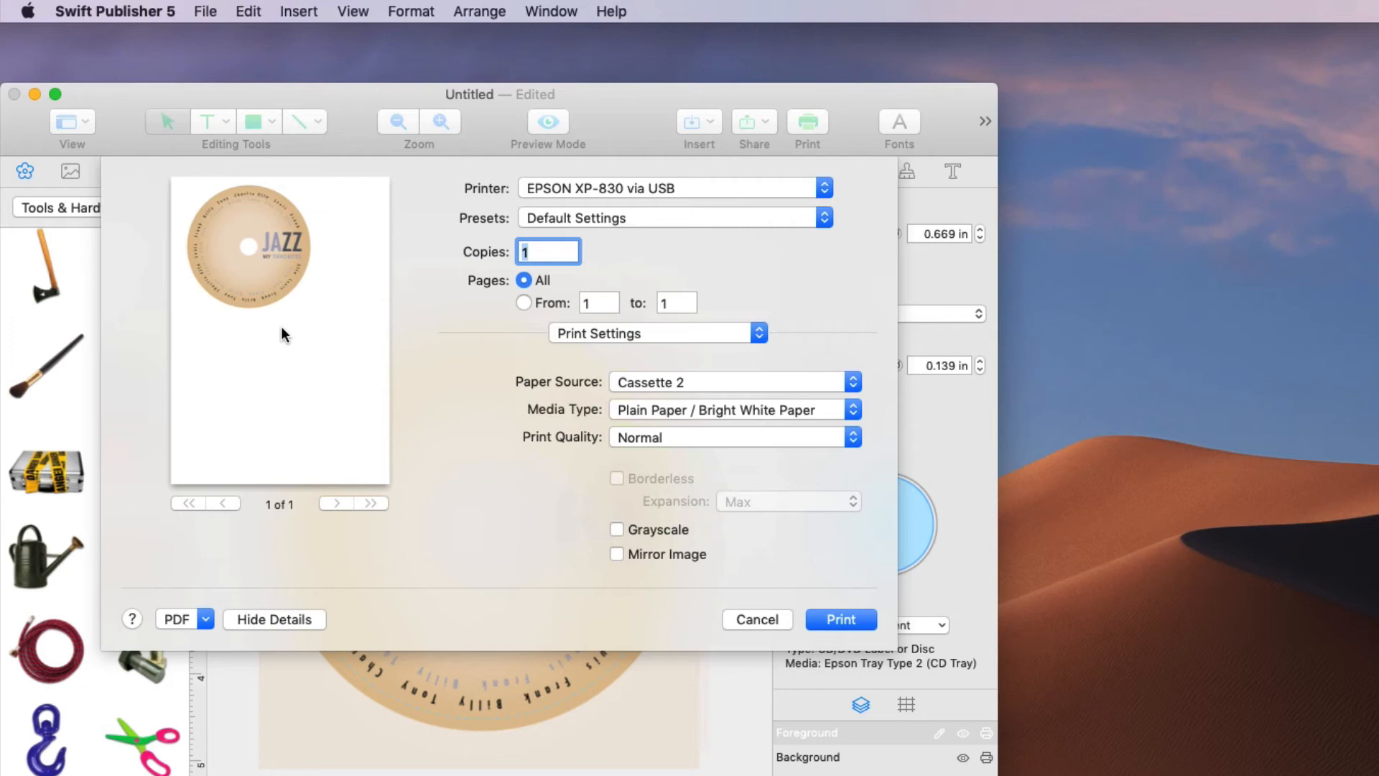
{"action": "mouse_move", "coordinate": [663, 480]}
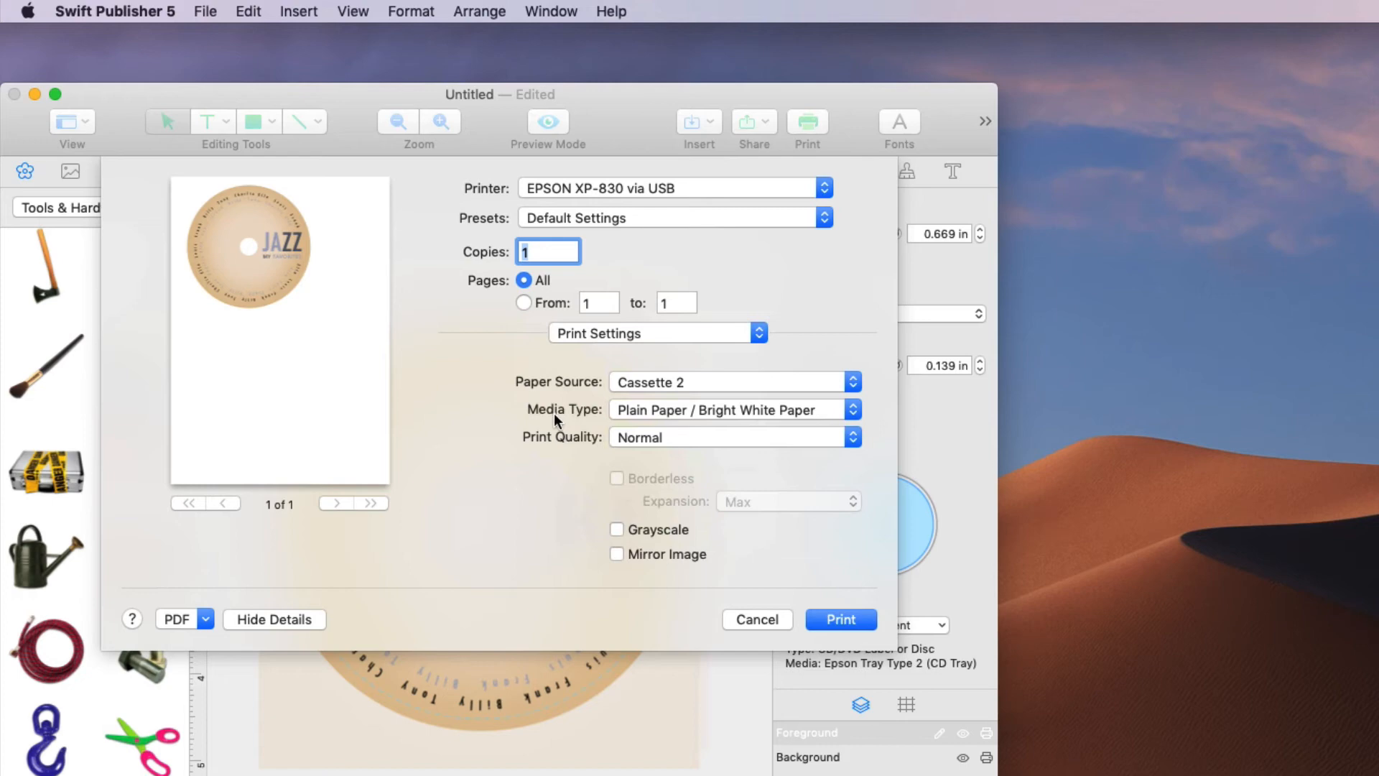
{"action": "mouse_move", "coordinate": [754, 417]}
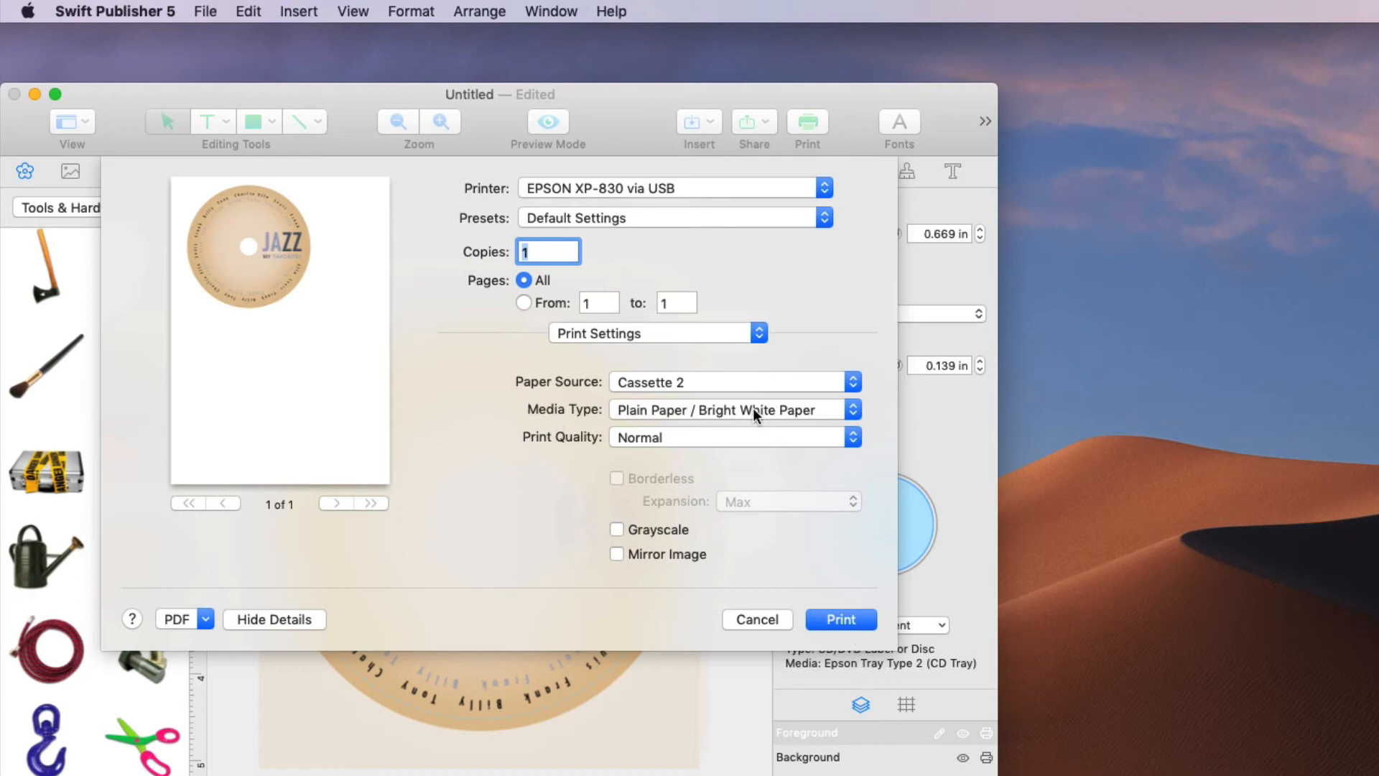
{"action": "mouse_move", "coordinate": [716, 407]}
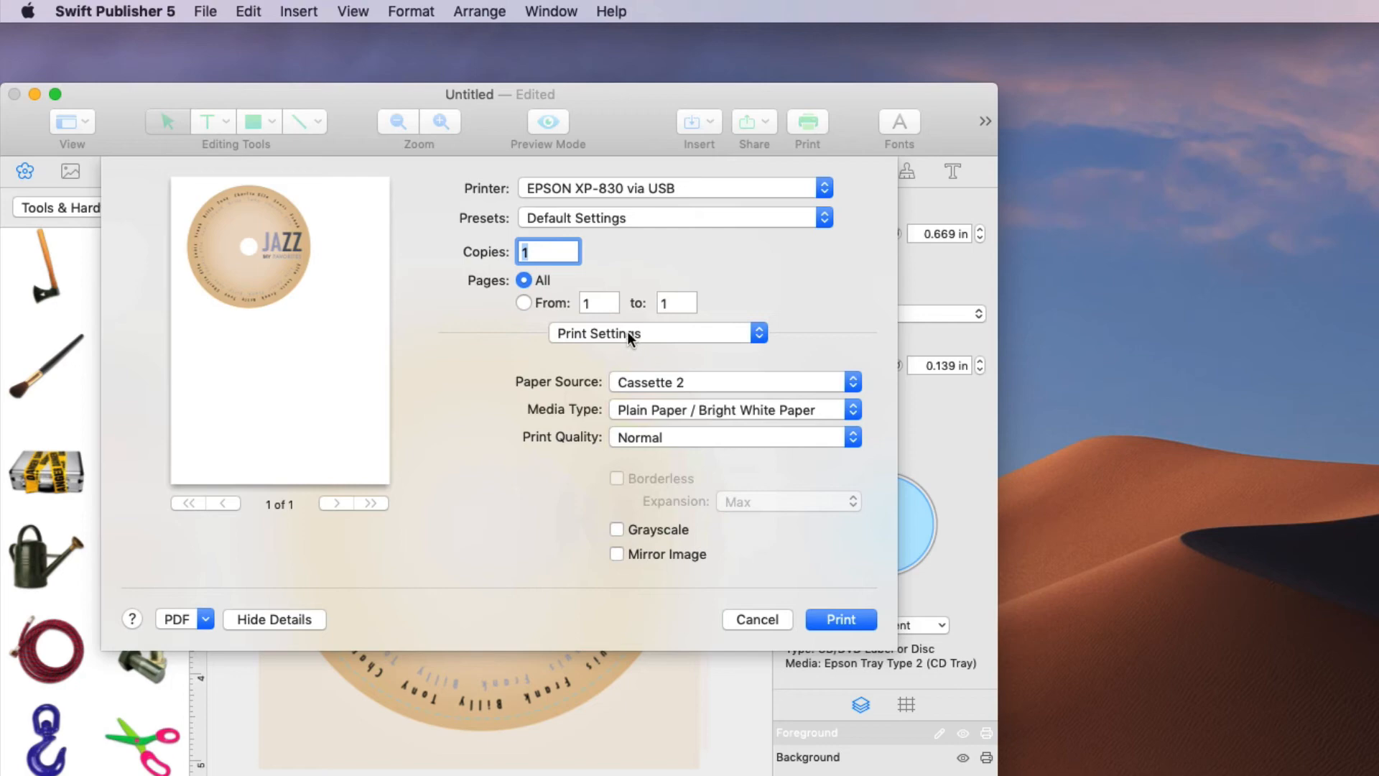
- In Paper Handling, scale the label to fit A4 (CD/DVD) destination paper
{"action": "left_click", "coordinate": [656, 332]}
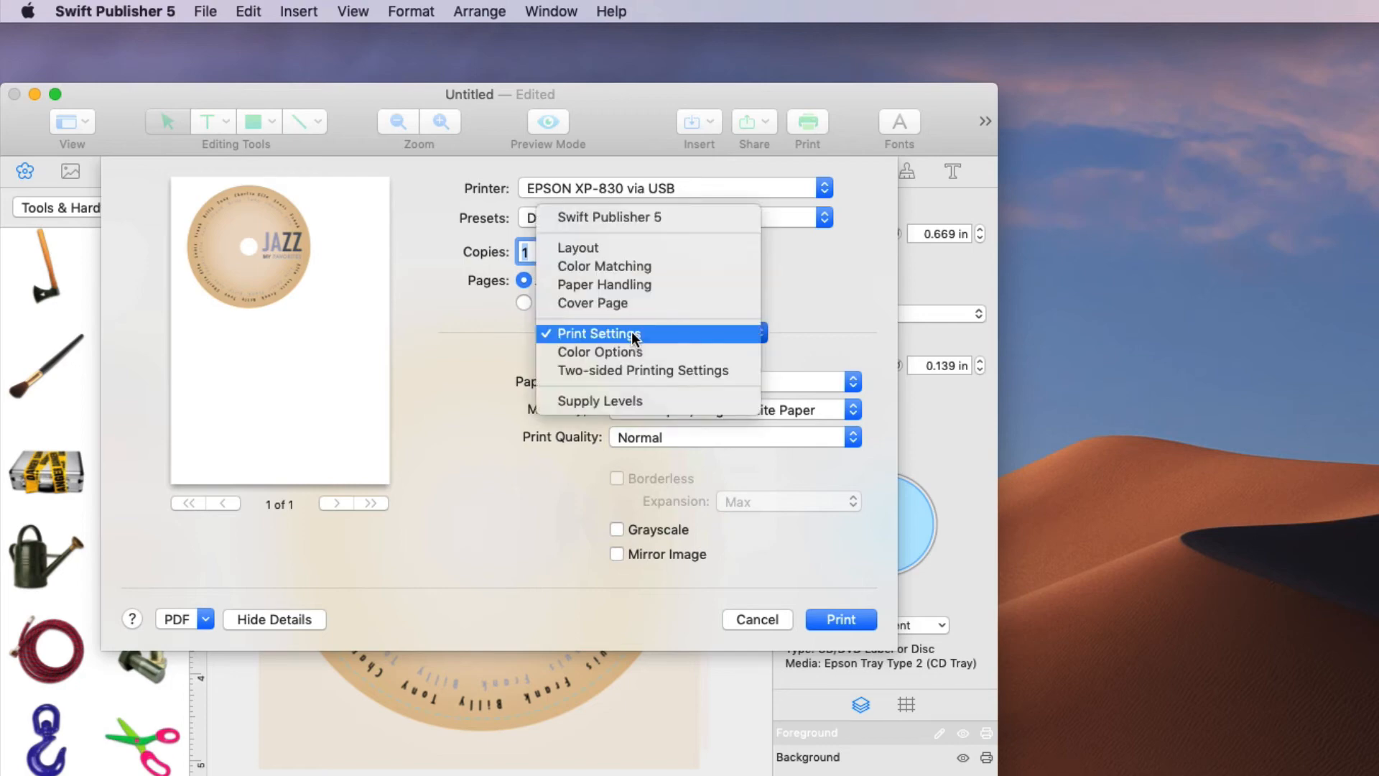
{"action": "left_click", "coordinate": [604, 285]}
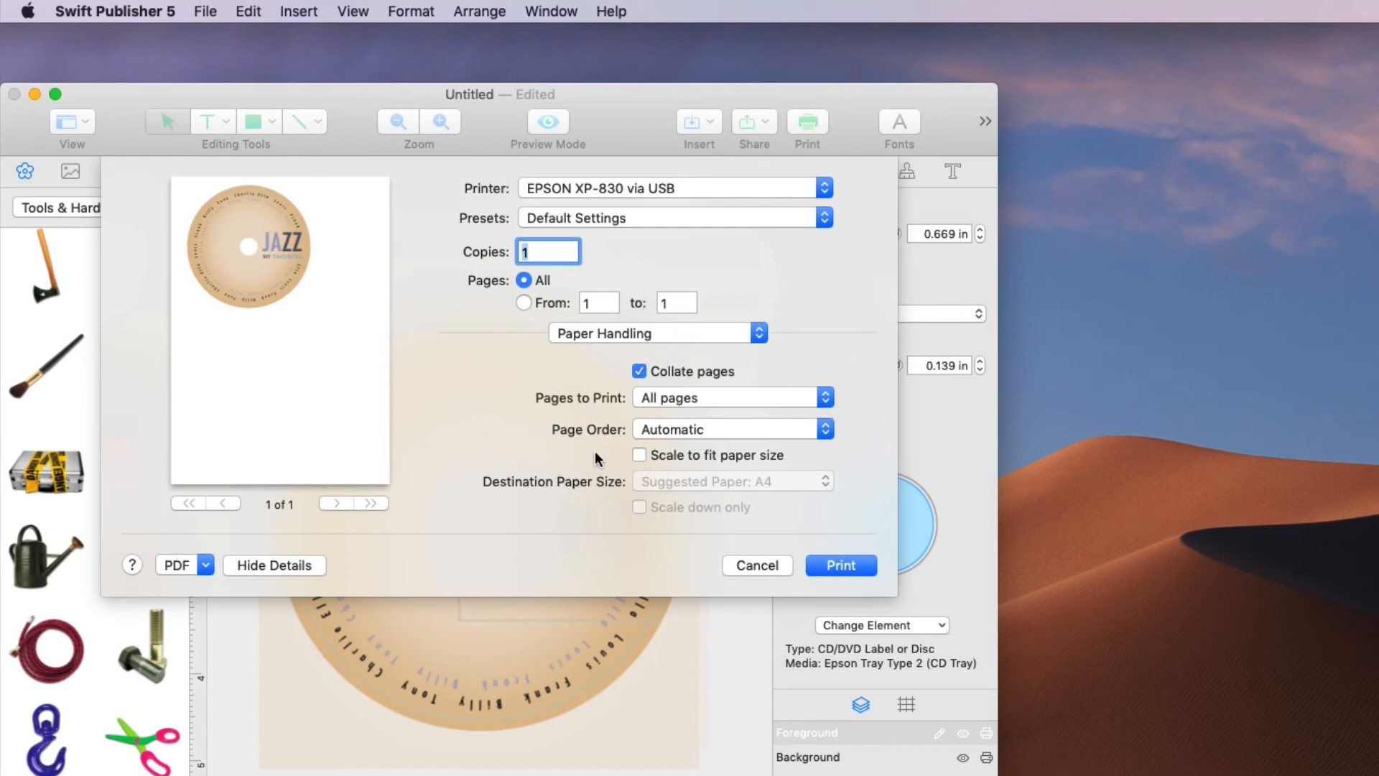
{"action": "mouse_move", "coordinate": [809, 468]}
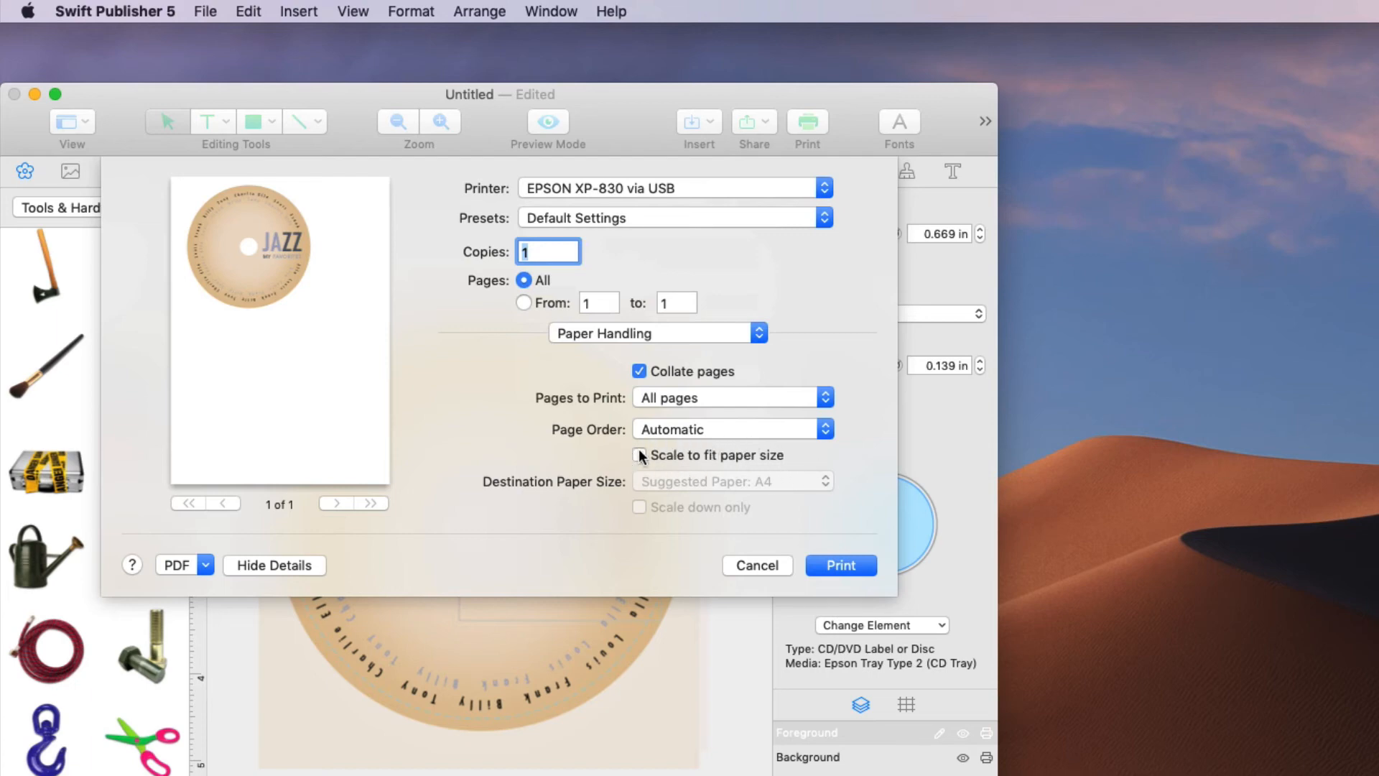
{"action": "left_click", "coordinate": [639, 455]}
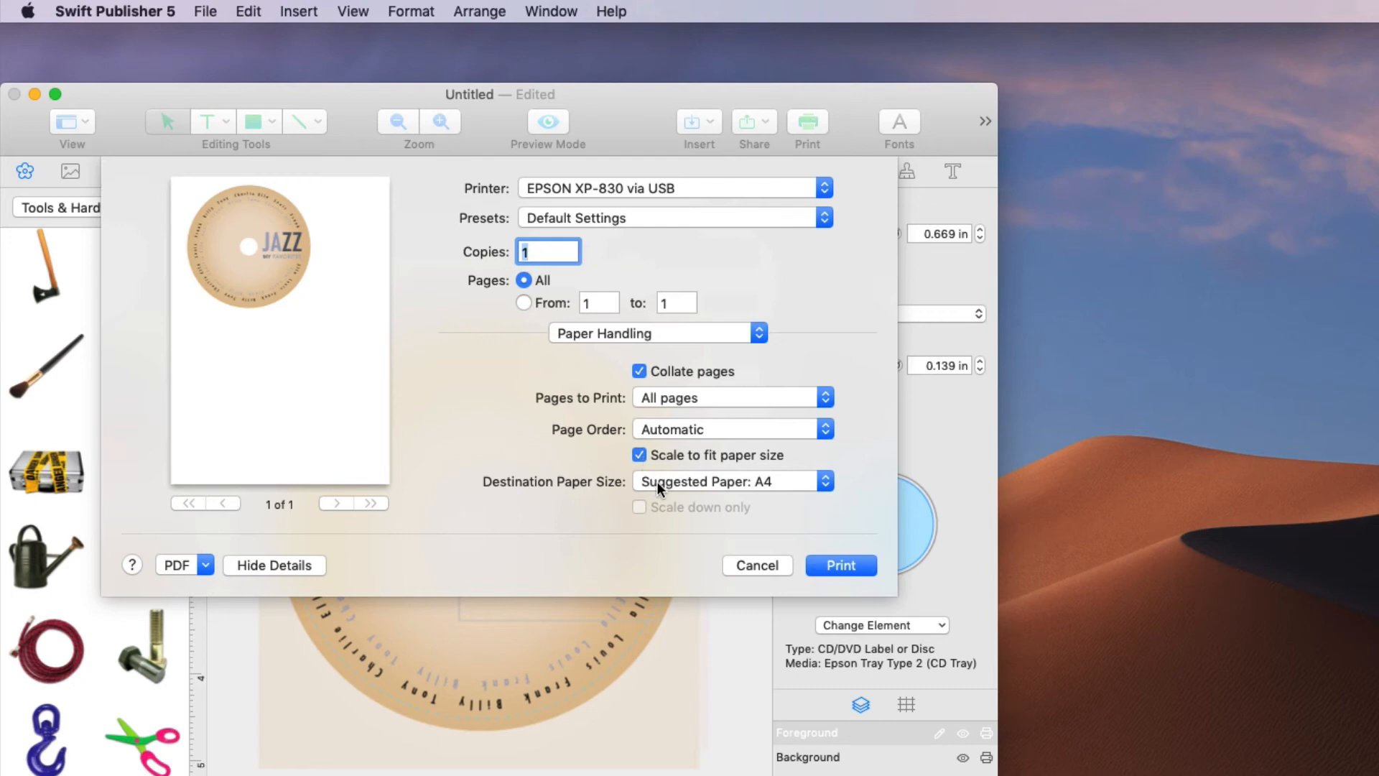
{"action": "left_click", "coordinate": [732, 481]}
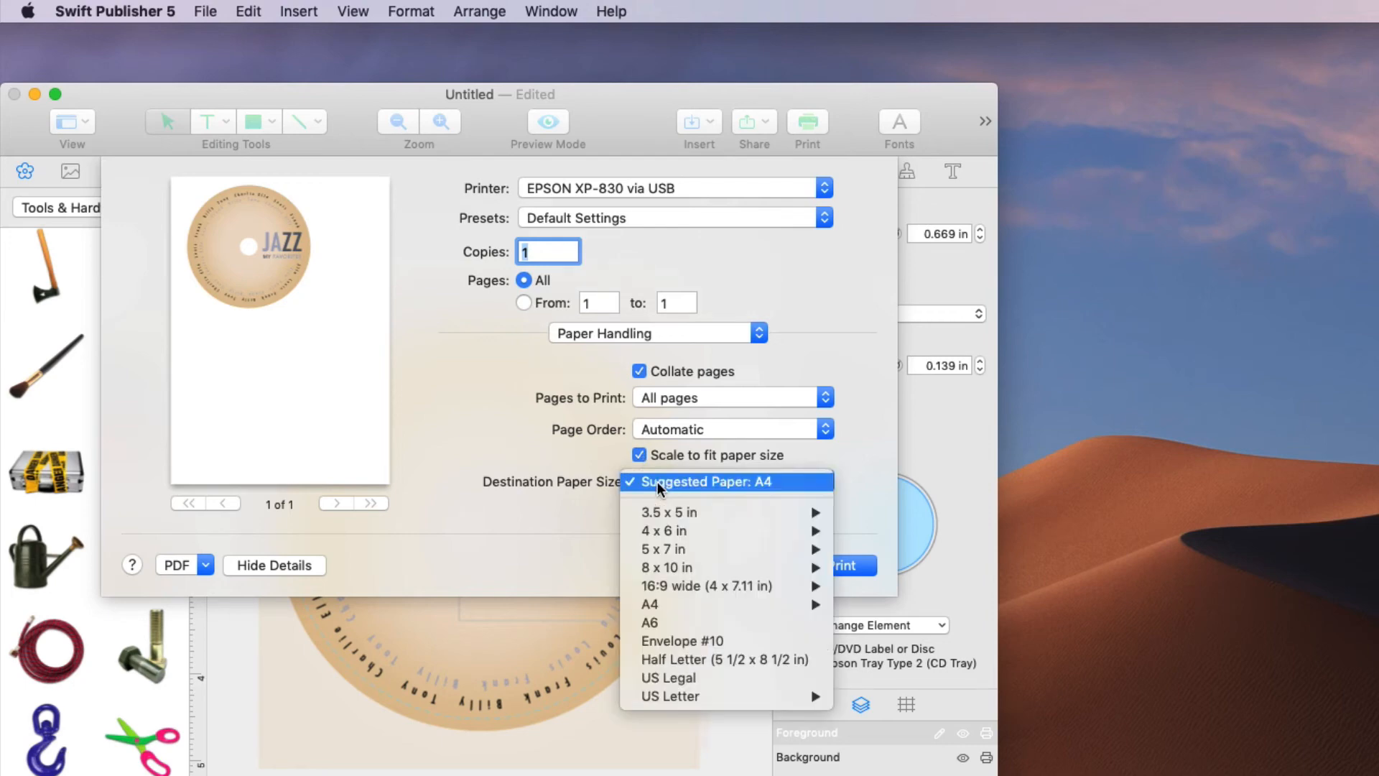
{"action": "mouse_move", "coordinate": [649, 604]}
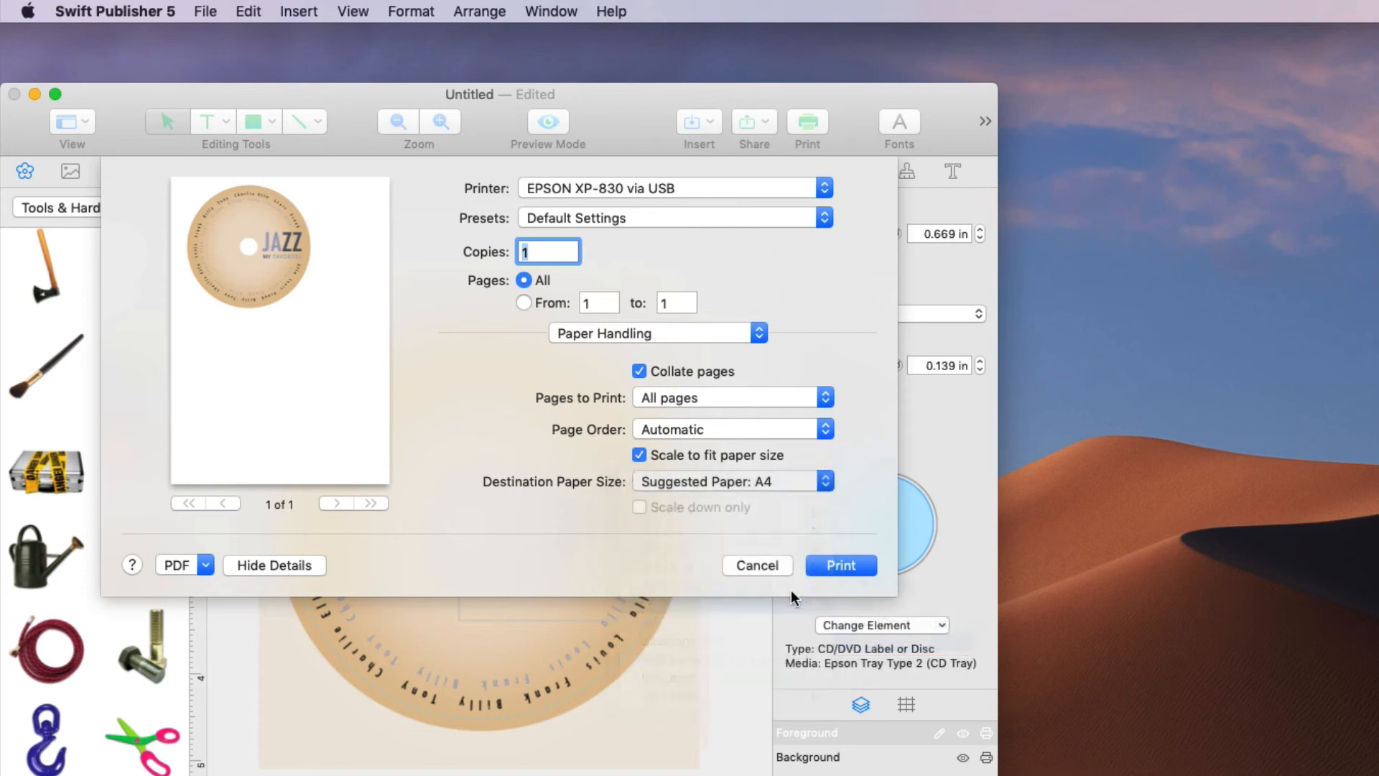
{"action": "left_click", "coordinate": [733, 480]}
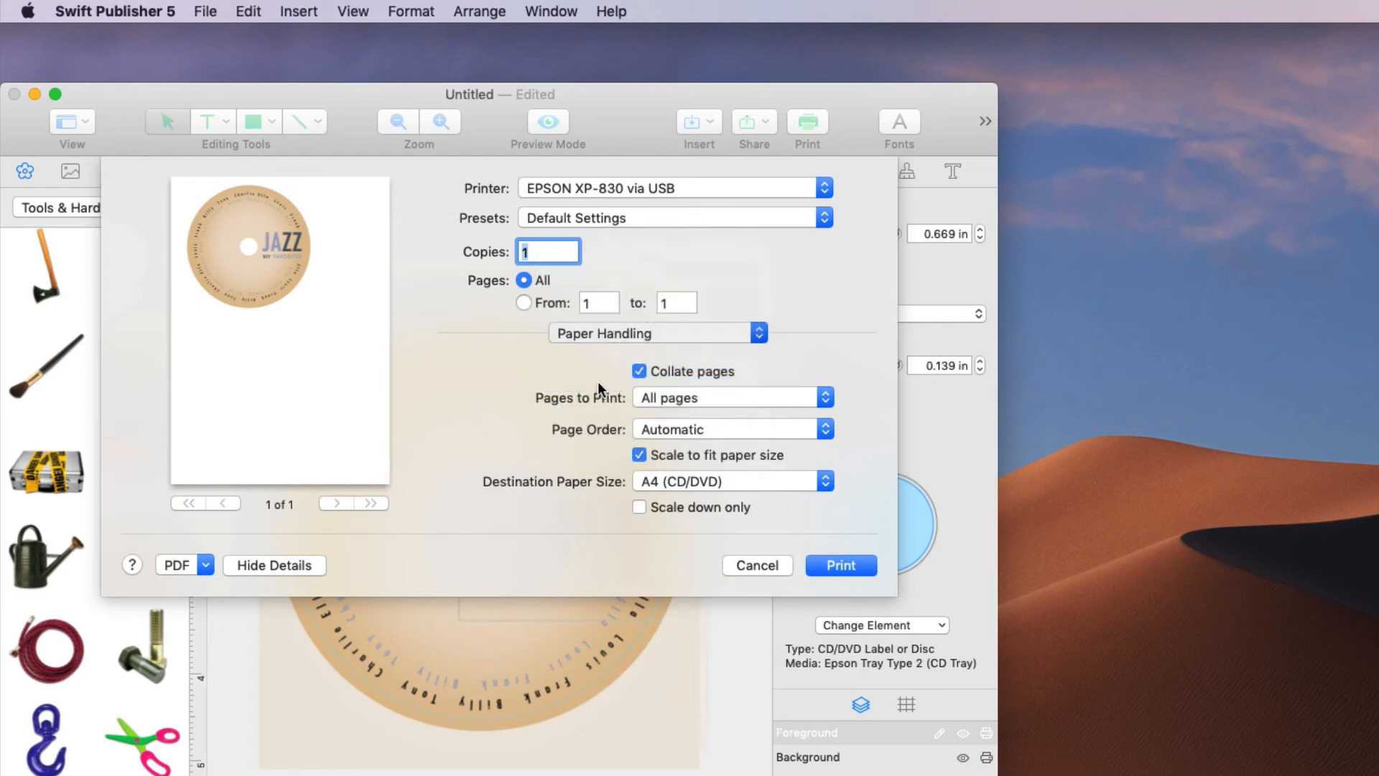
- In Print Settings, try CD/DVD Premium Surface media then settle on CD/DVD
{"action": "left_click", "coordinate": [658, 332]}
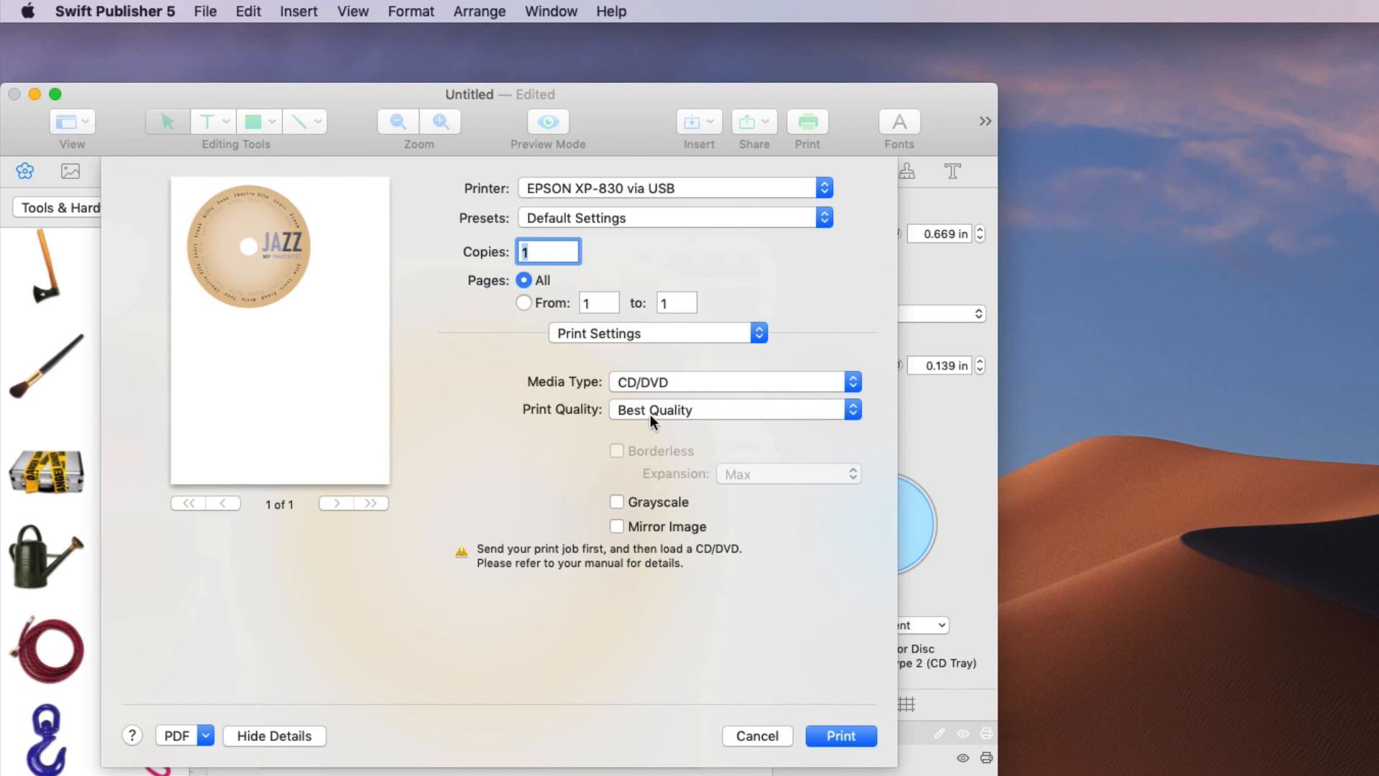
{"action": "mouse_move", "coordinate": [674, 386]}
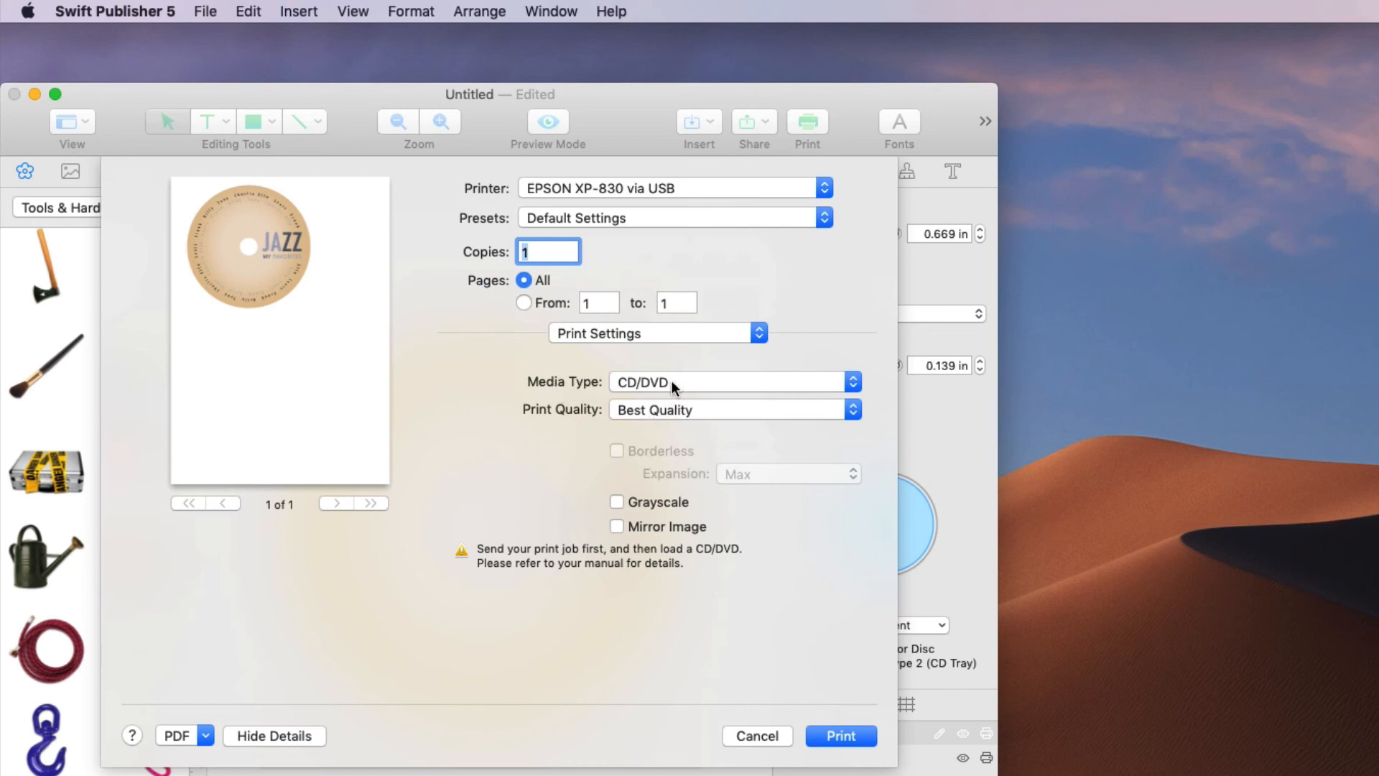
{"action": "left_click", "coordinate": [730, 381]}
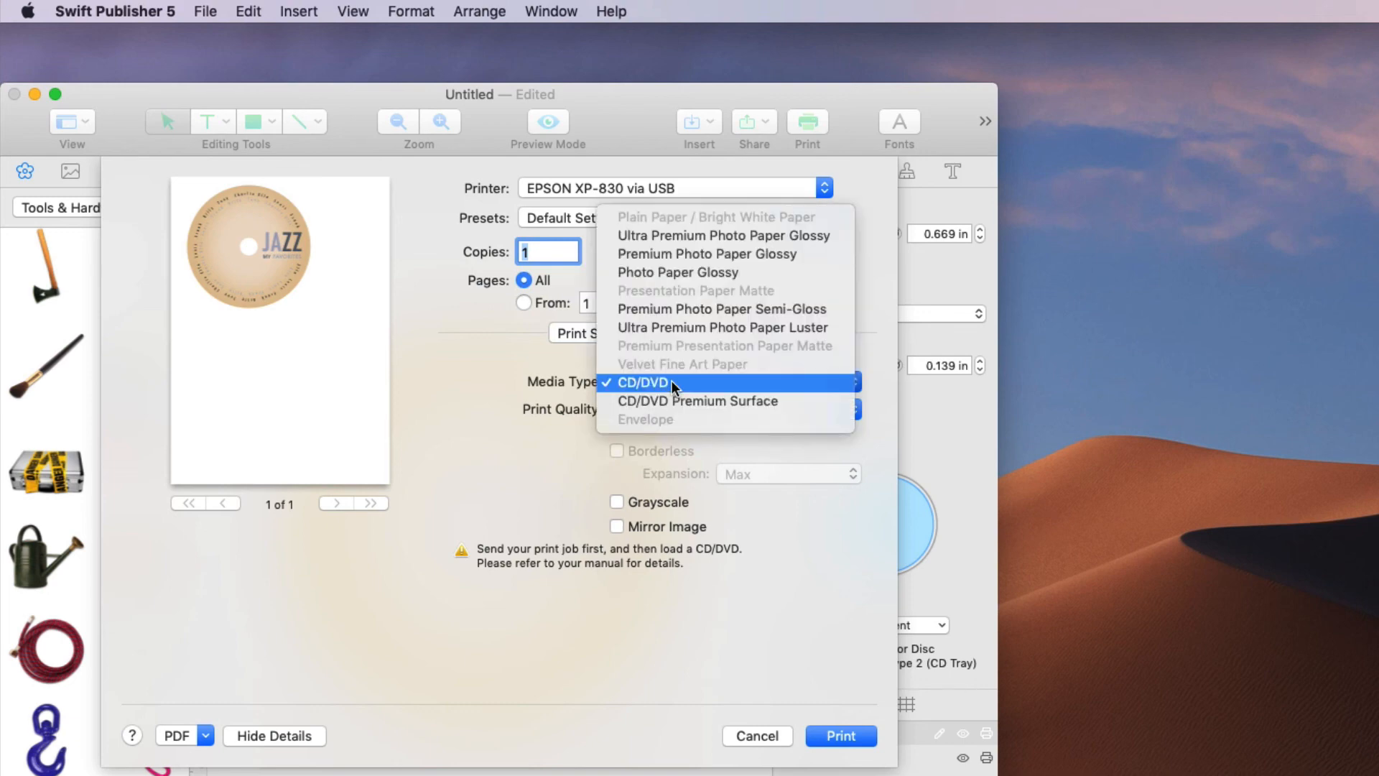
{"action": "mouse_move", "coordinate": [677, 401]}
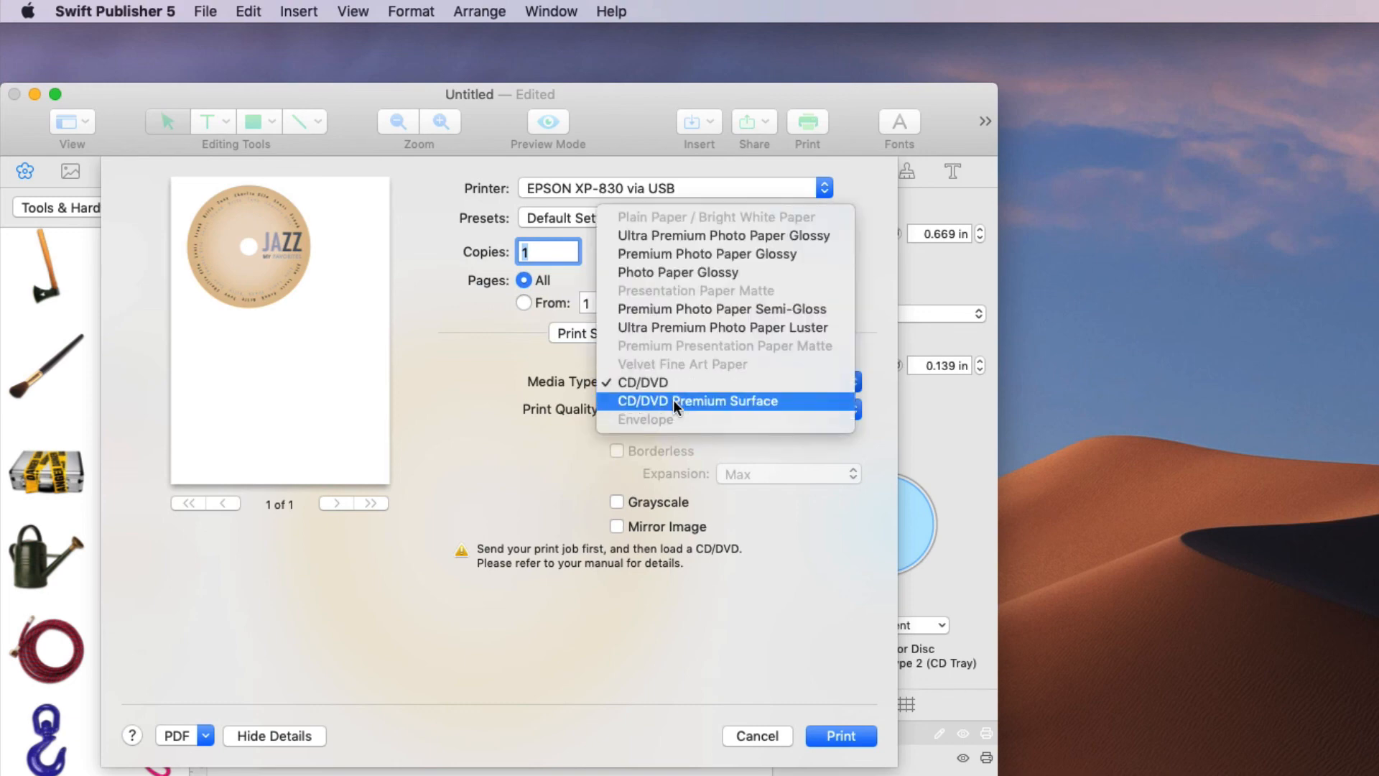
{"action": "left_click", "coordinate": [698, 401]}
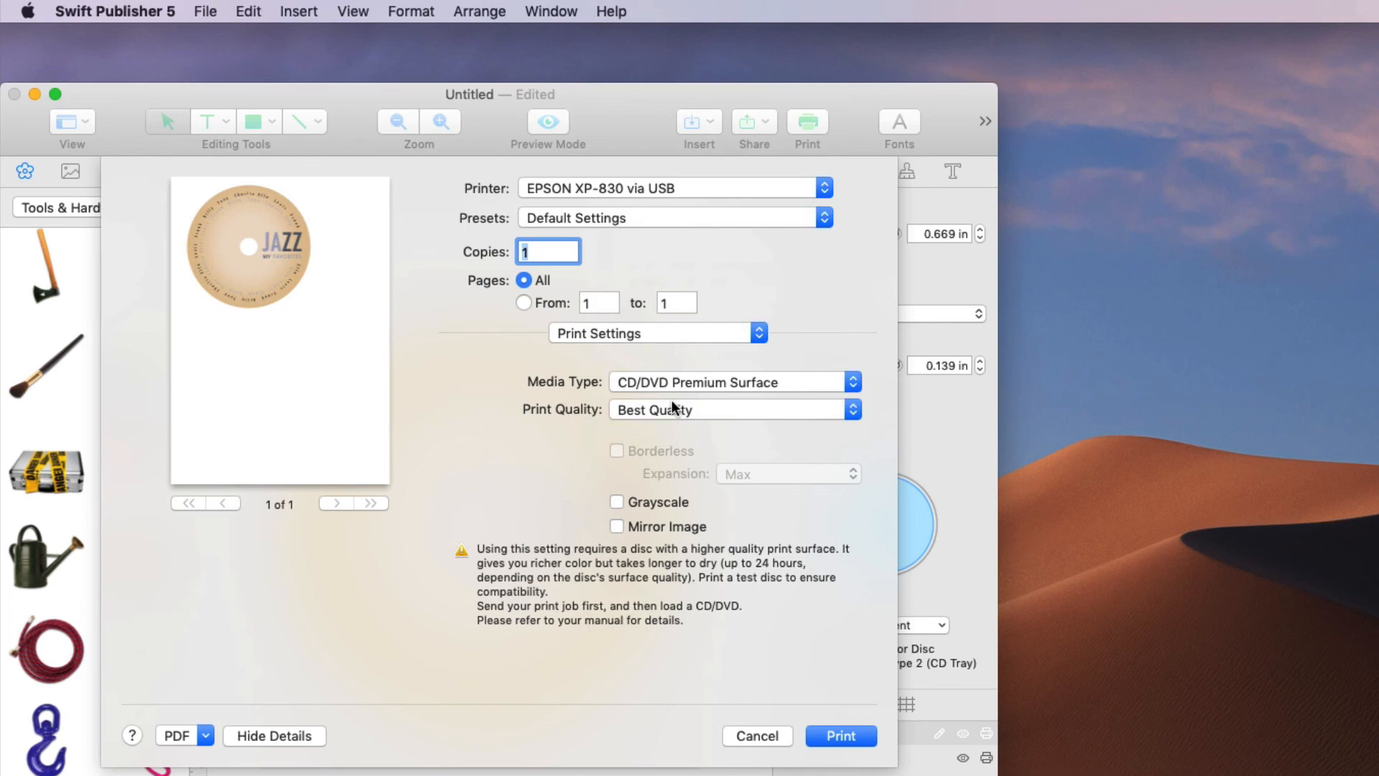
{"action": "mouse_move", "coordinate": [790, 615]}
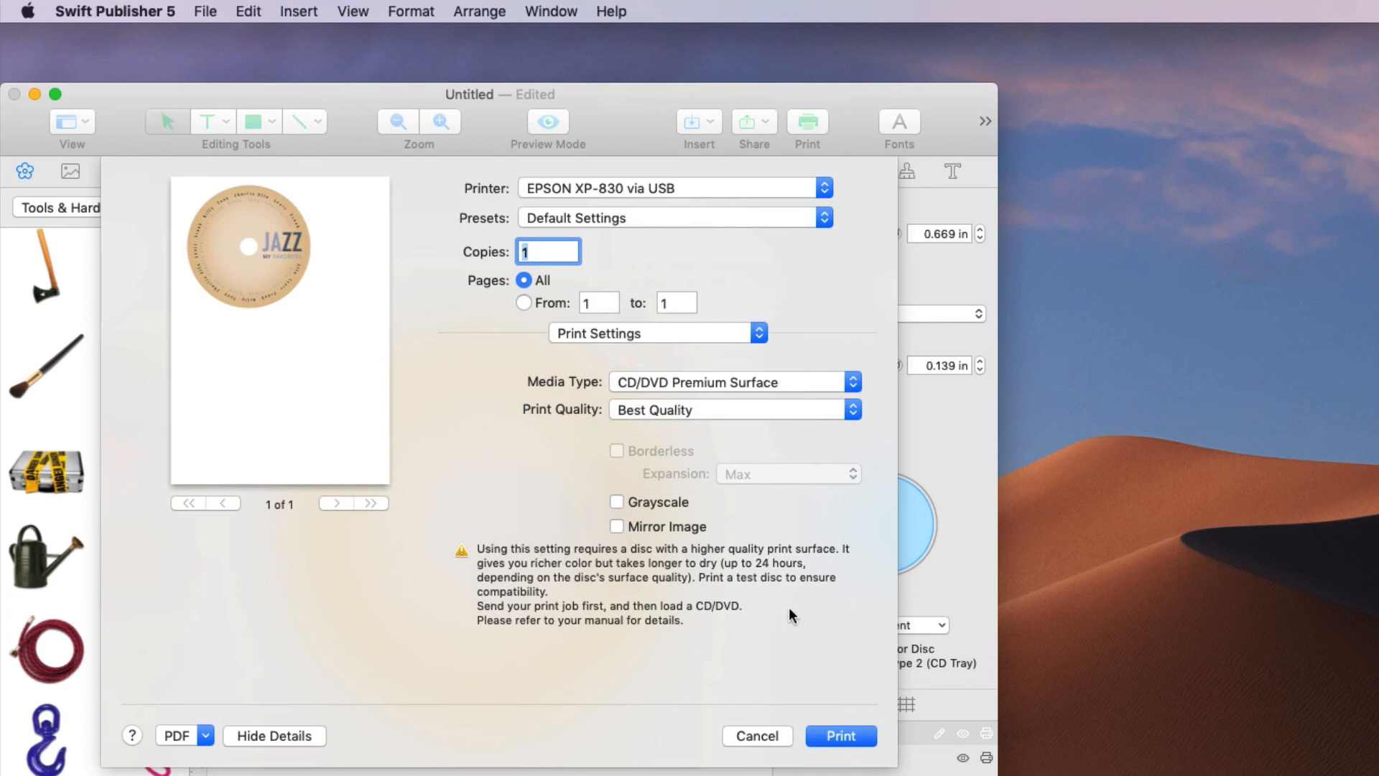
{"action": "mouse_move", "coordinate": [734, 587]}
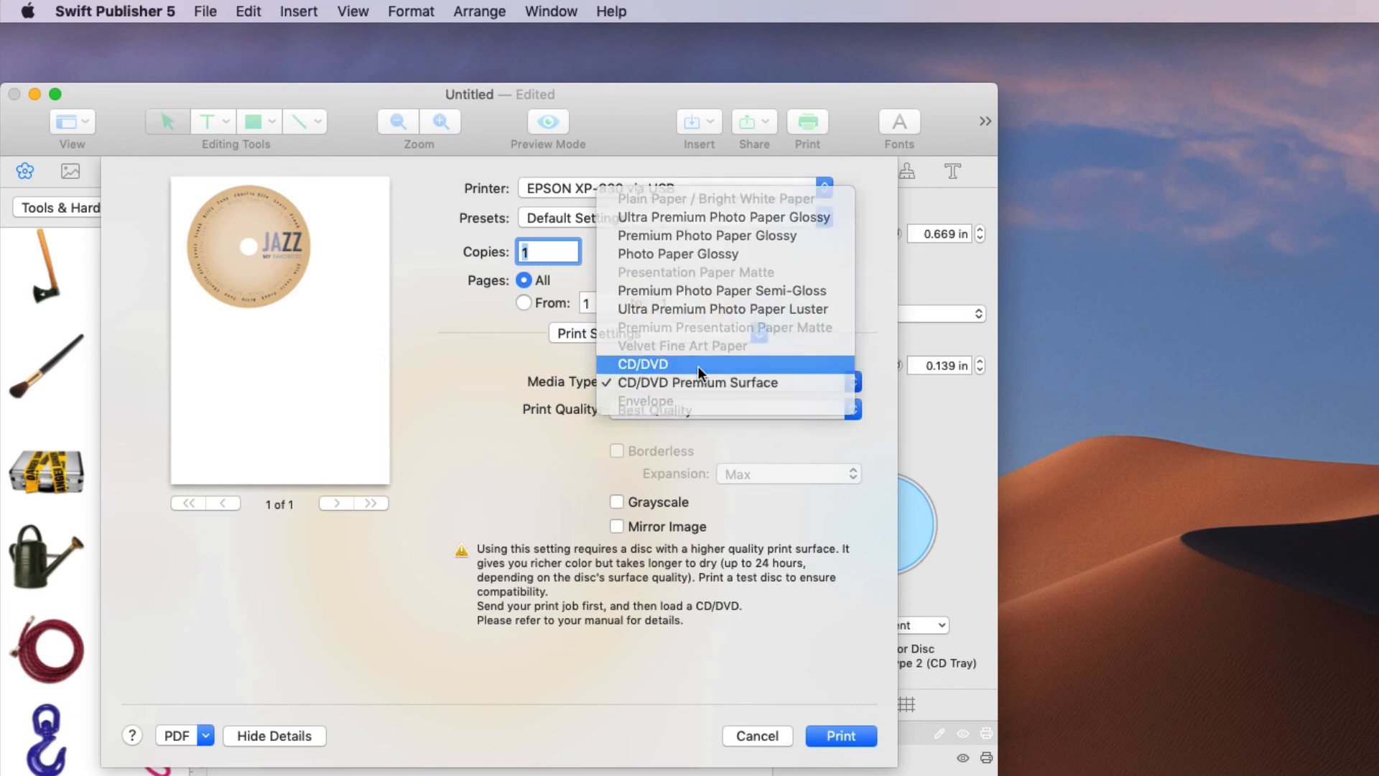
{"action": "left_click", "coordinate": [643, 364]}
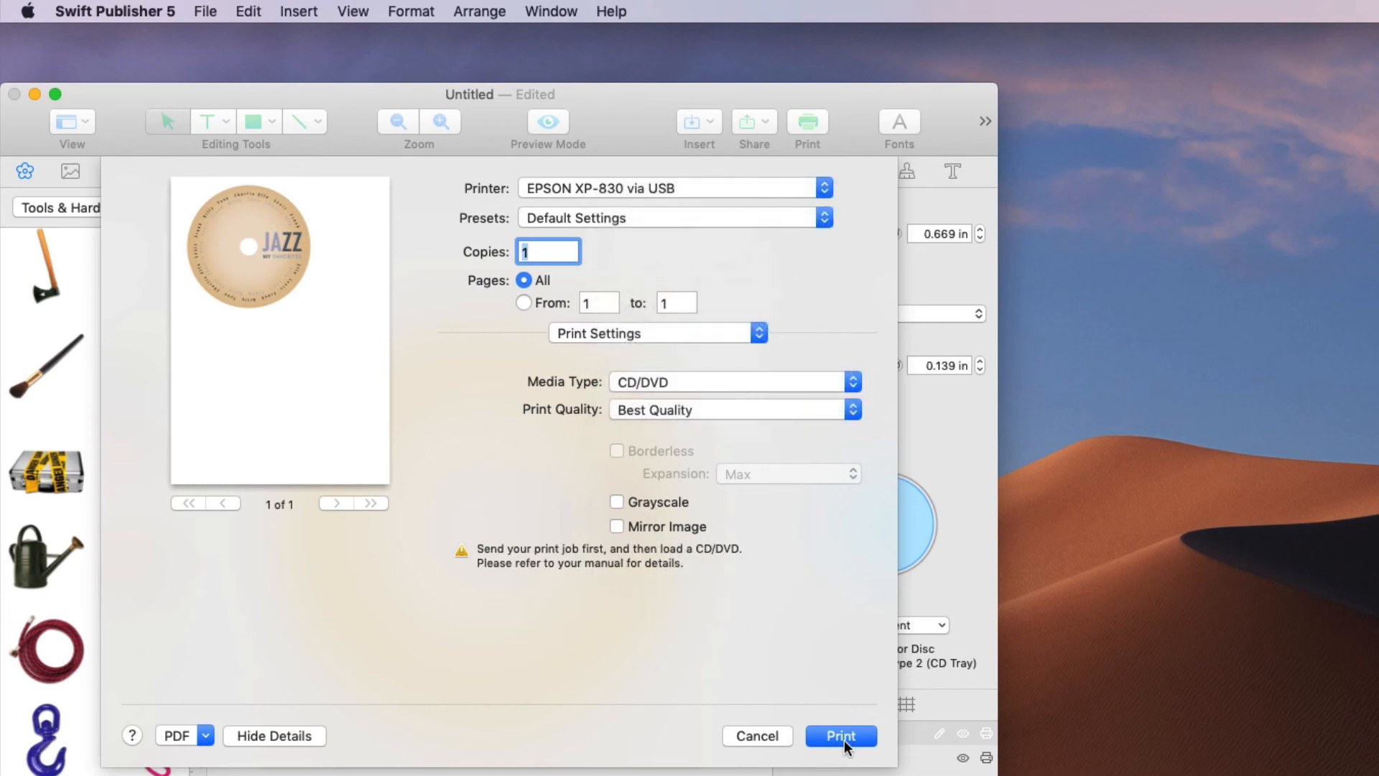